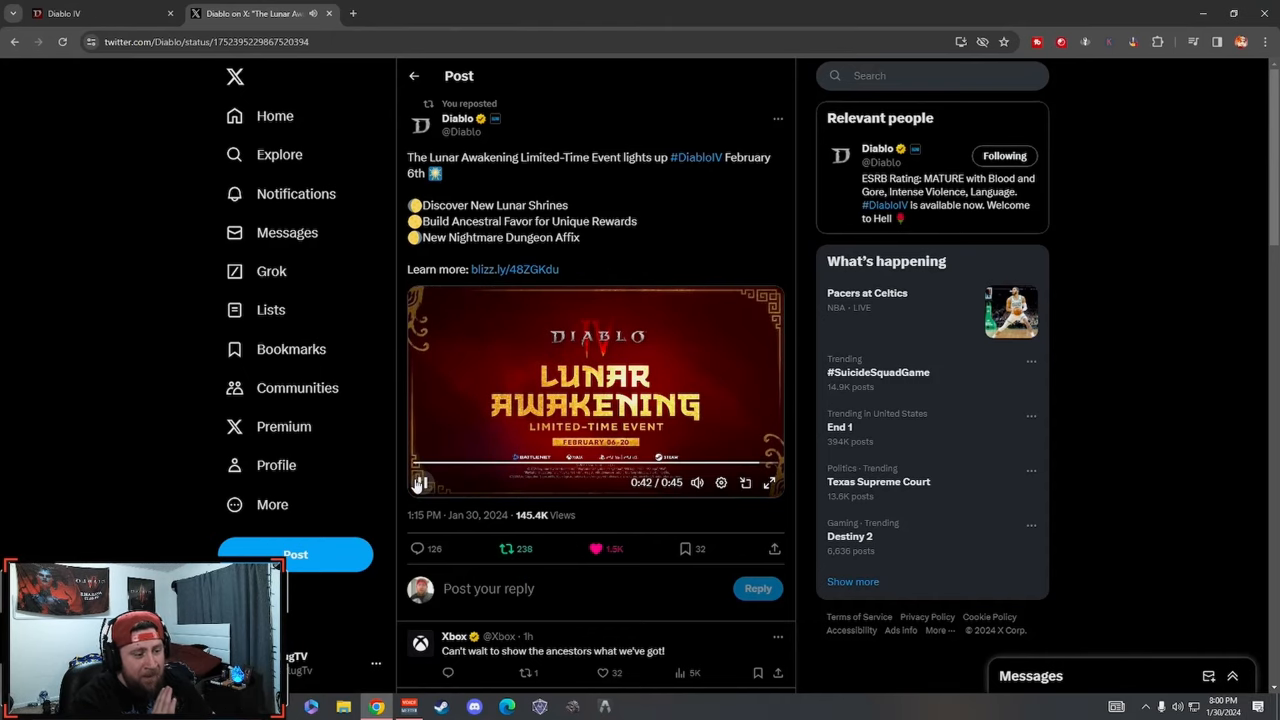
- Pause the Lunar Awakening trailer playing in Diablo's X post
left_click(420, 483)
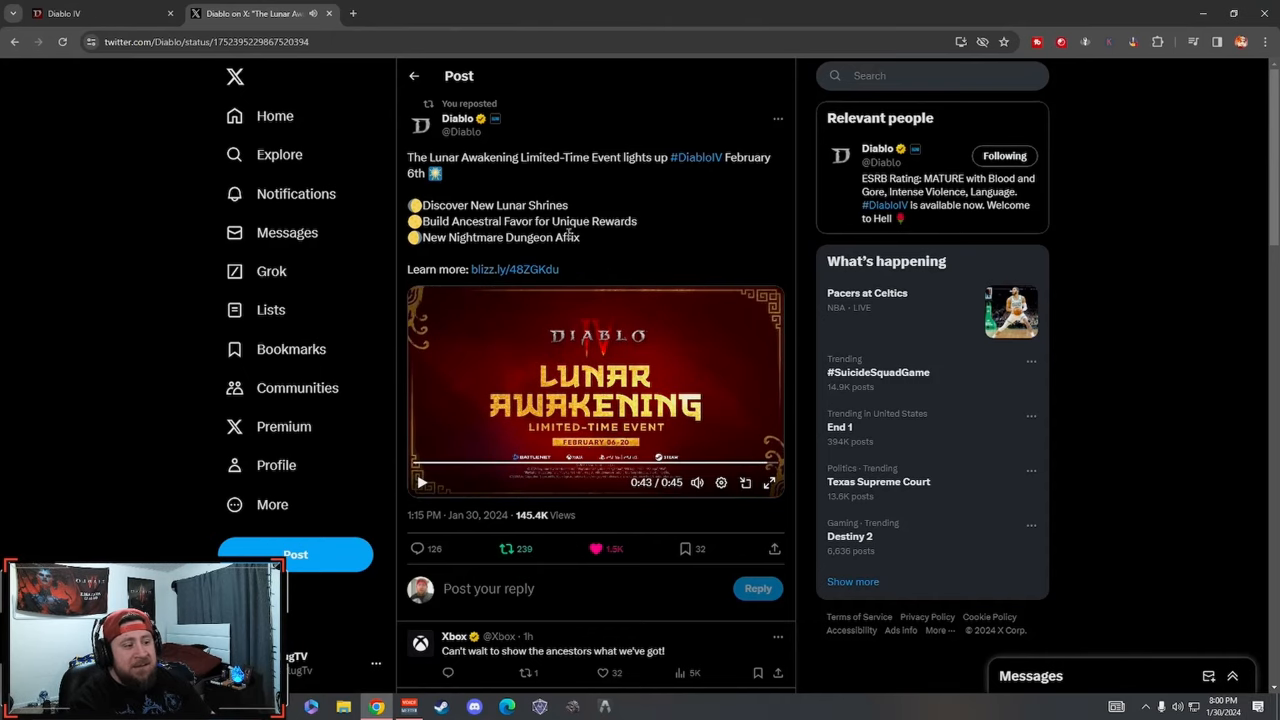
- Follow the post's blizz.ly link to the 'Luminant Prosperity Awaits in Lunar Awakening' article and move to its trailer
left_click(514, 269)
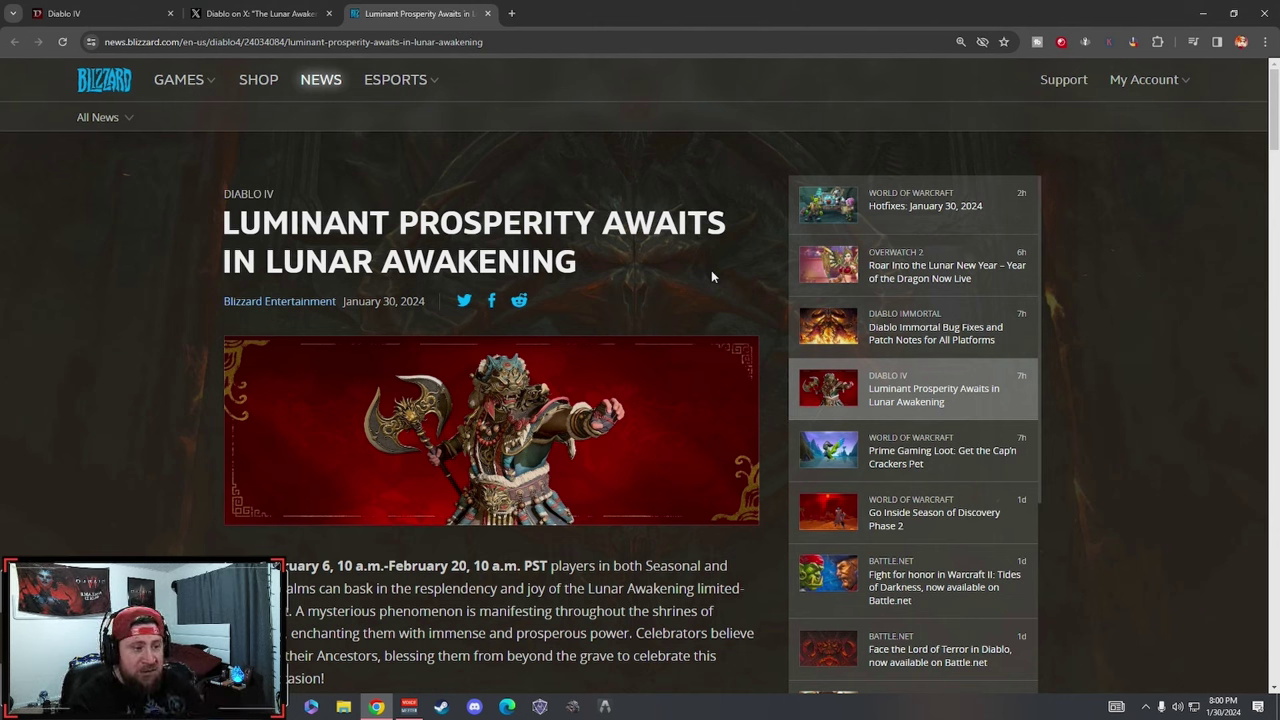
scroll("down", 3)
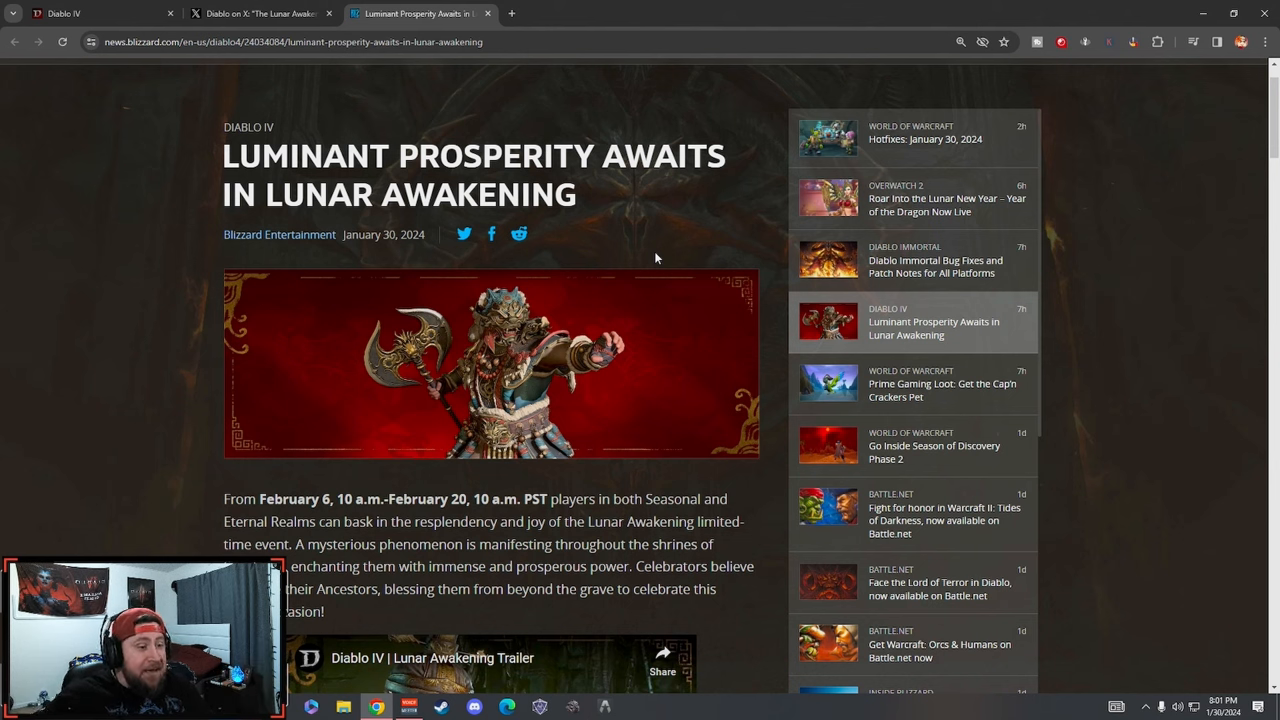
mouse_move(485, 206)
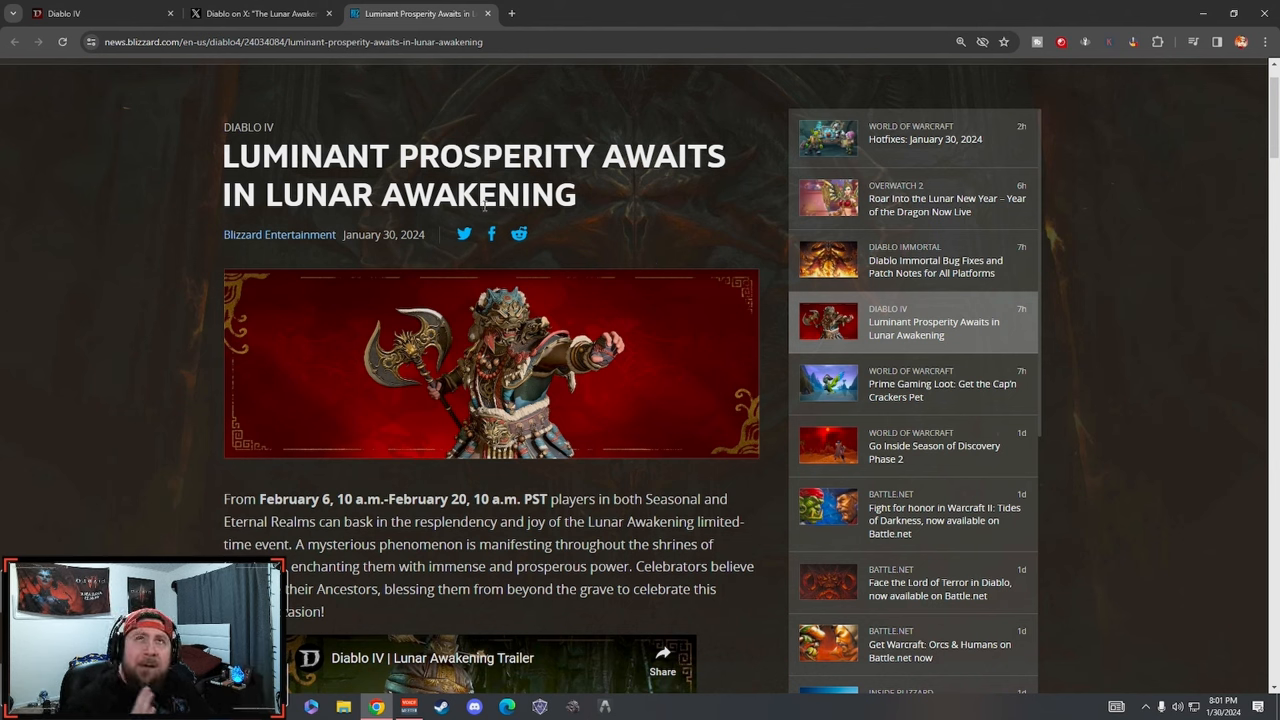
mouse_move(224, 158)
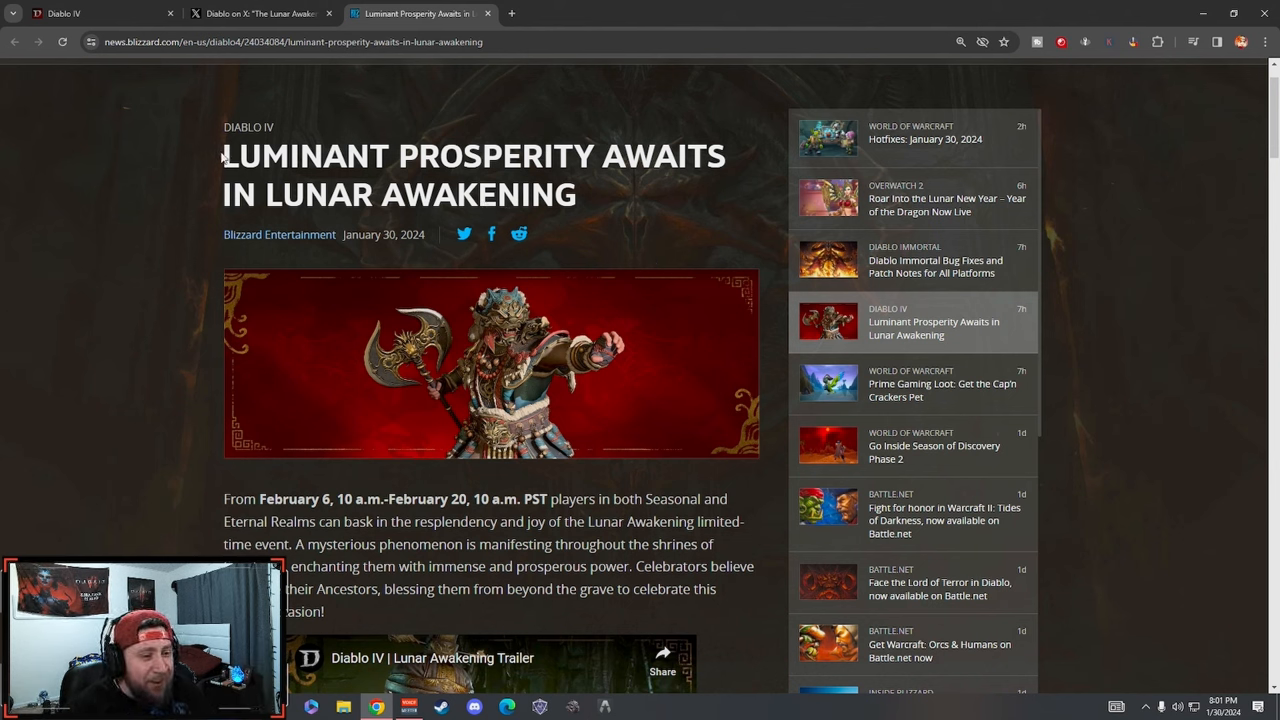
mouse_move(510, 185)
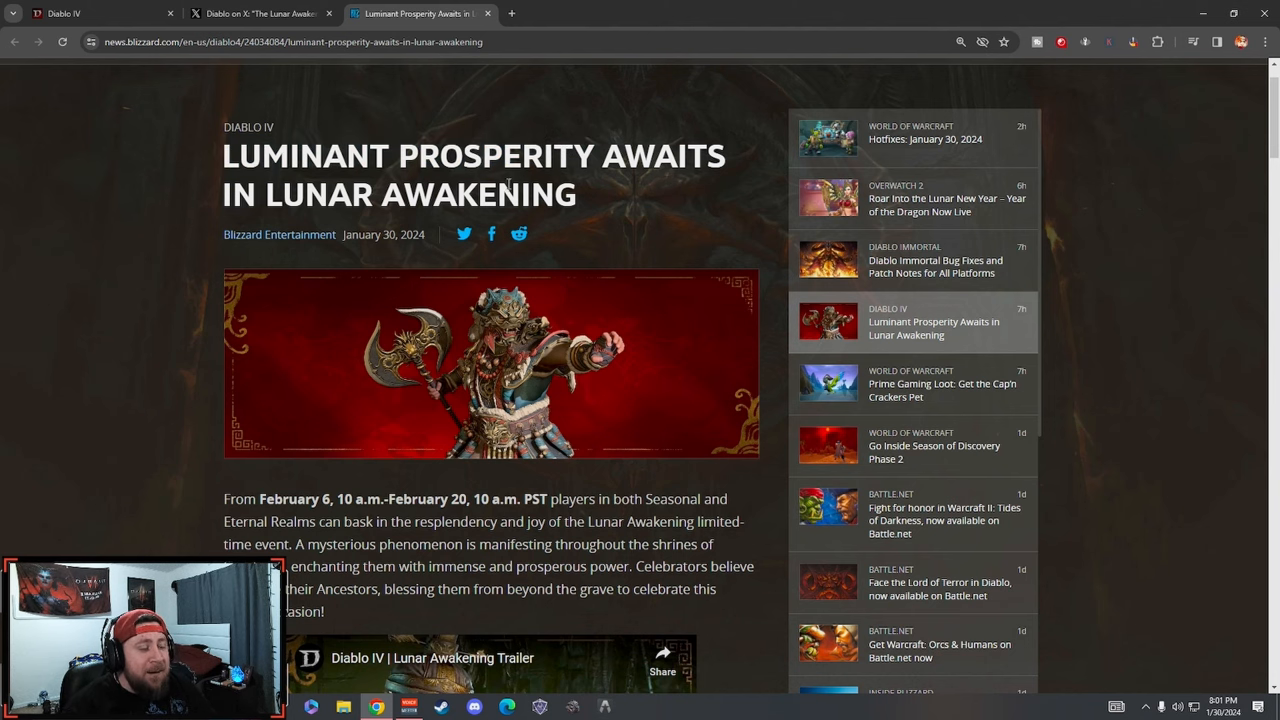
scroll("down", 3)
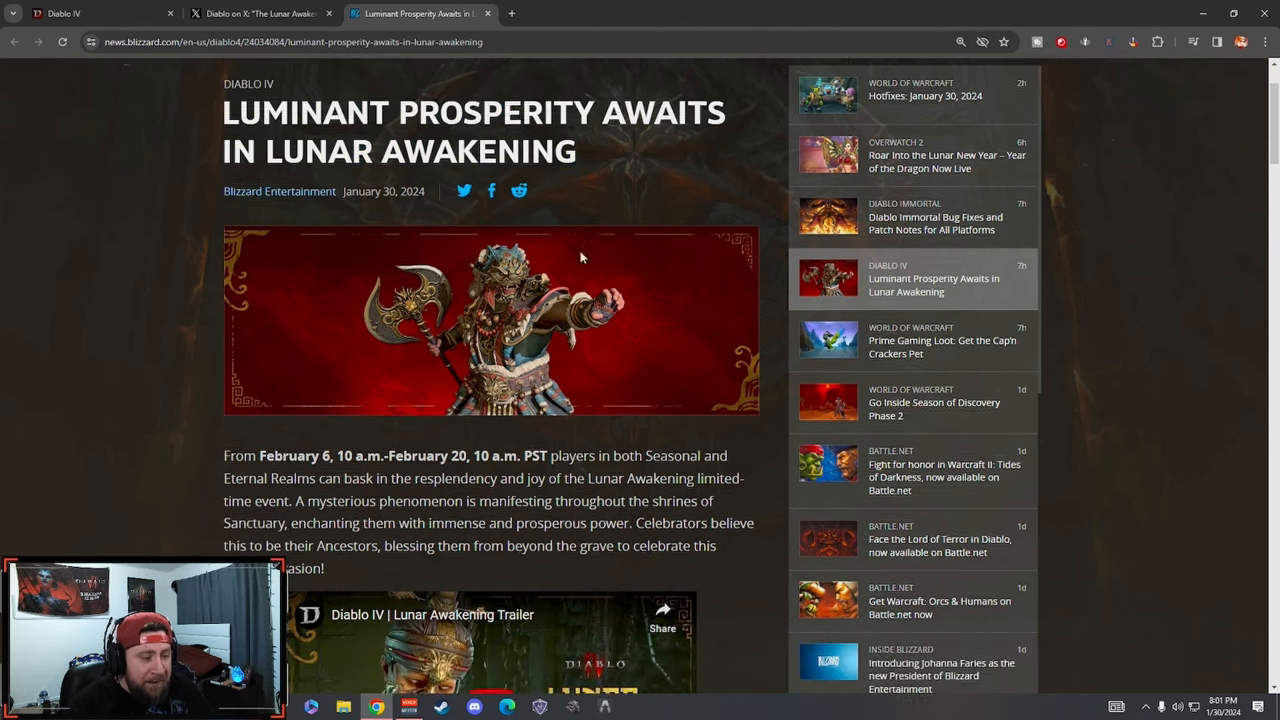
scroll("down", 3)
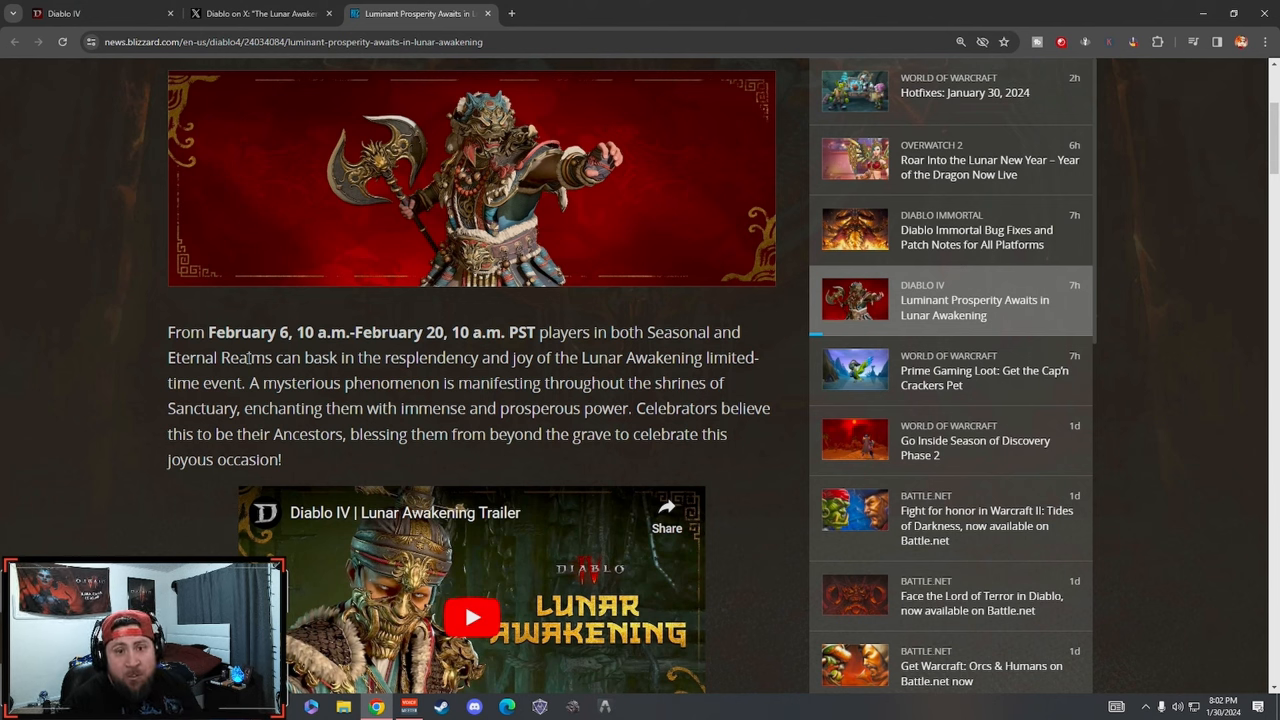
mouse_move(317, 378)
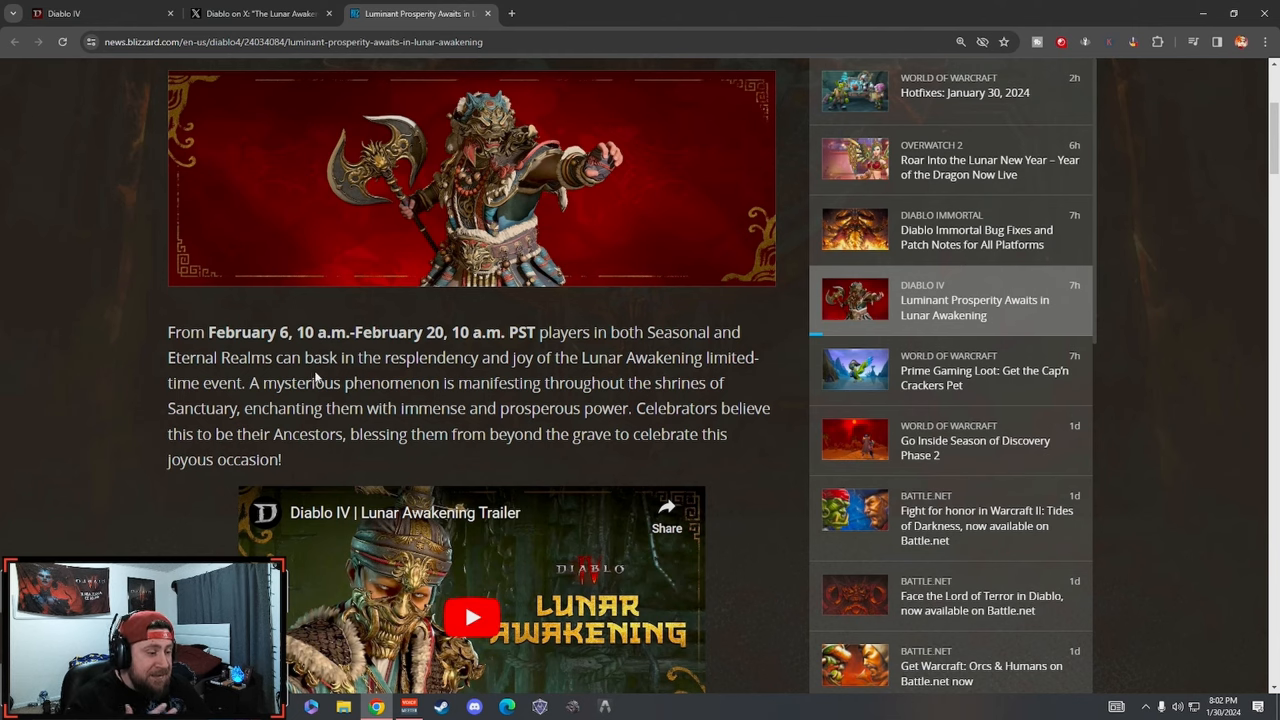
scroll("down", 3)
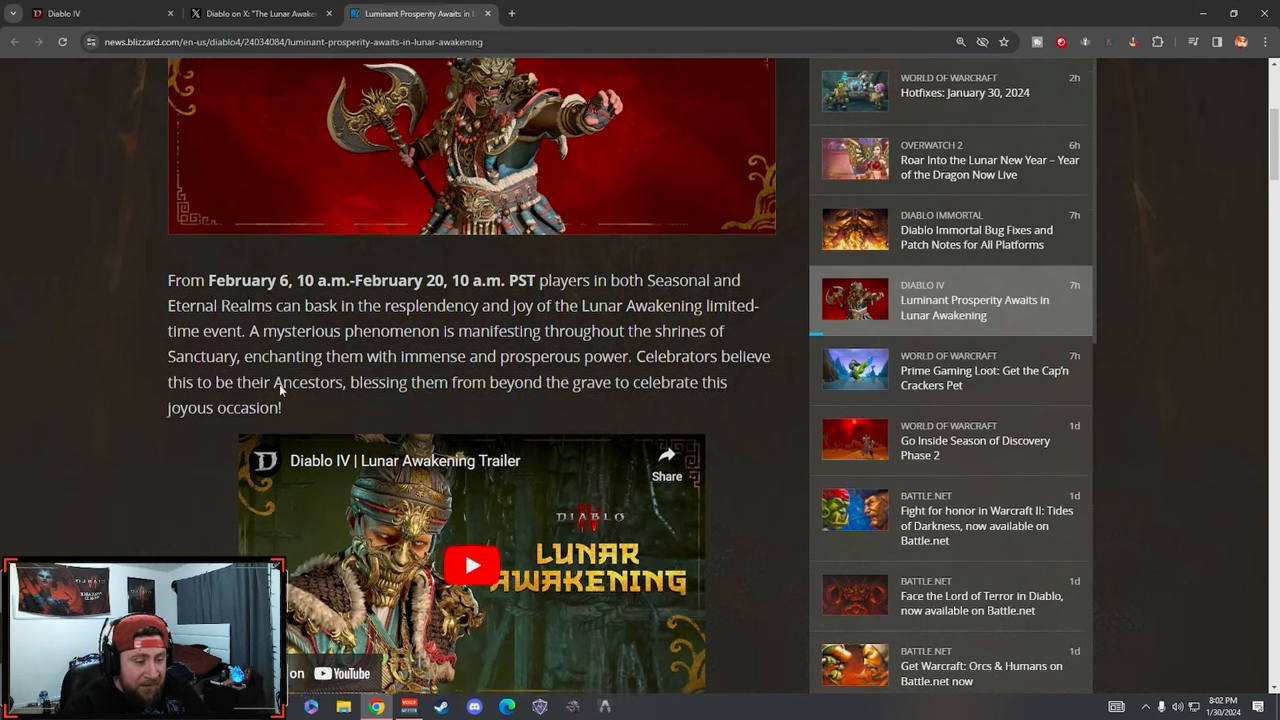
left_click_drag(249, 316, 516, 316)
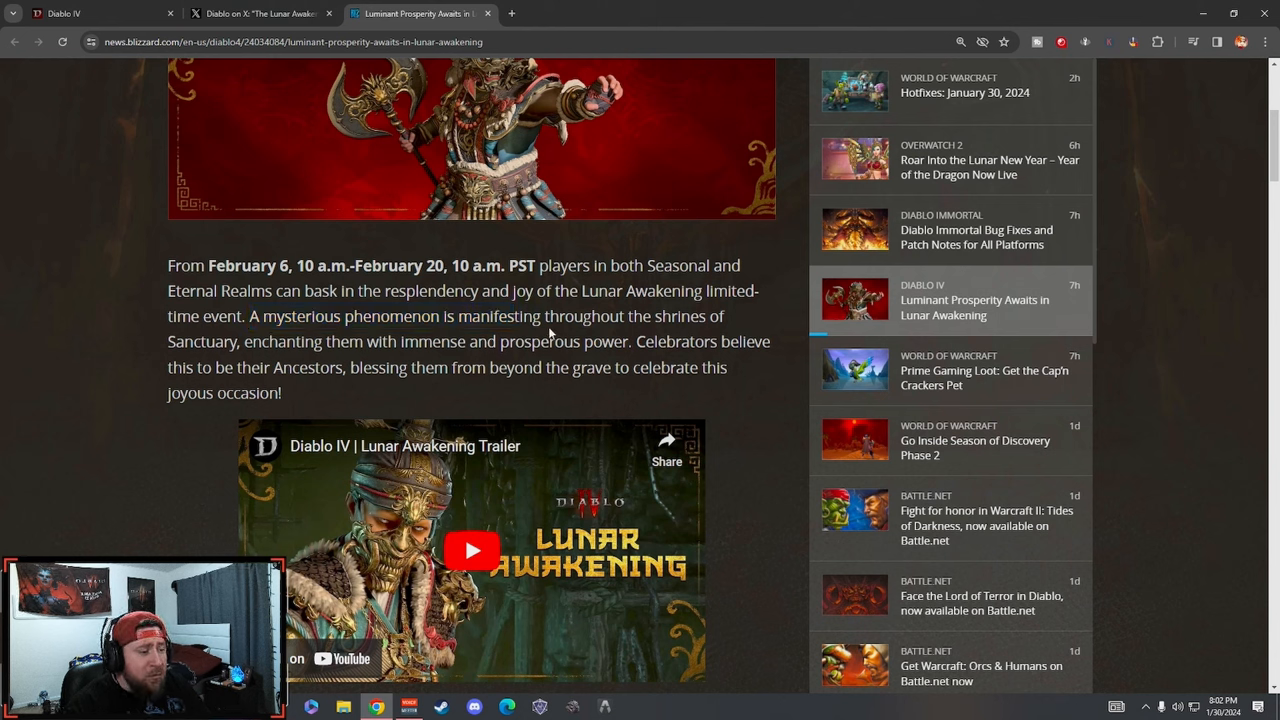
left_click_drag(236, 342, 452, 342)
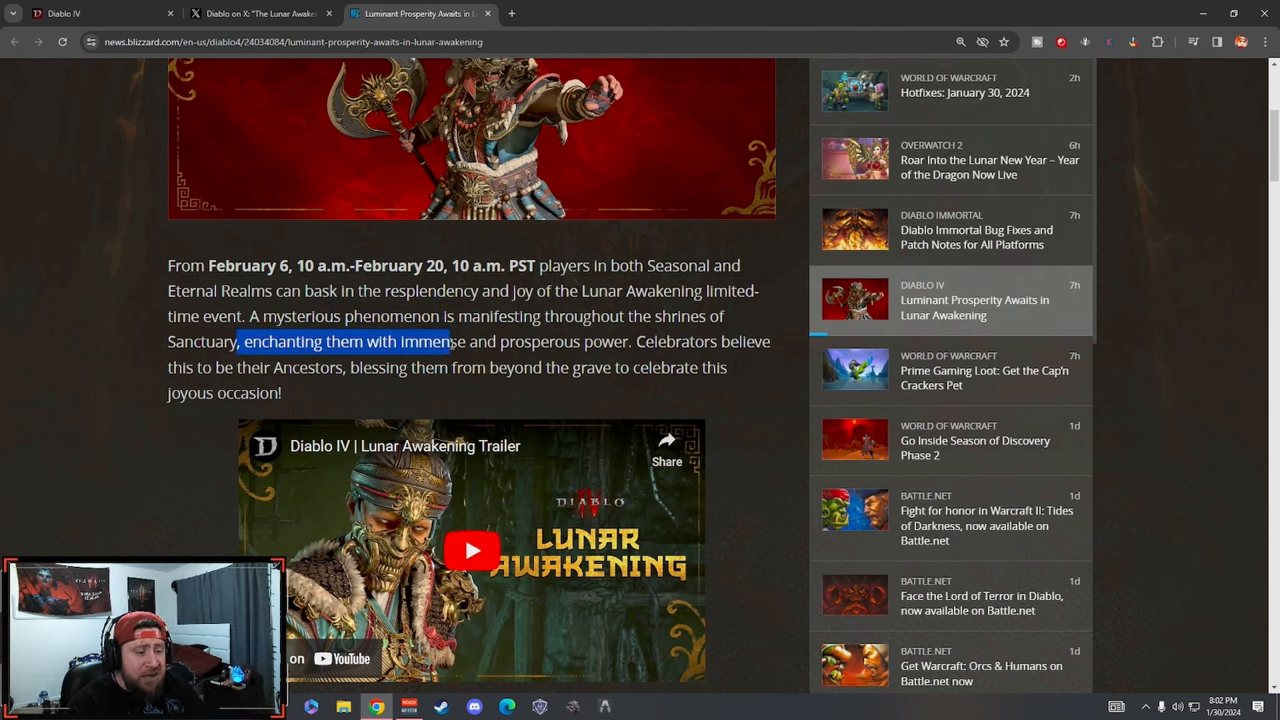
left_click(400, 342)
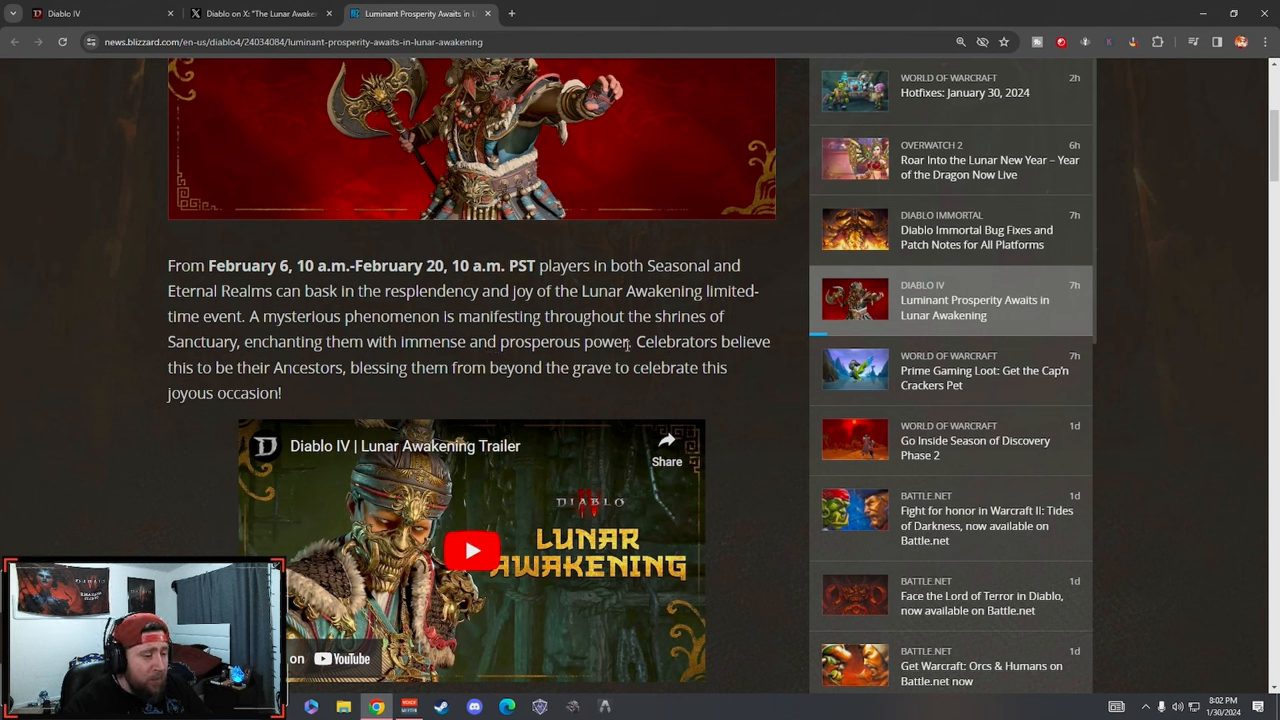
mouse_move(175, 363)
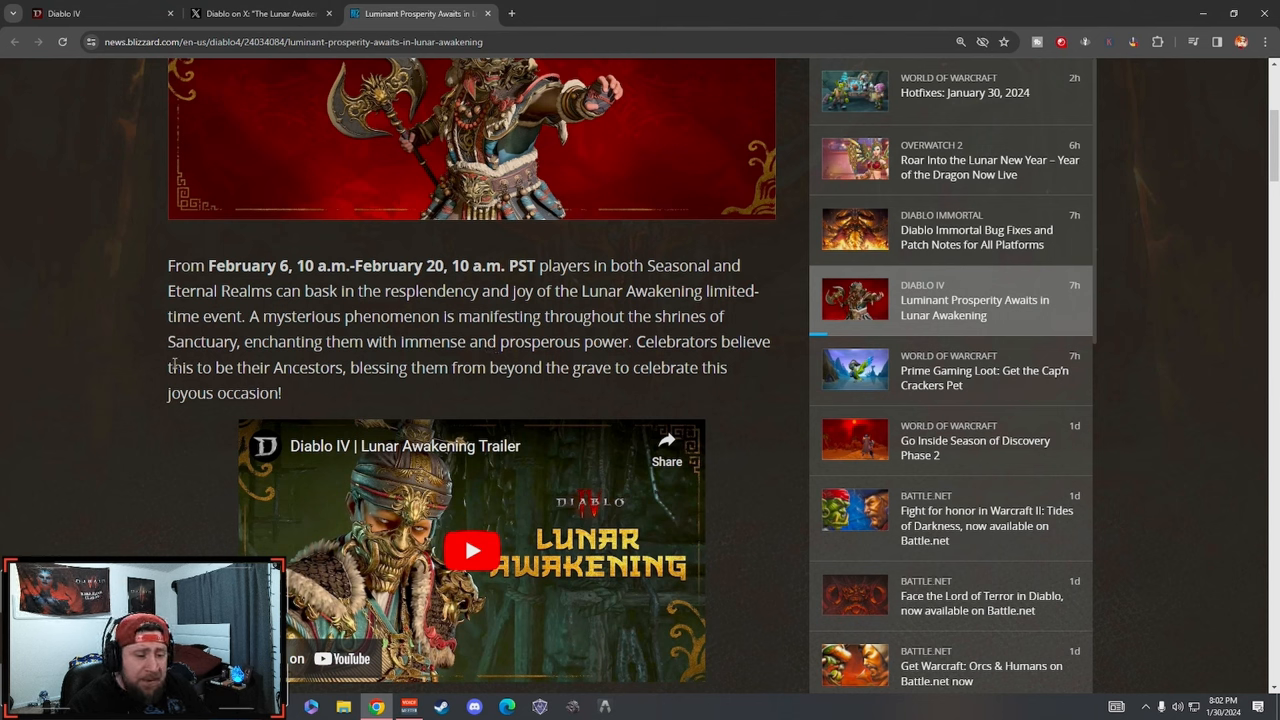
mouse_move(738, 398)
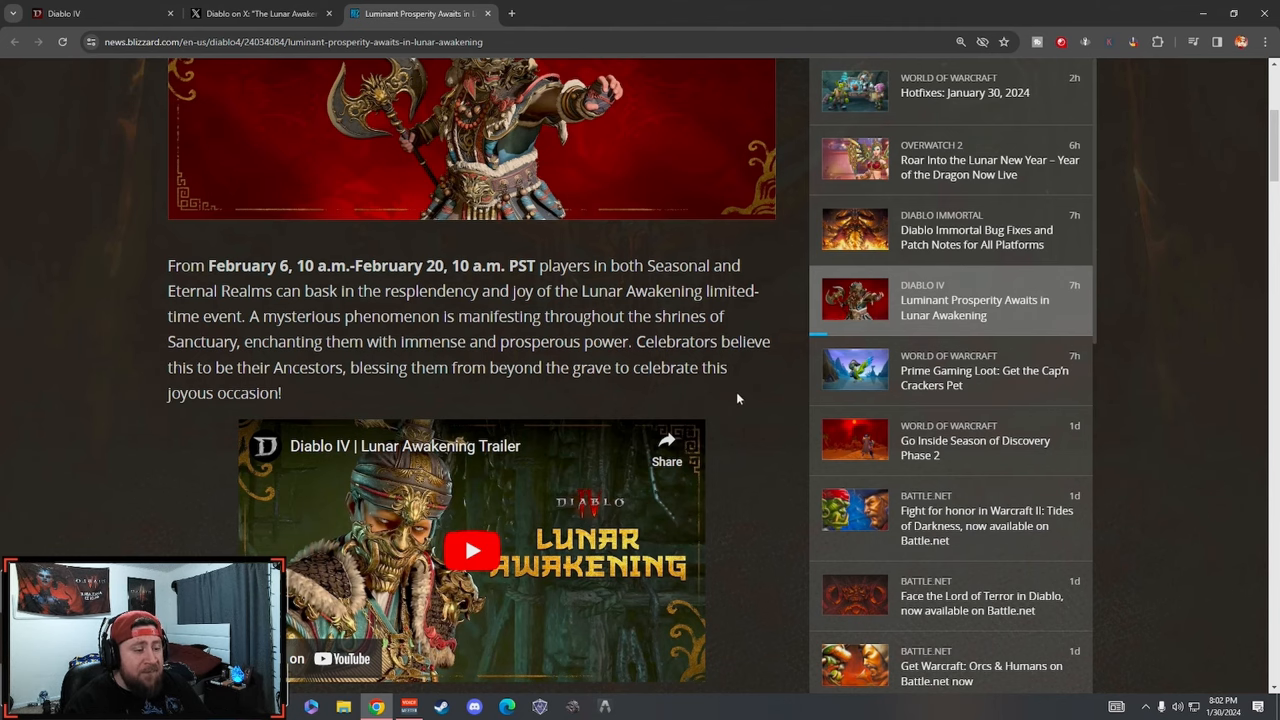
- Highlight the Lunar Shrines passage about earning 50% bonus XP and 30% increased movement speed
scroll("down", 3)
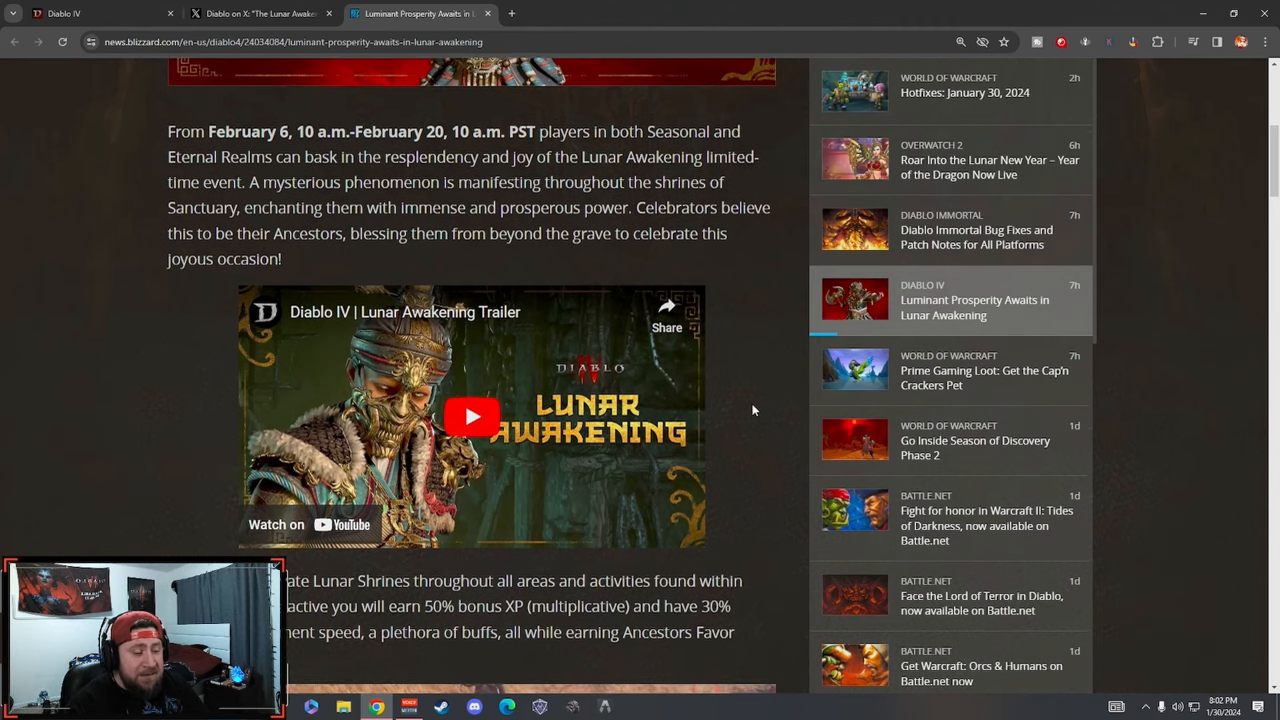
scroll("down", 3)
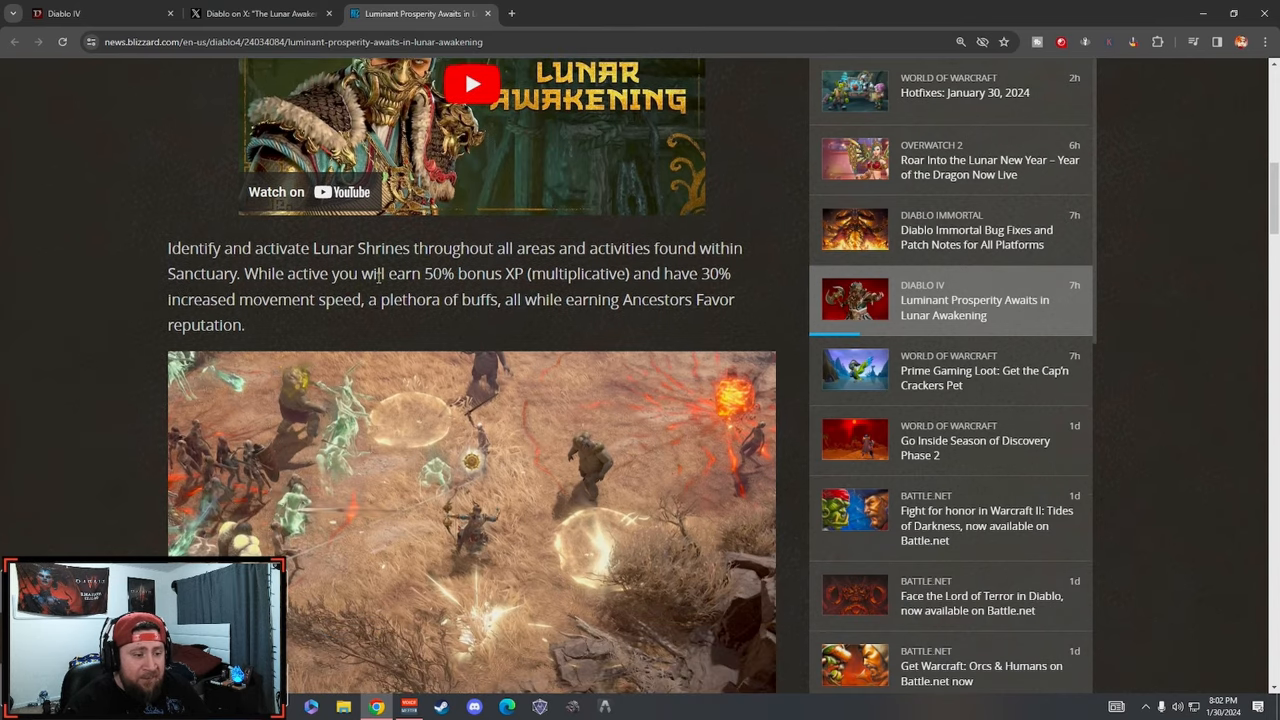
scroll("down", 3)
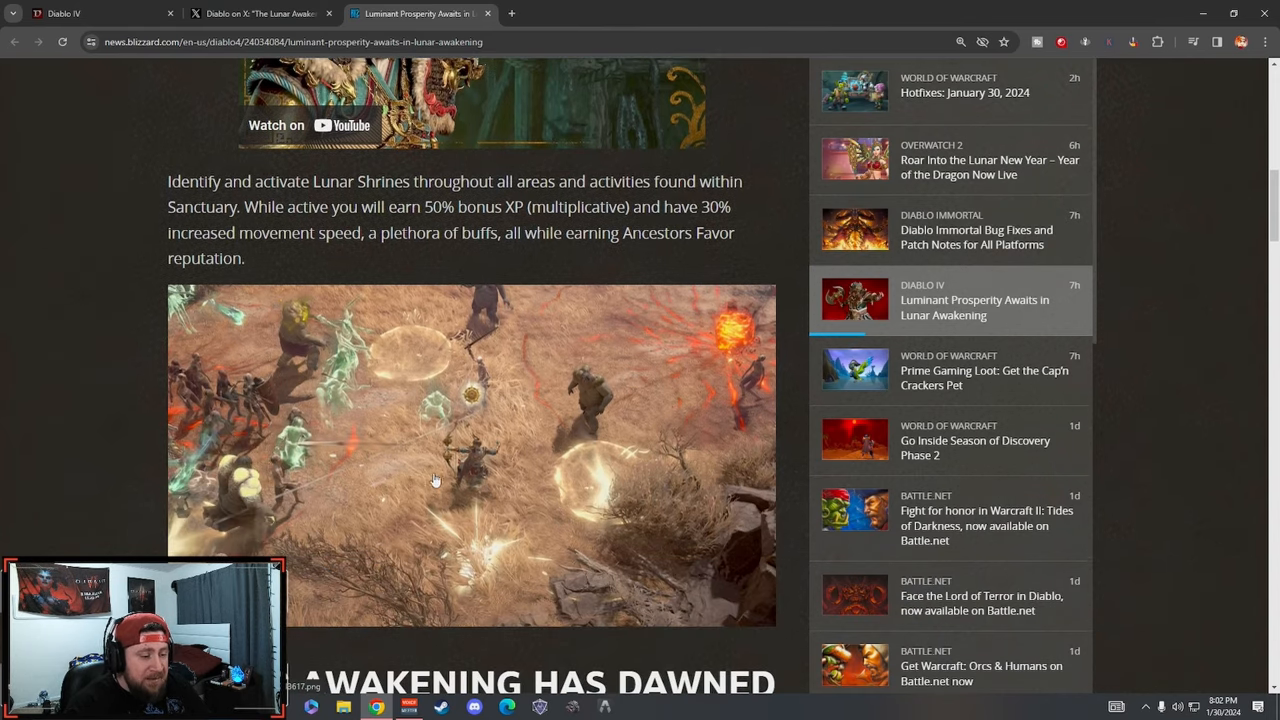
mouse_move(428, 256)
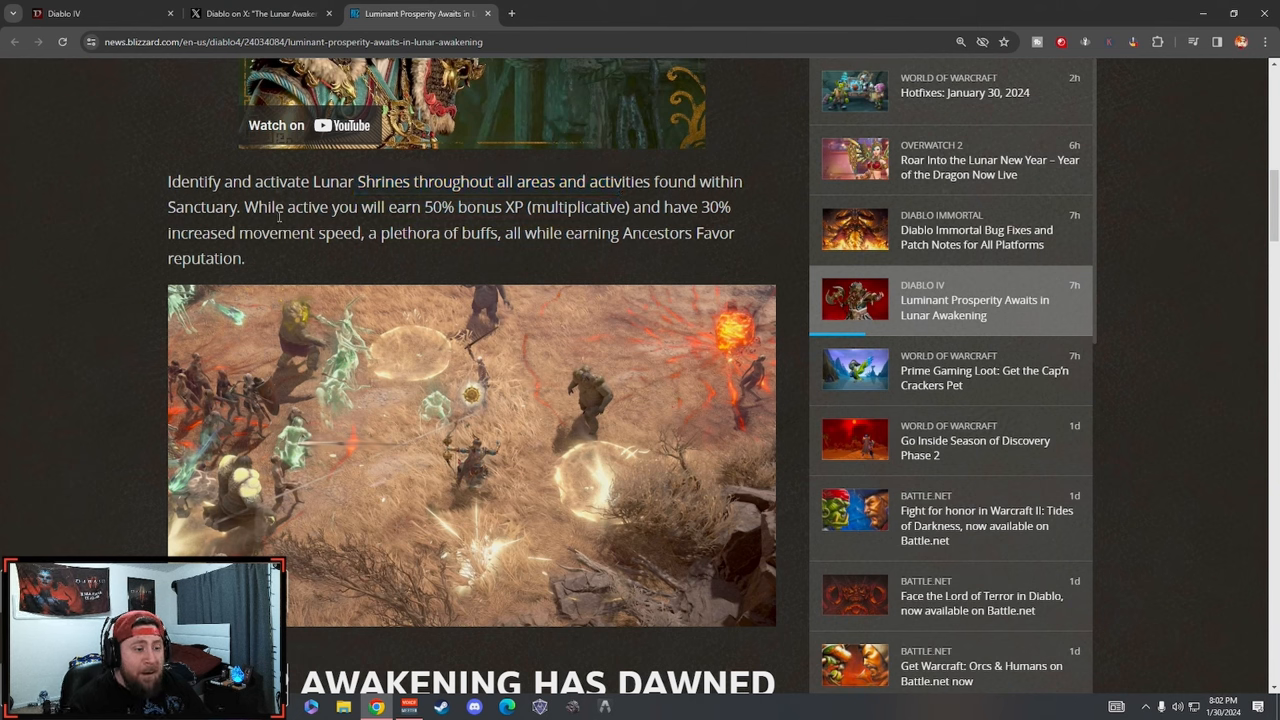
left_click_drag(423, 207, 592, 207)
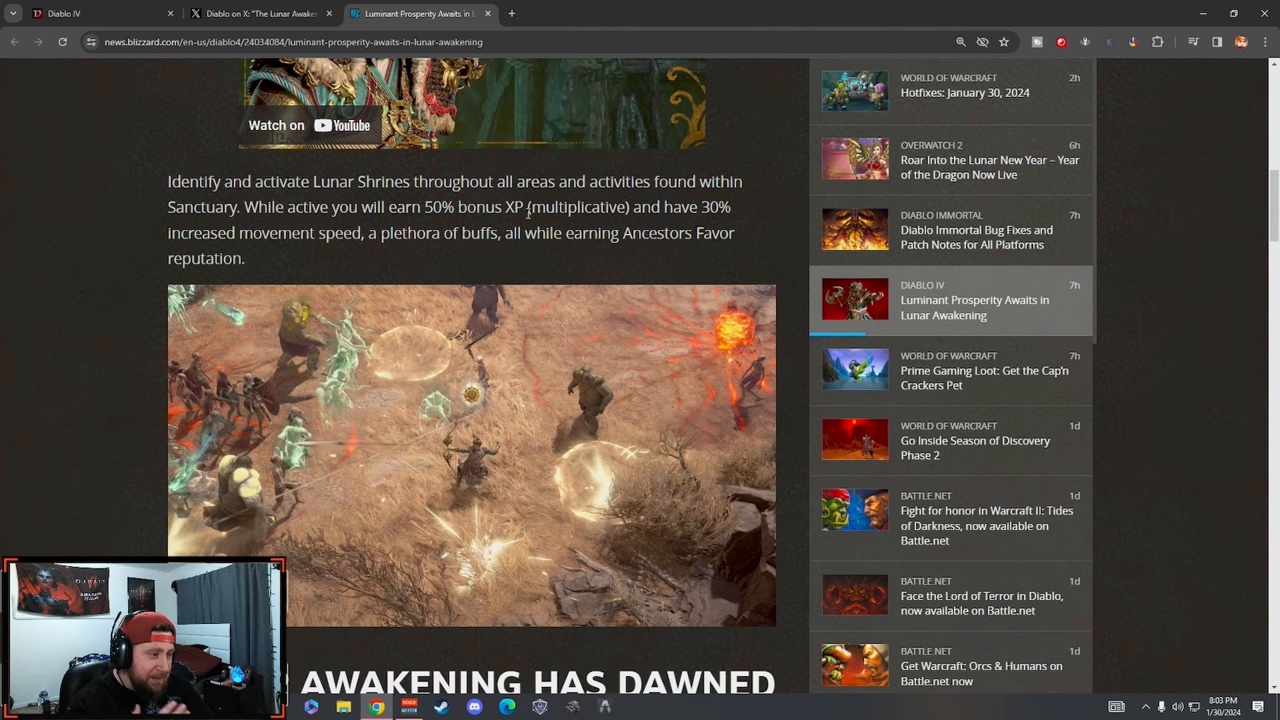
mouse_move(136, 234)
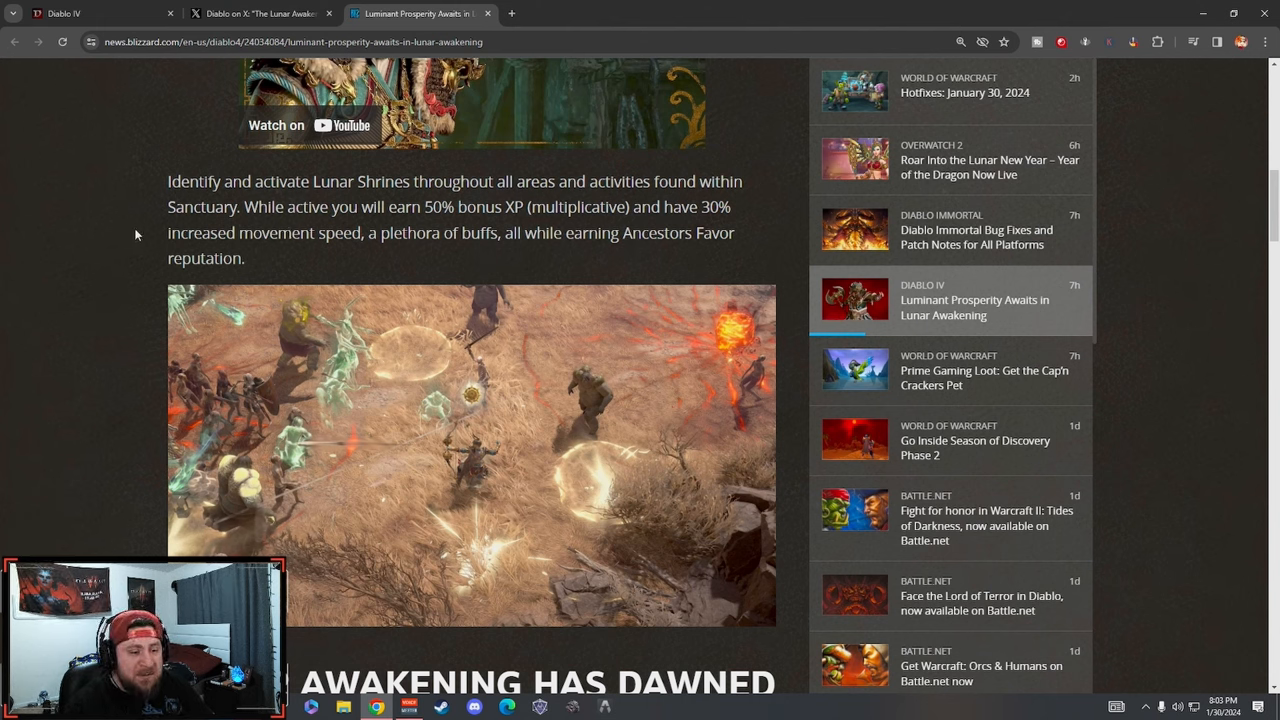
mouse_move(423, 276)
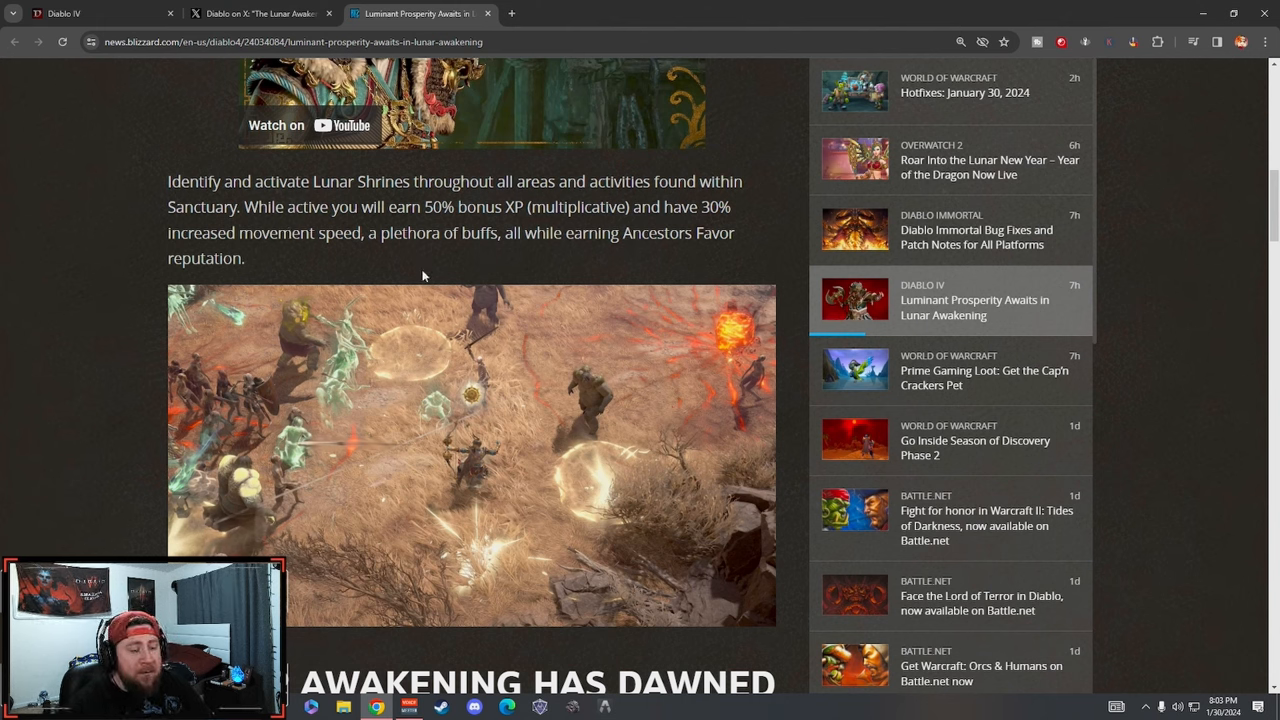
mouse_move(418, 266)
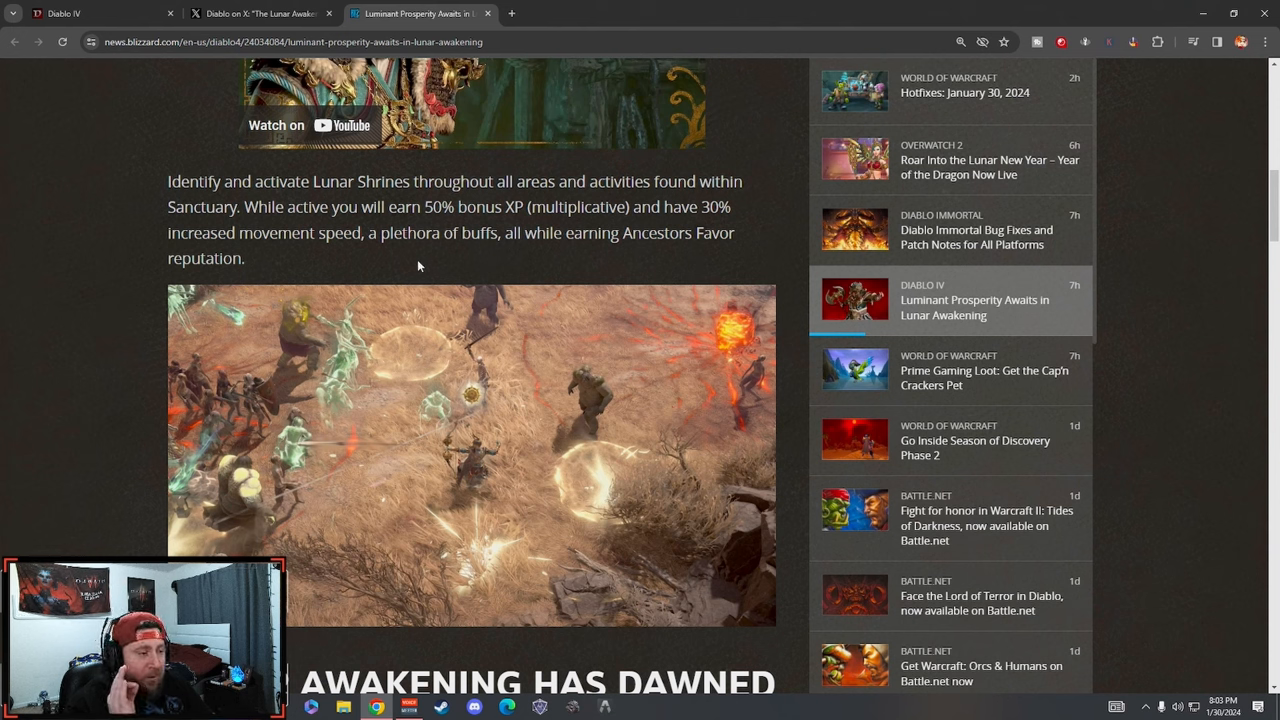
mouse_move(408, 225)
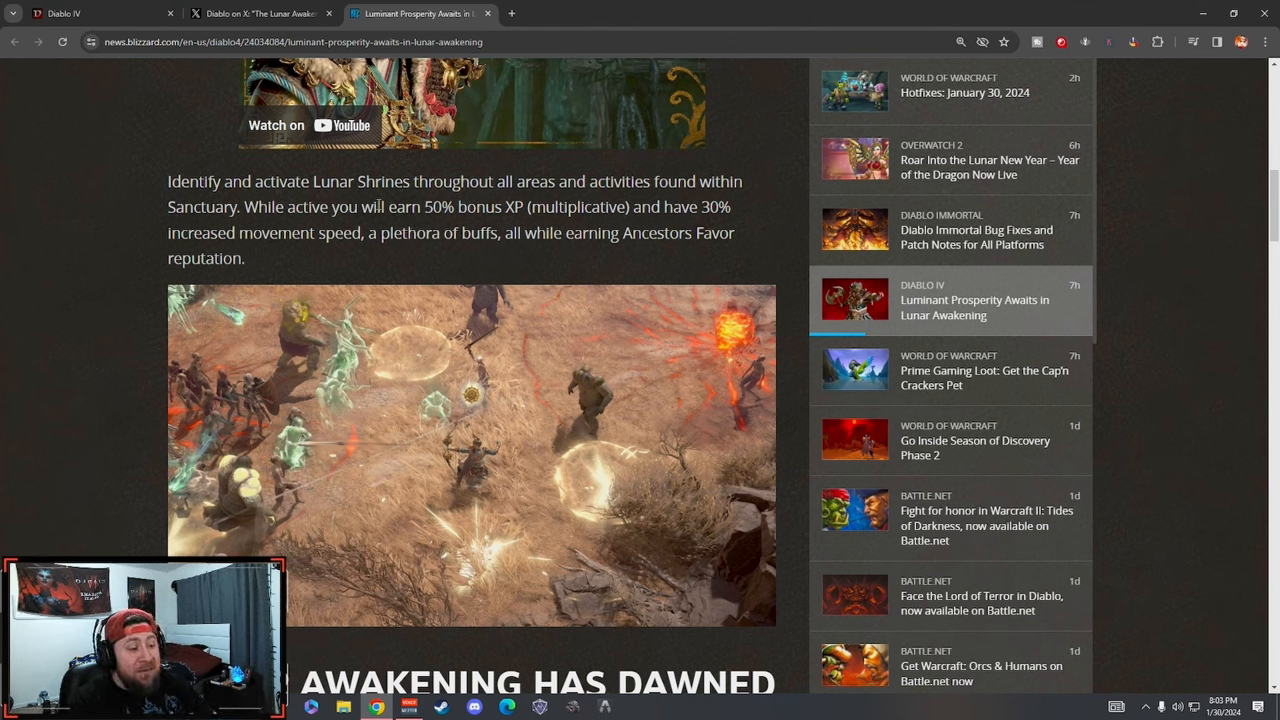
left_click_drag(378, 207, 570, 233)
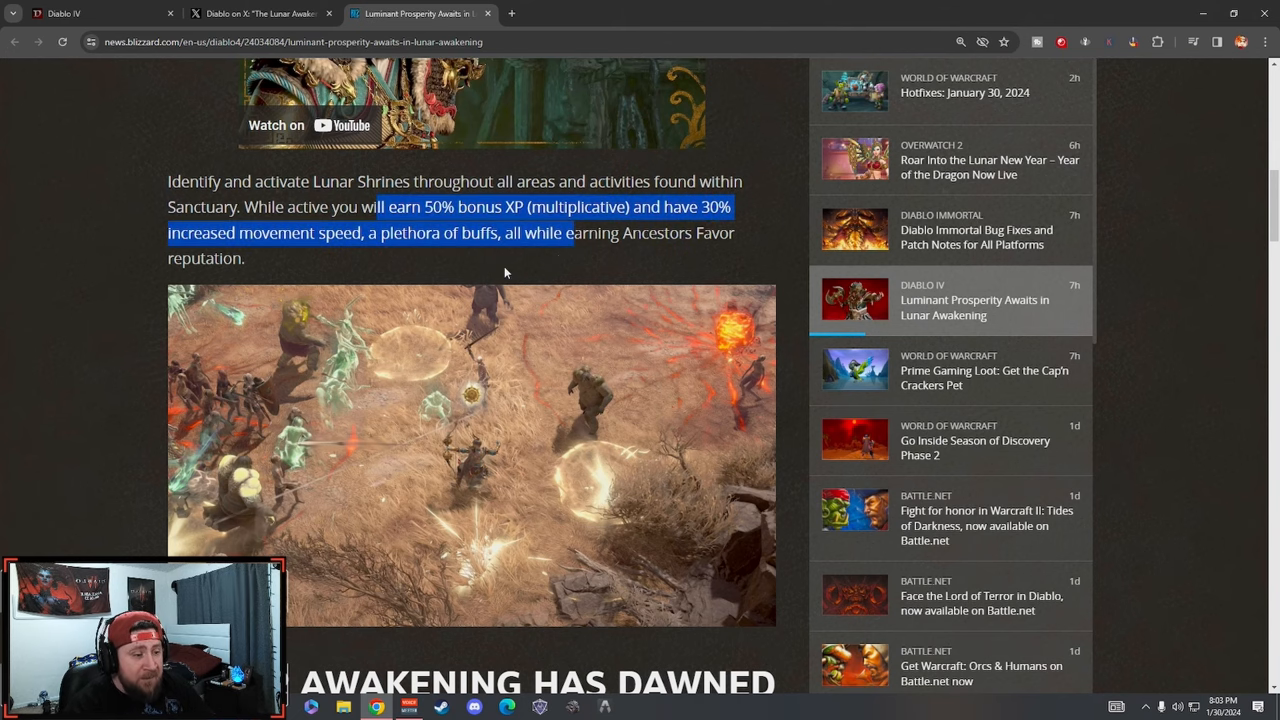
scroll("down", 3)
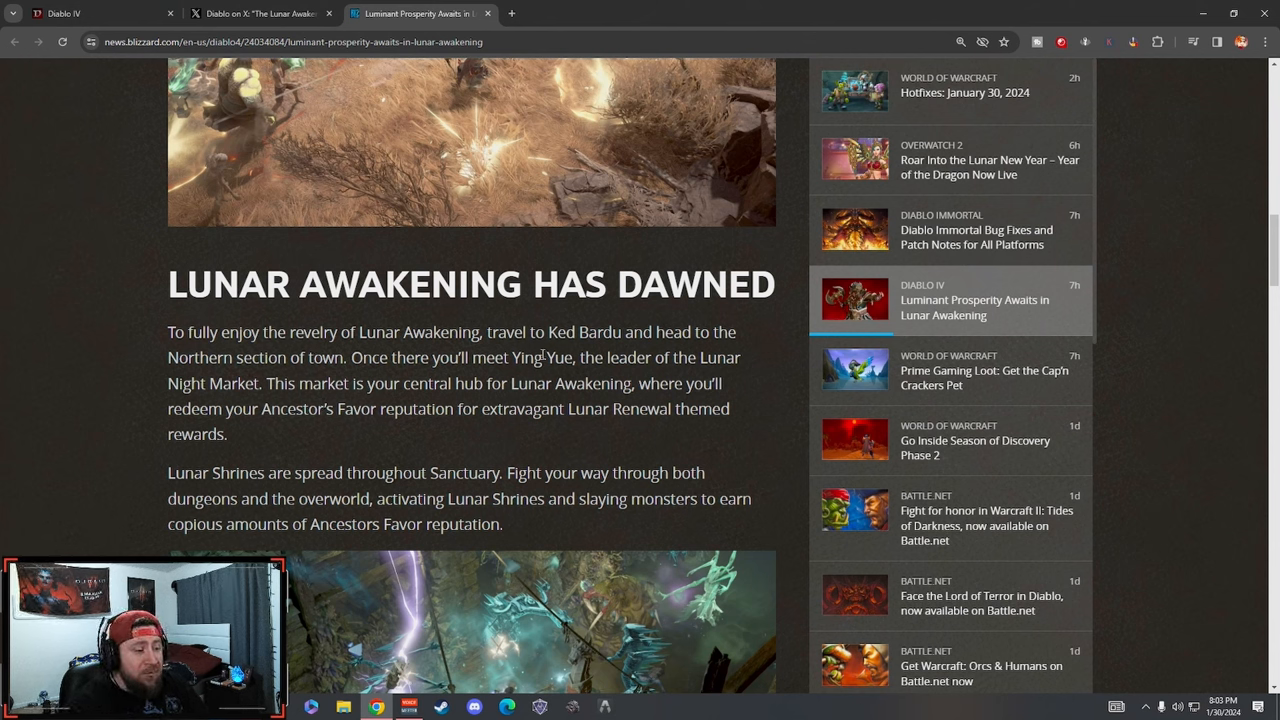
- Highlight the passage about meeting Ying-Yue in the Lunar Awakening Has Dawned section, then clear it
scroll("down", 3)
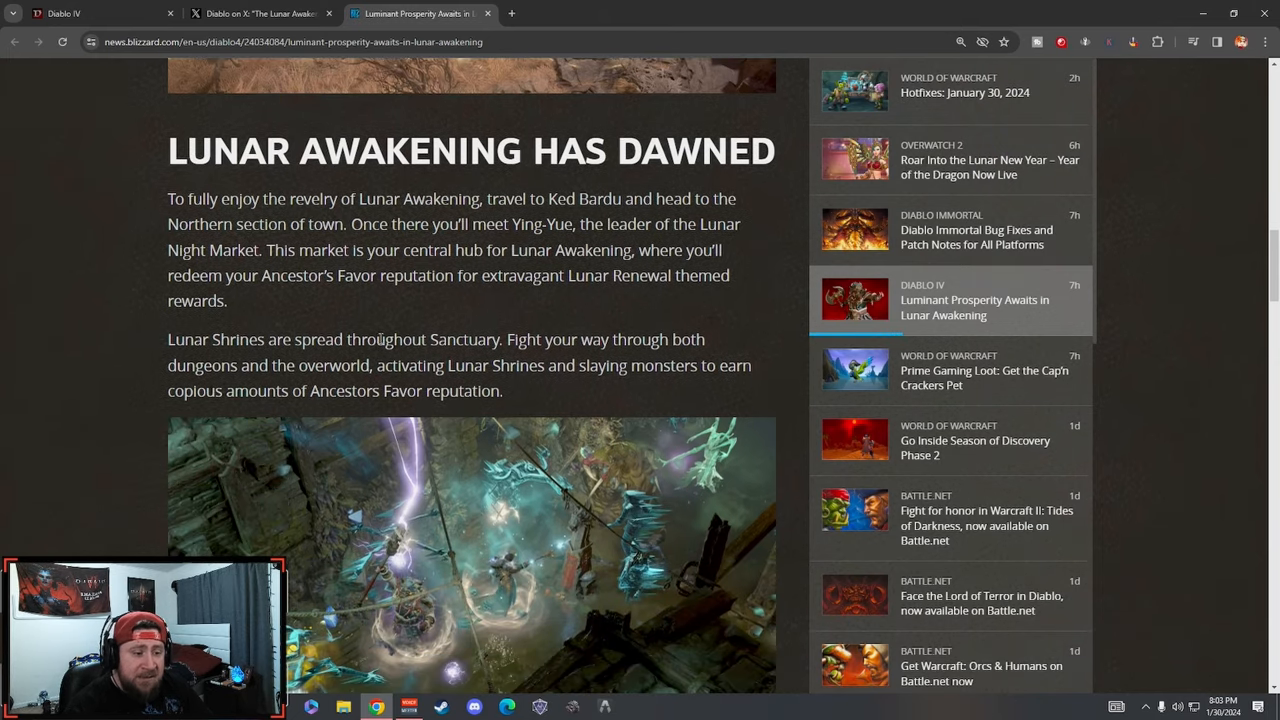
left_click_drag(472, 224, 615, 224)
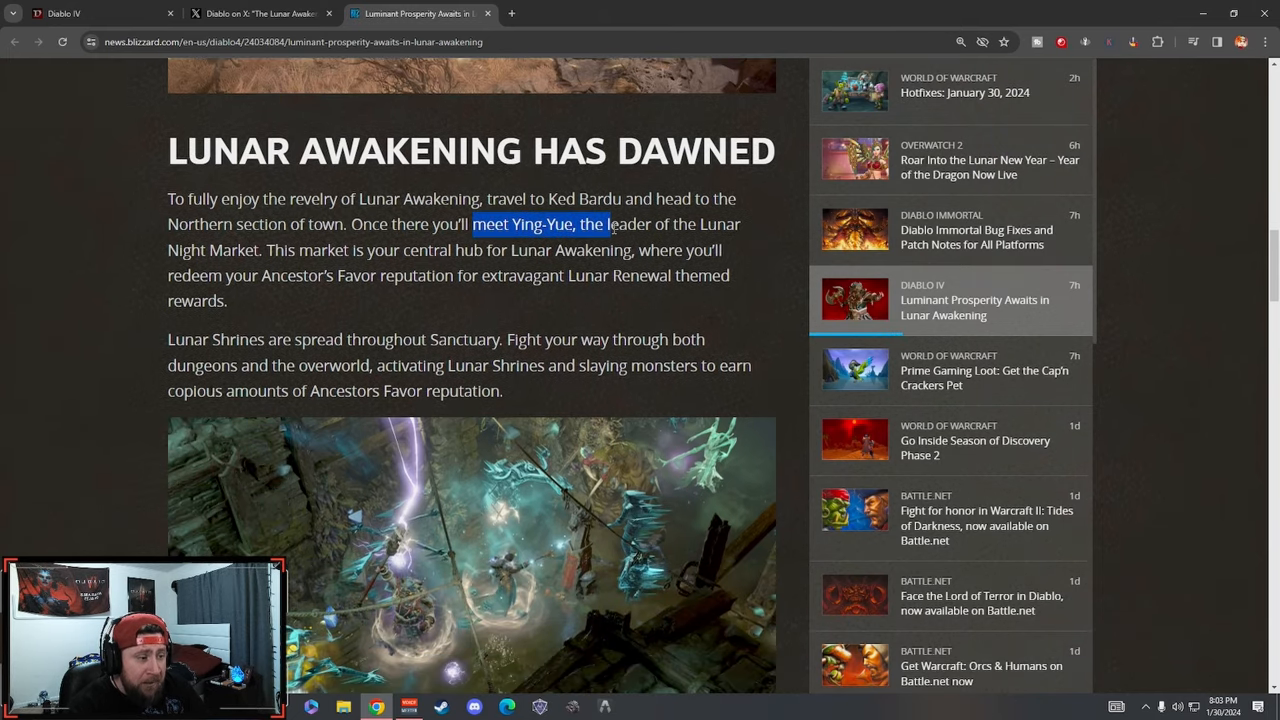
mouse_move(312, 297)
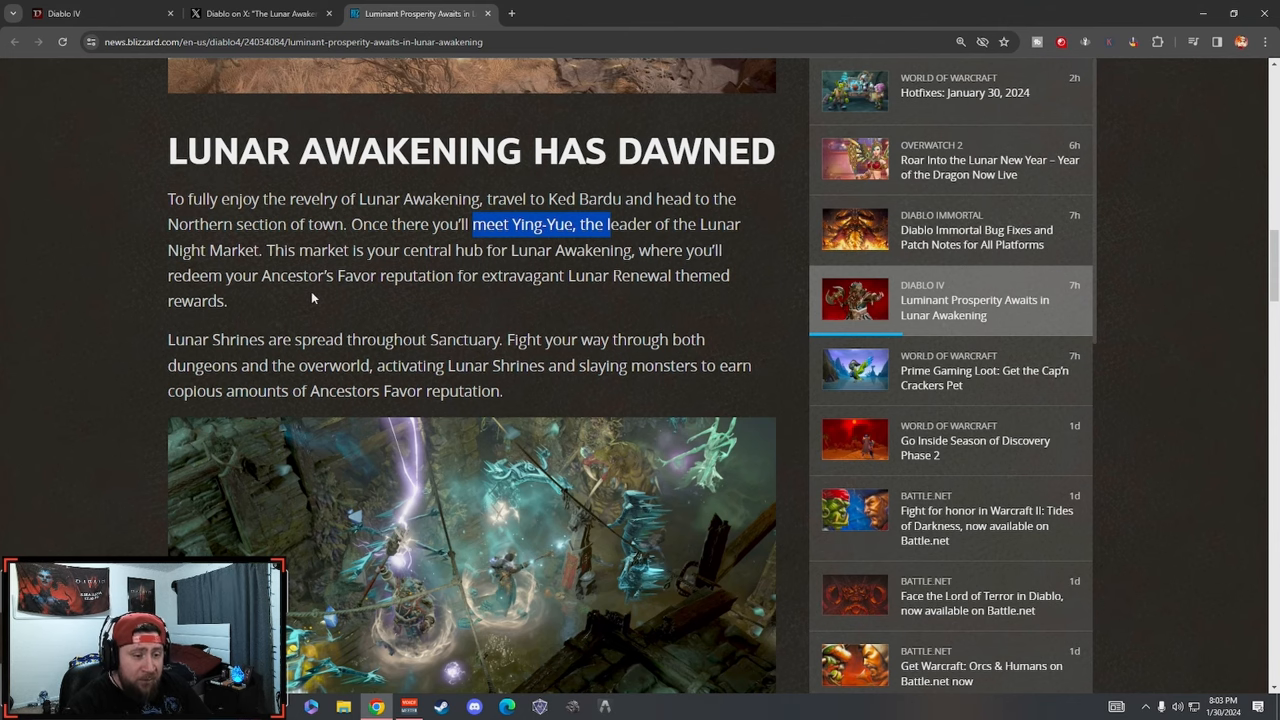
left_click(401, 291)
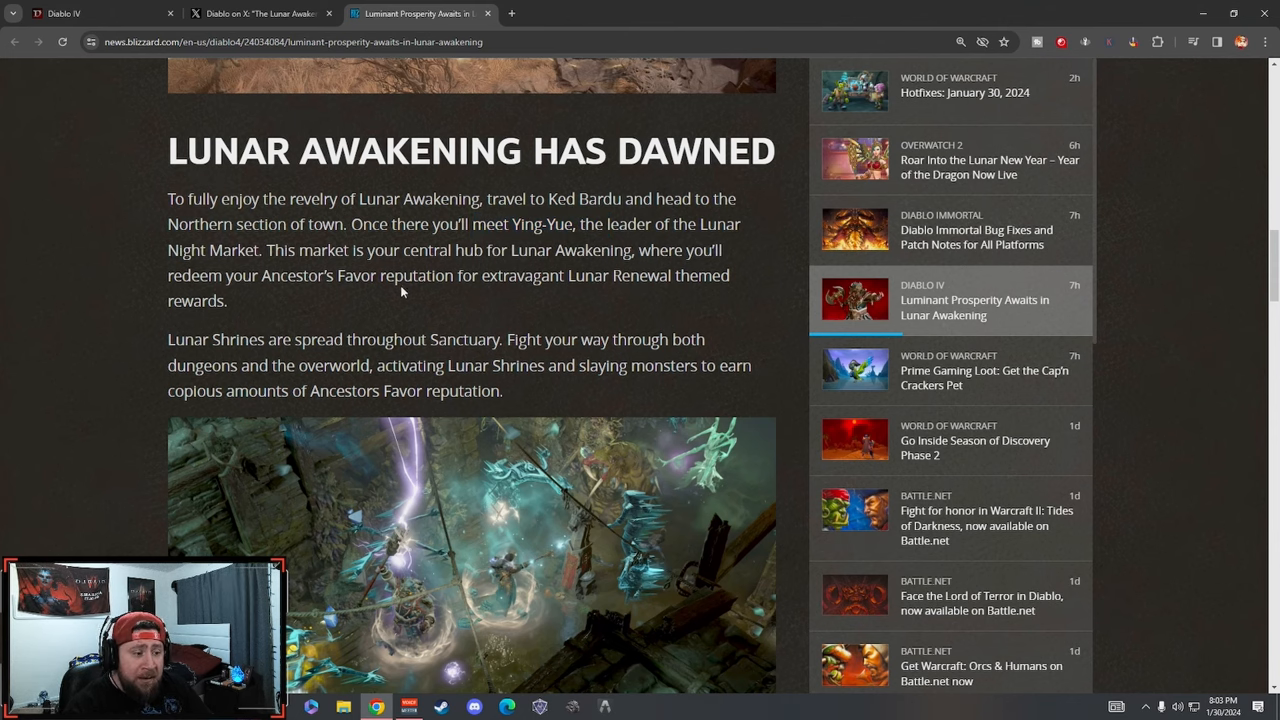
scroll("down", 3)
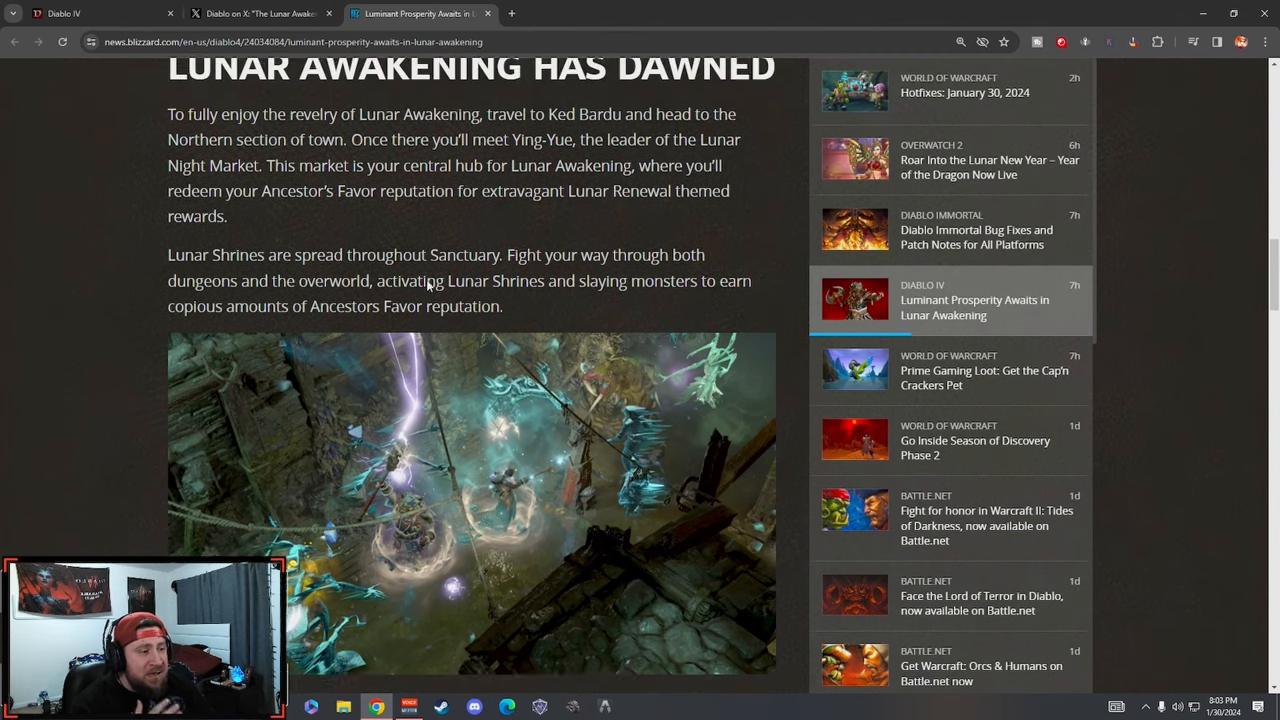
- Scroll through the Augmented Lunar Shrine Effects list down to the Miserly spirits passage
scroll("up", 3)
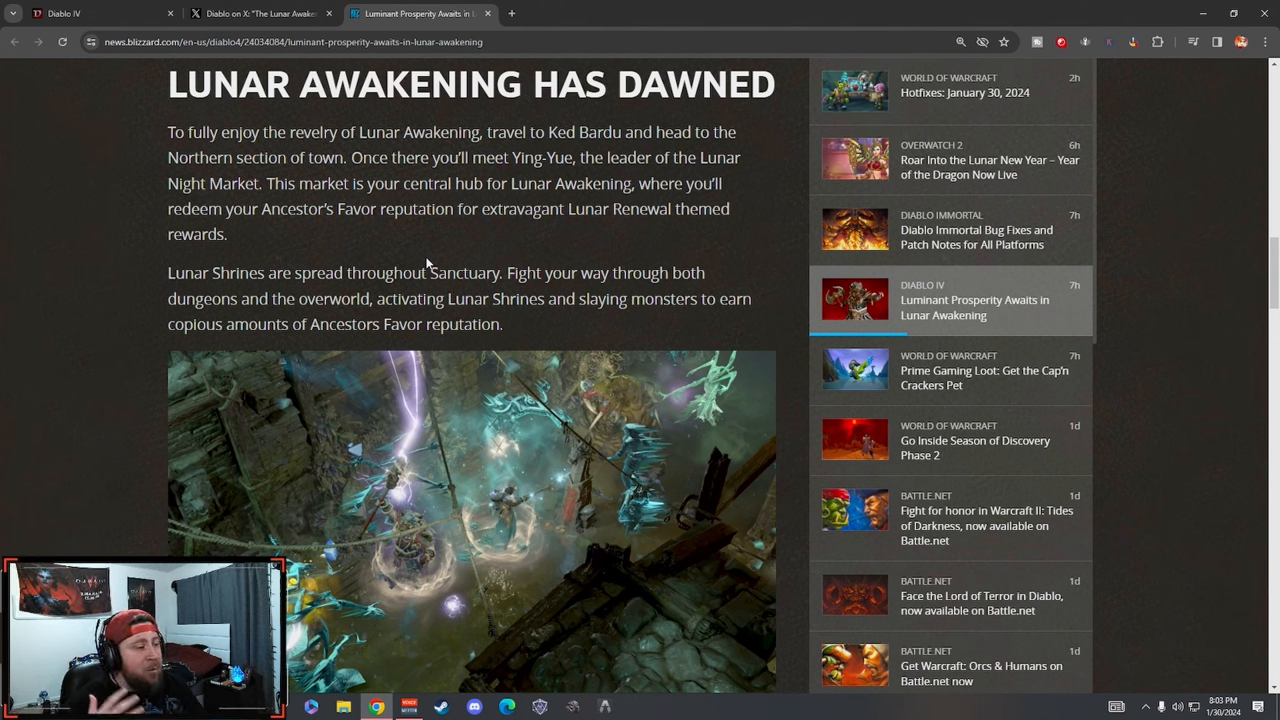
scroll("down", 3)
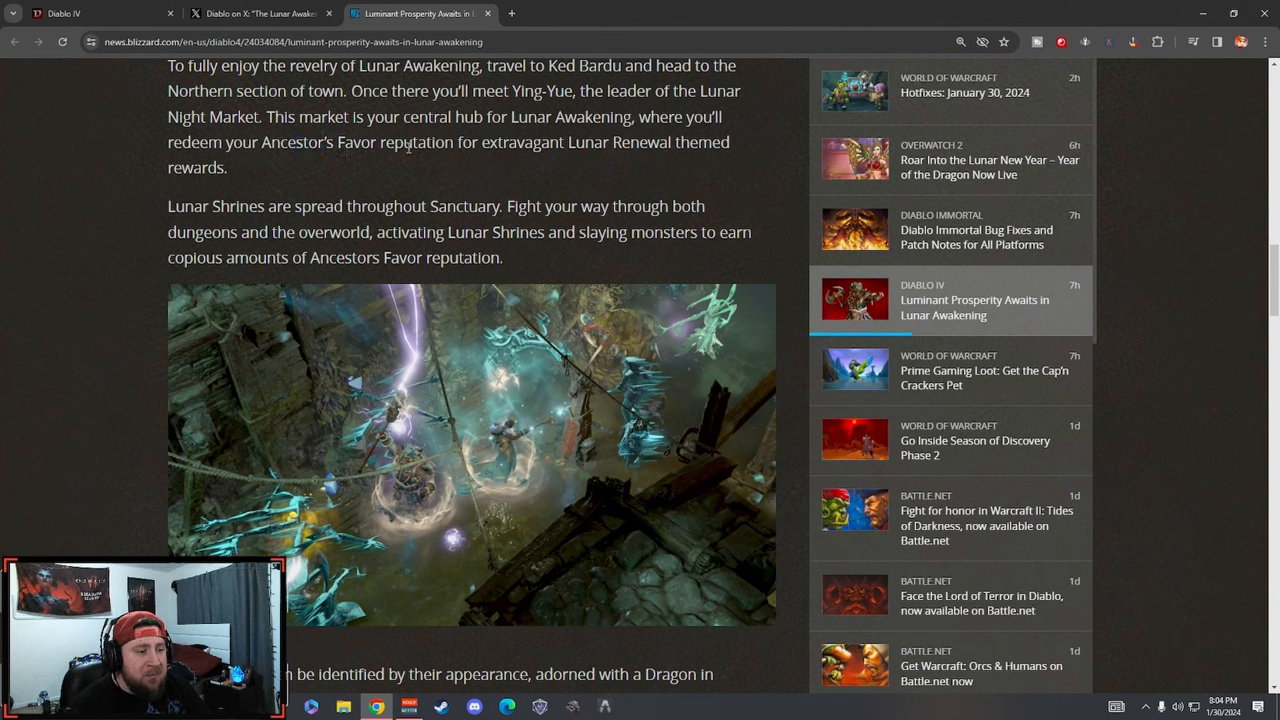
mouse_move(530, 166)
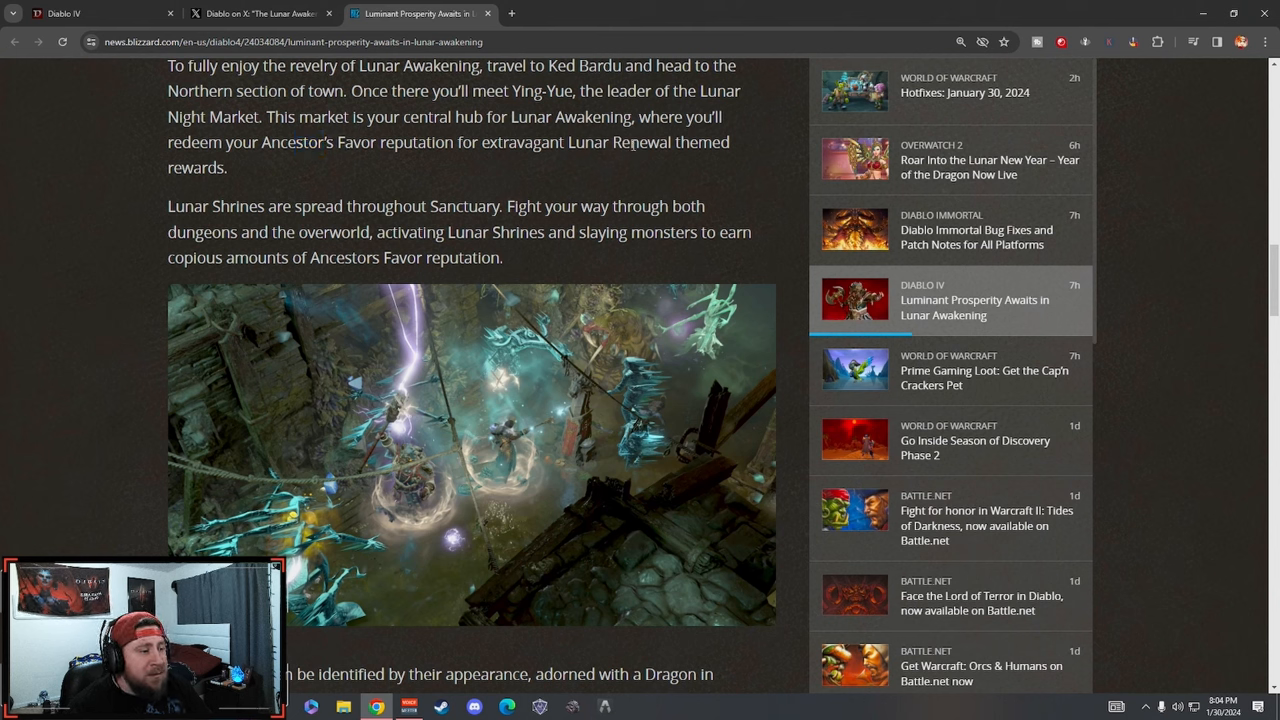
scroll("down", 3)
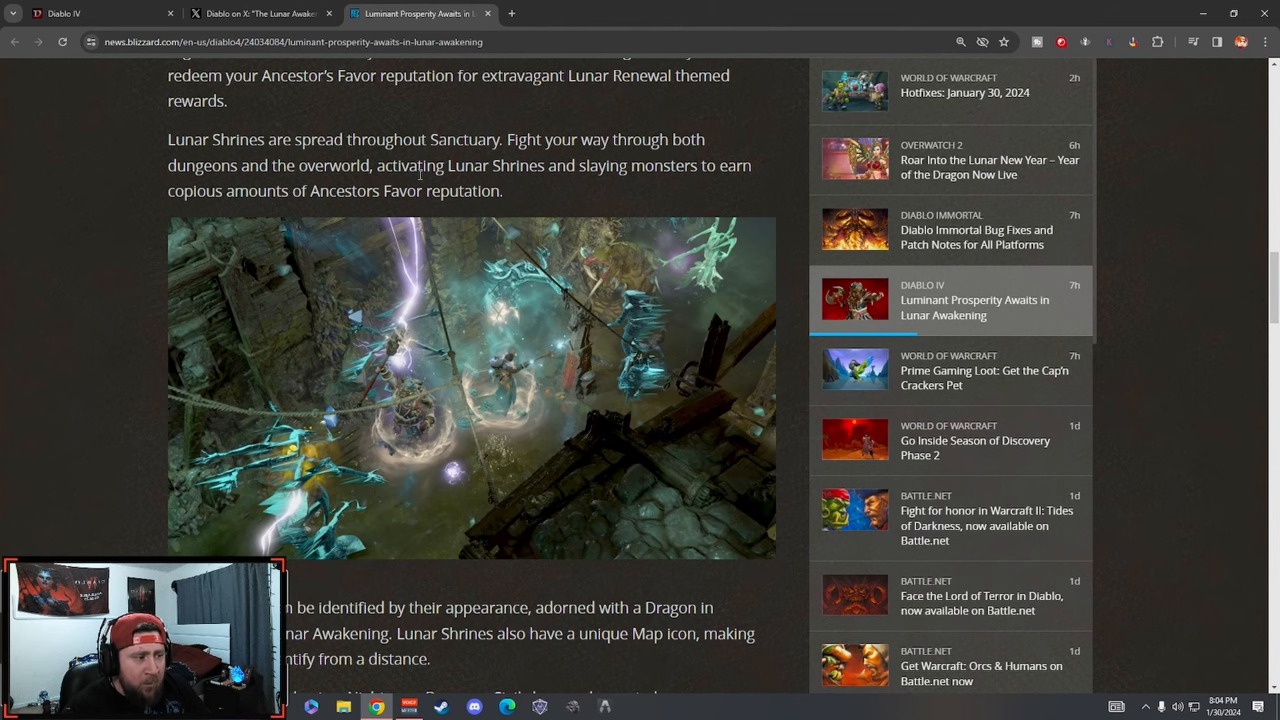
scroll("down", 3)
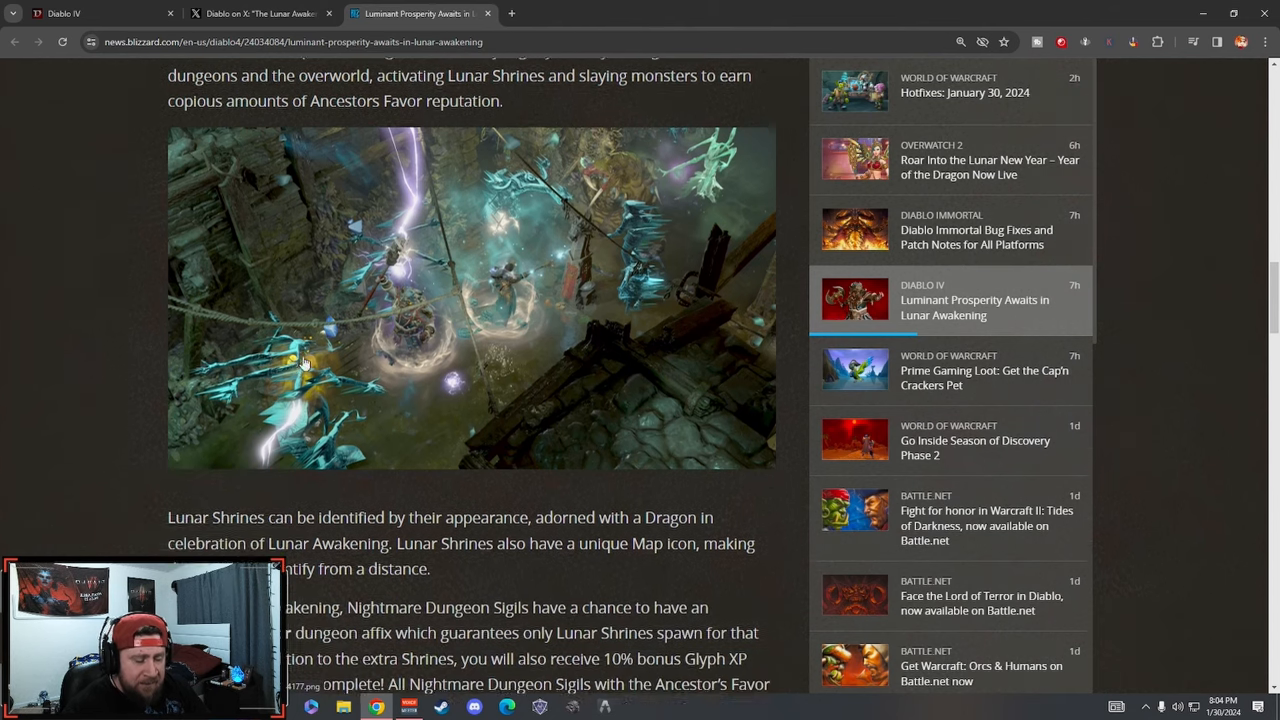
scroll("down", 3)
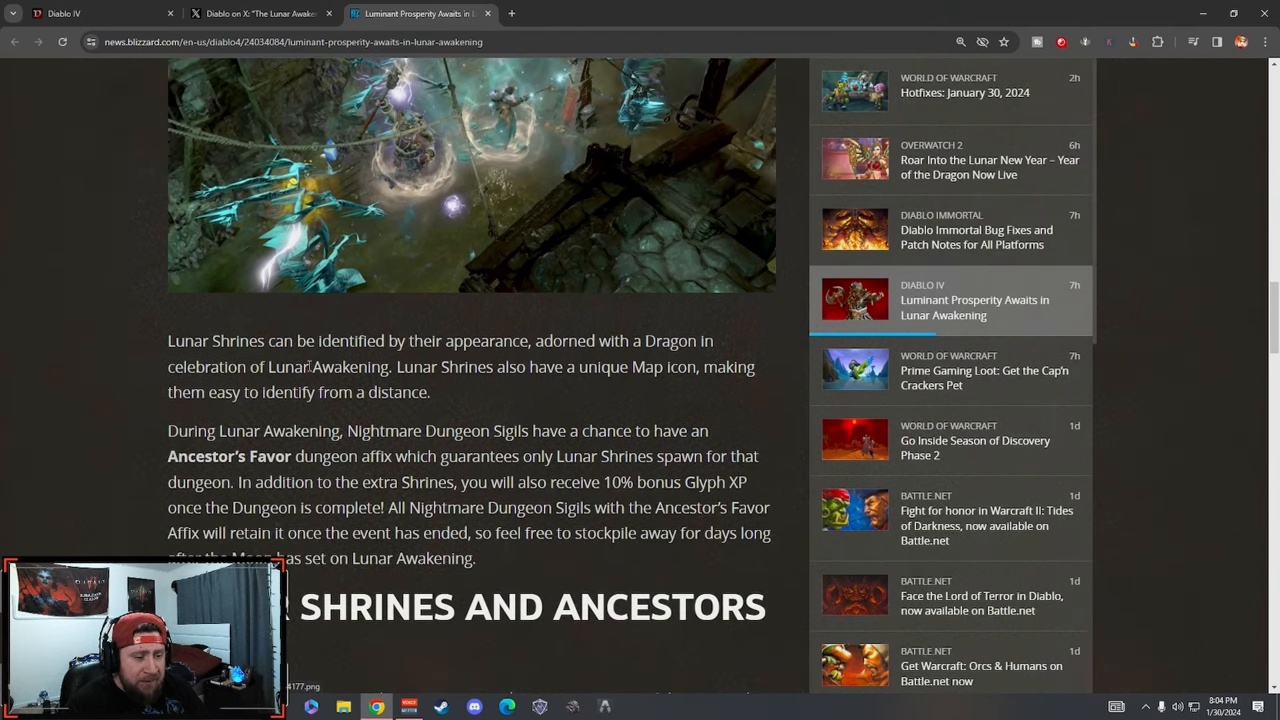
scroll("down", 3)
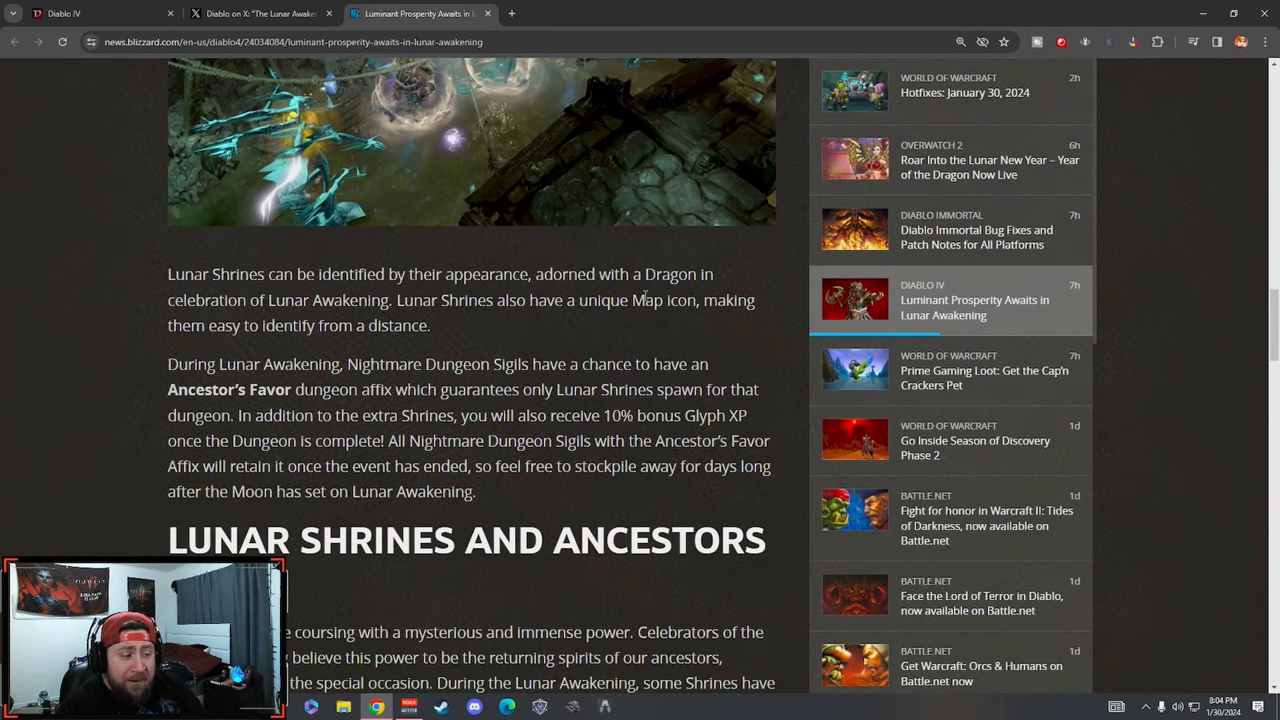
scroll("down", 3)
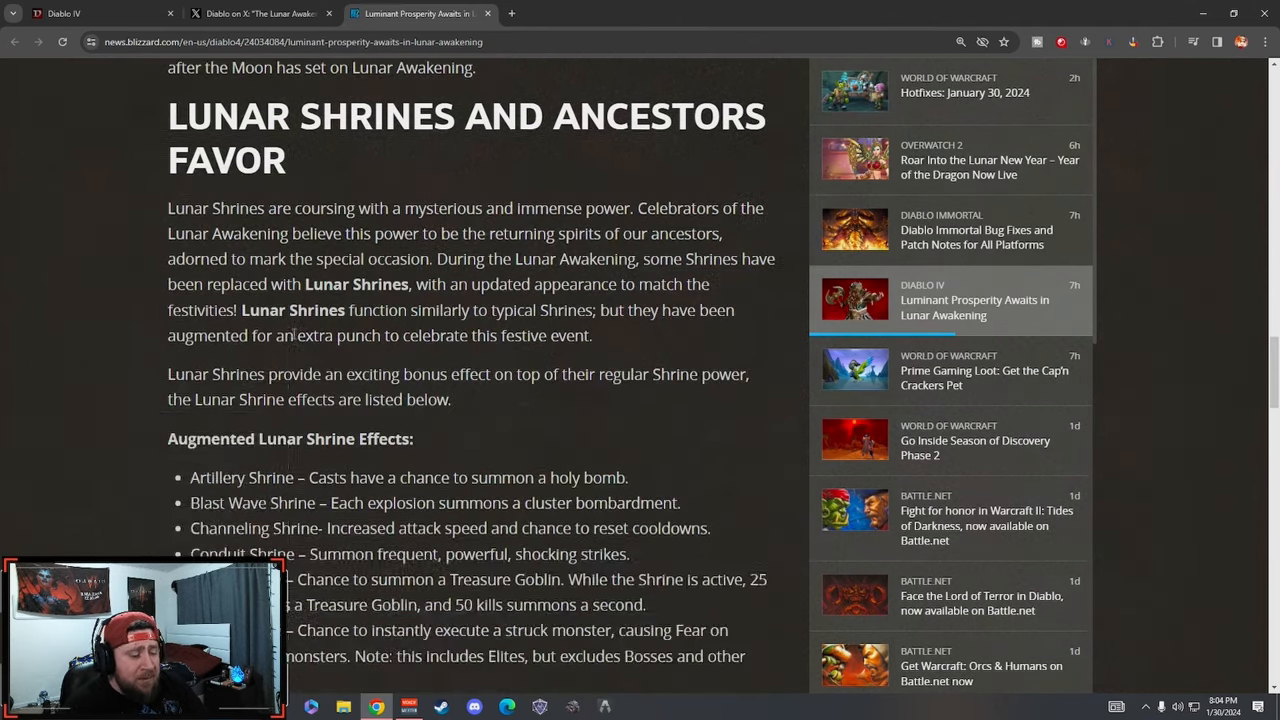
scroll("down", 3)
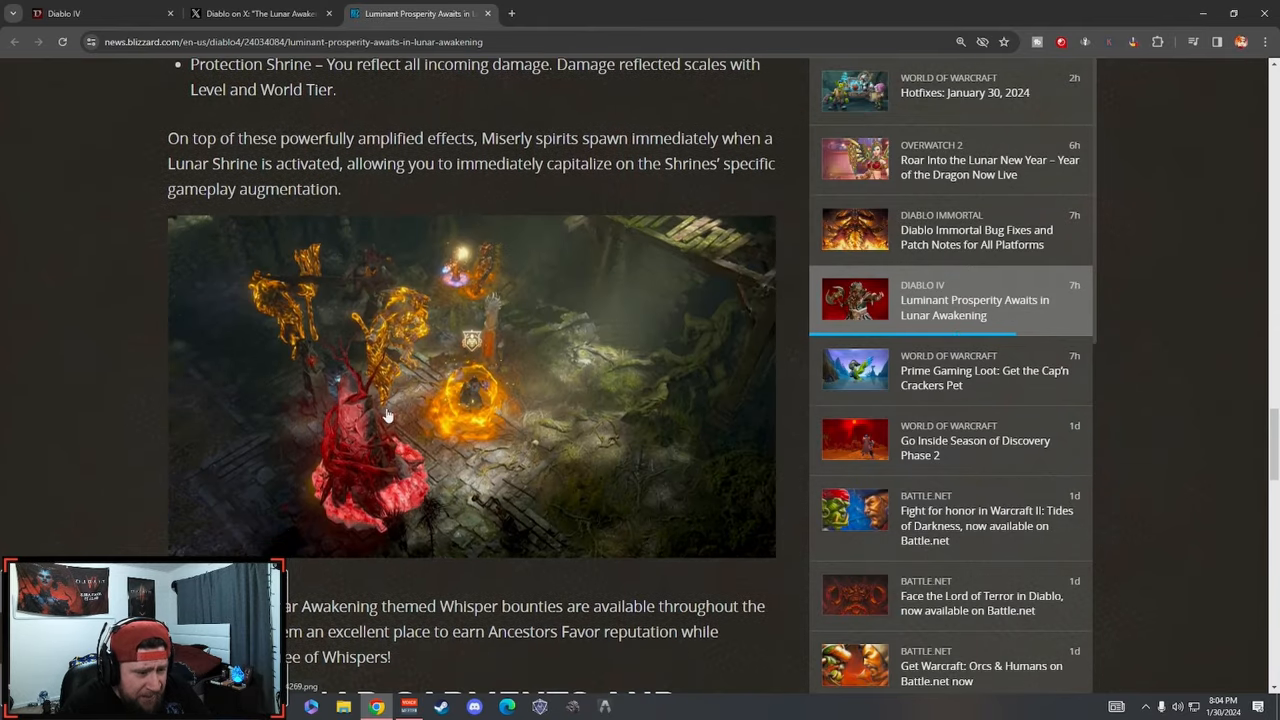
mouse_move(448, 382)
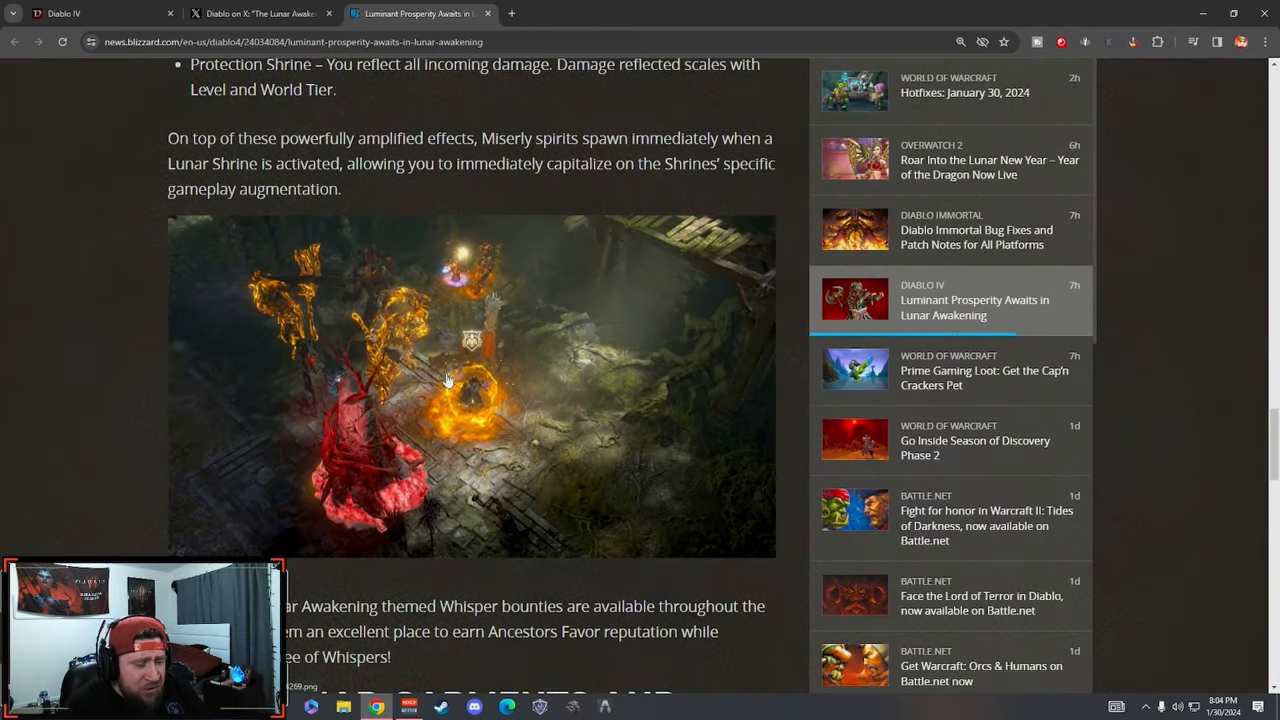
- View the Miserly spirits shrine screenshot full-size in its own tab, then return to the article
left_click(470, 385)
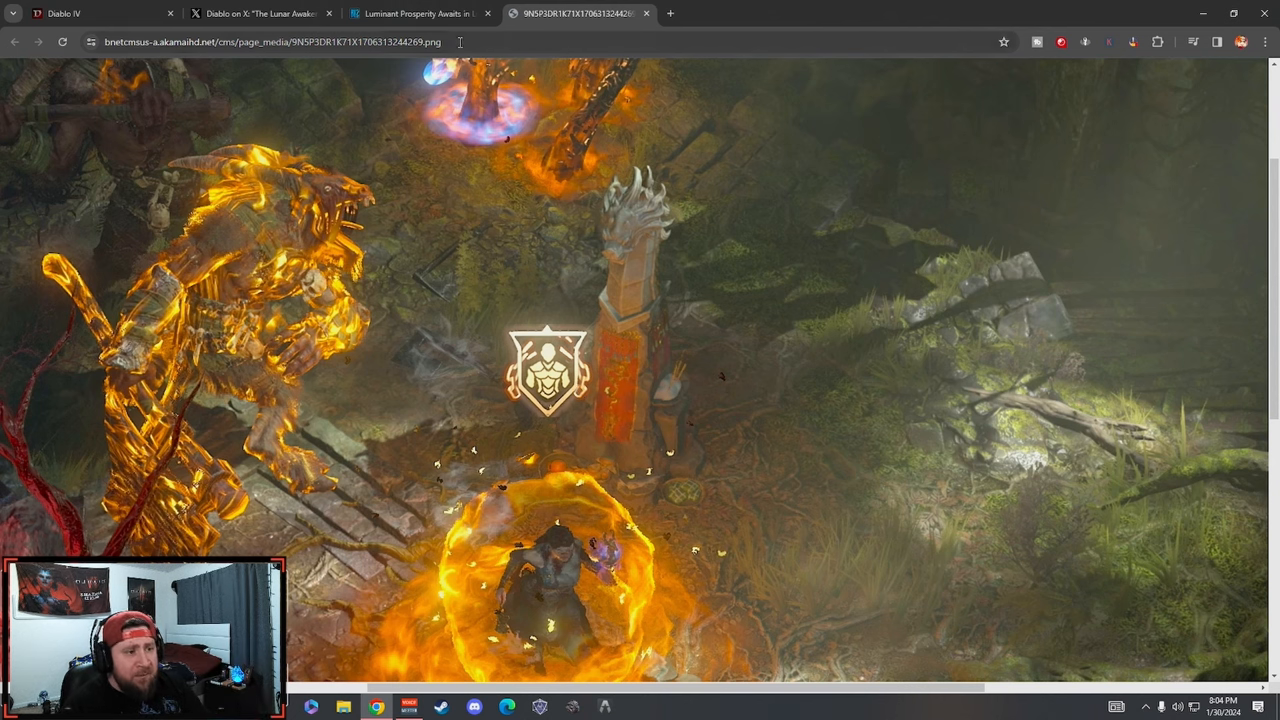
left_click(415, 13)
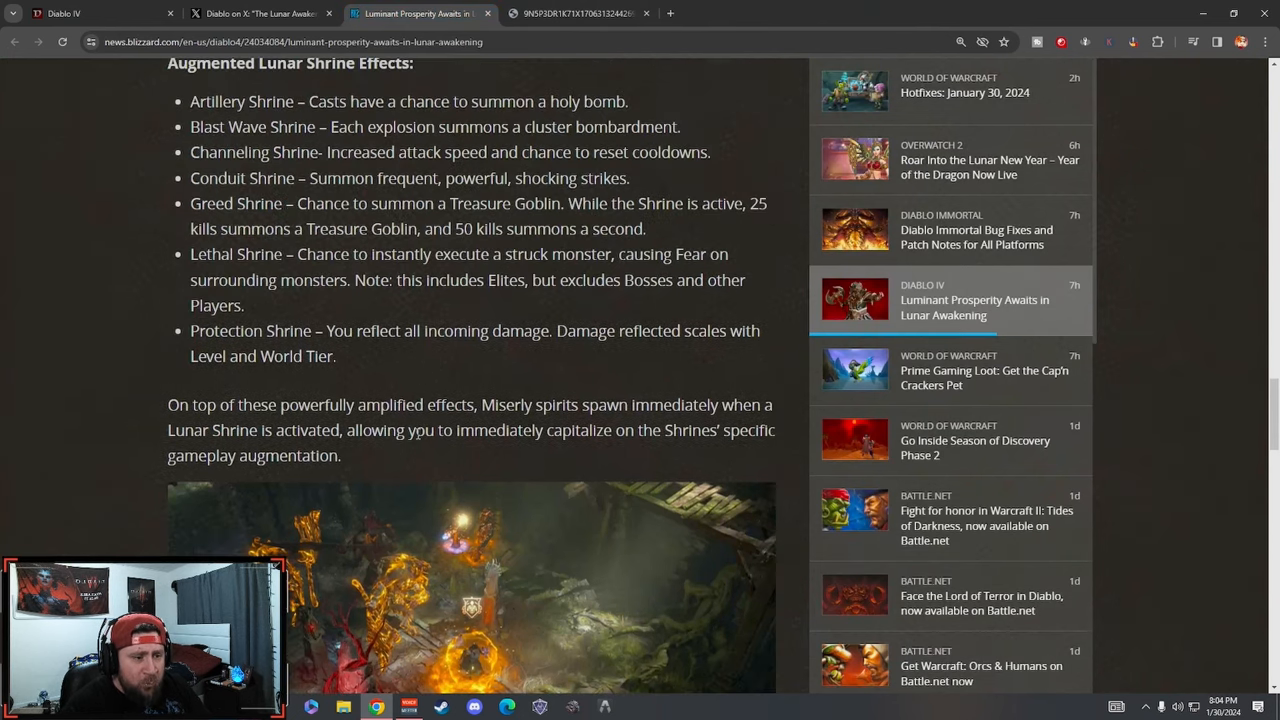
scroll("up", 3)
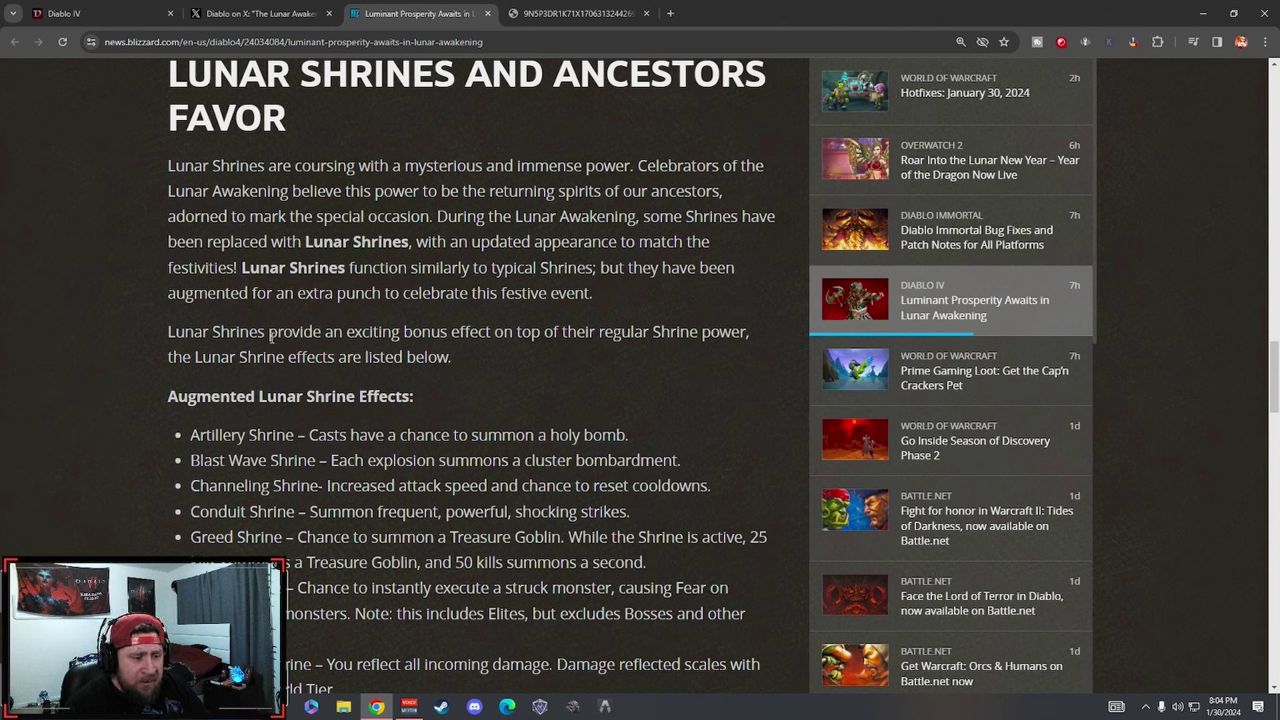
scroll("down", 3)
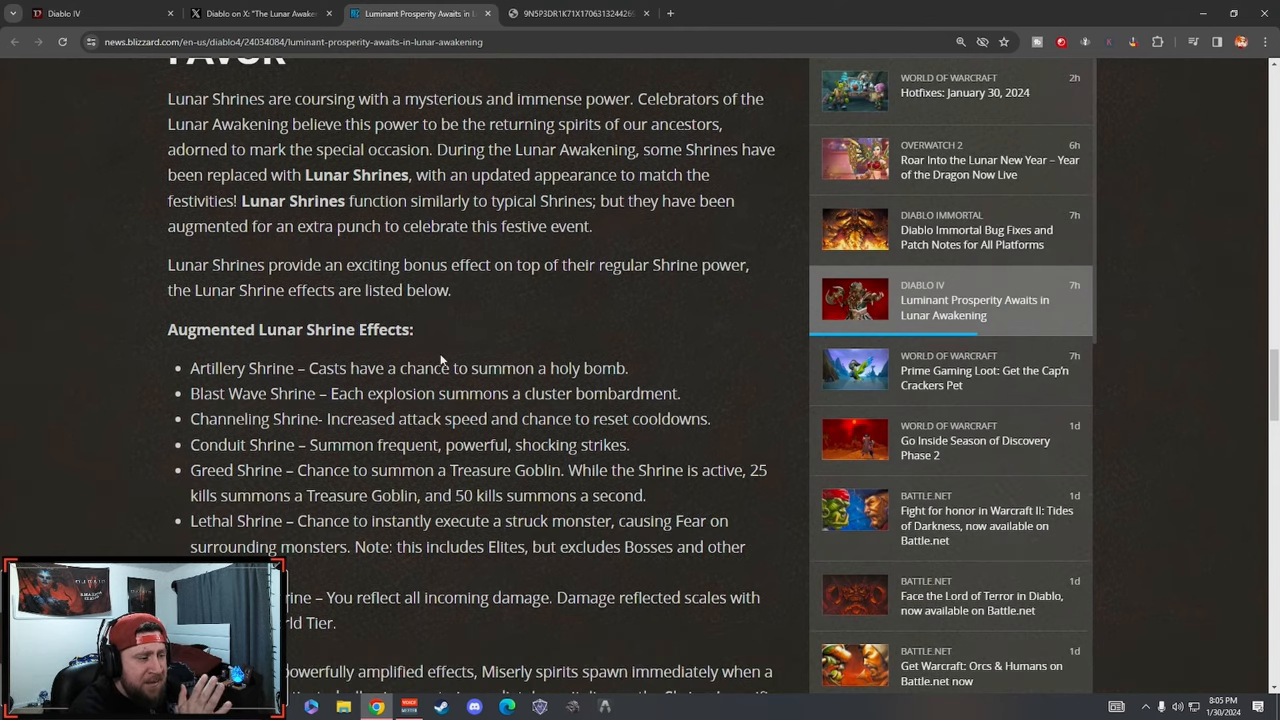
scroll("down", 3)
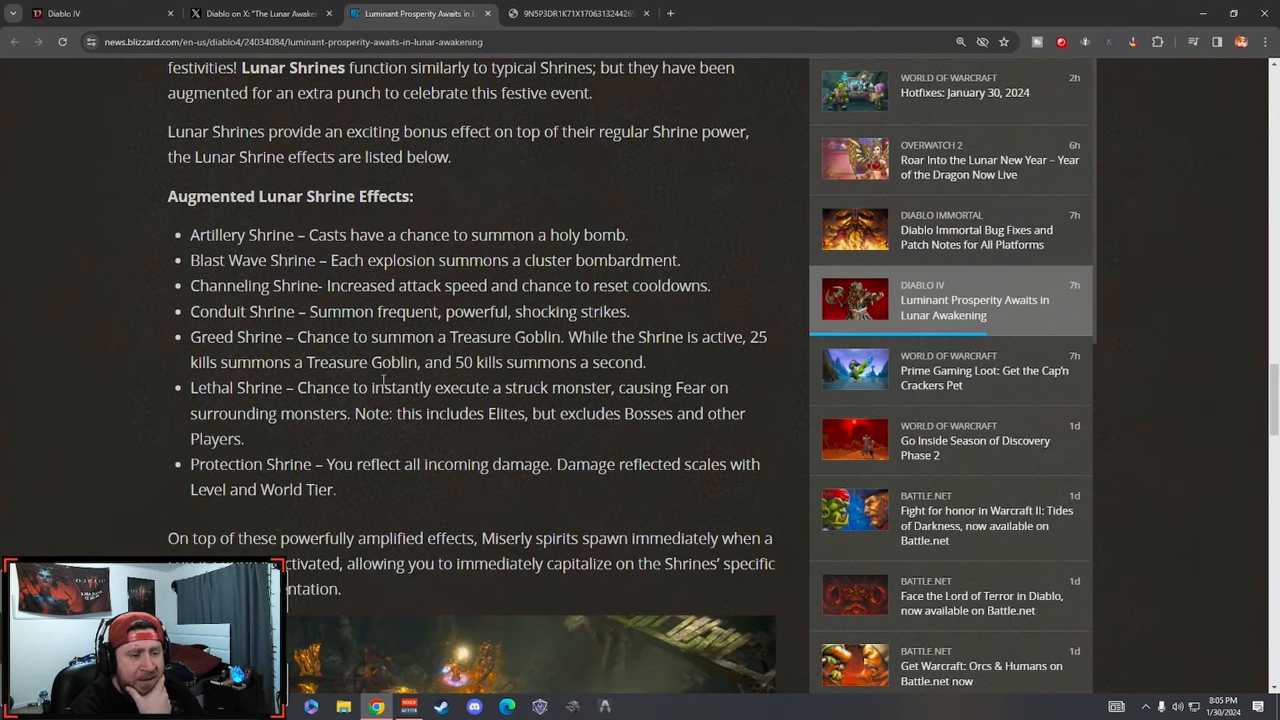
mouse_move(272, 221)
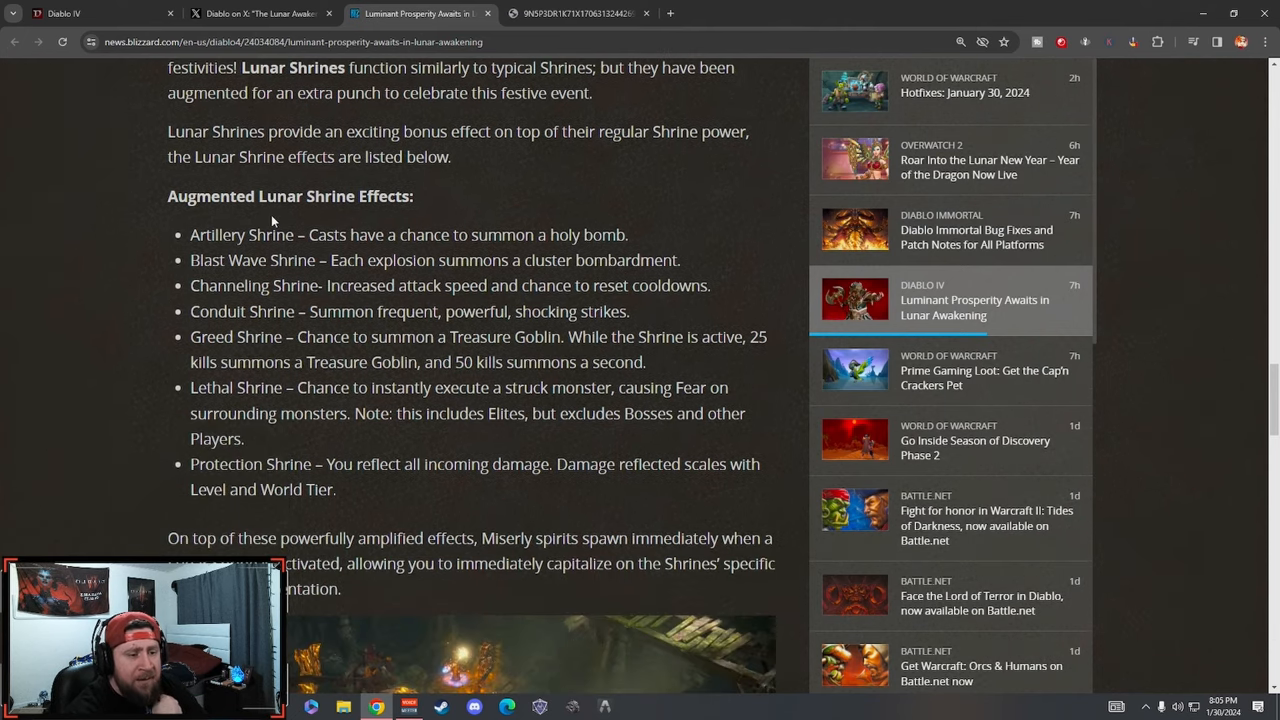
mouse_move(318, 232)
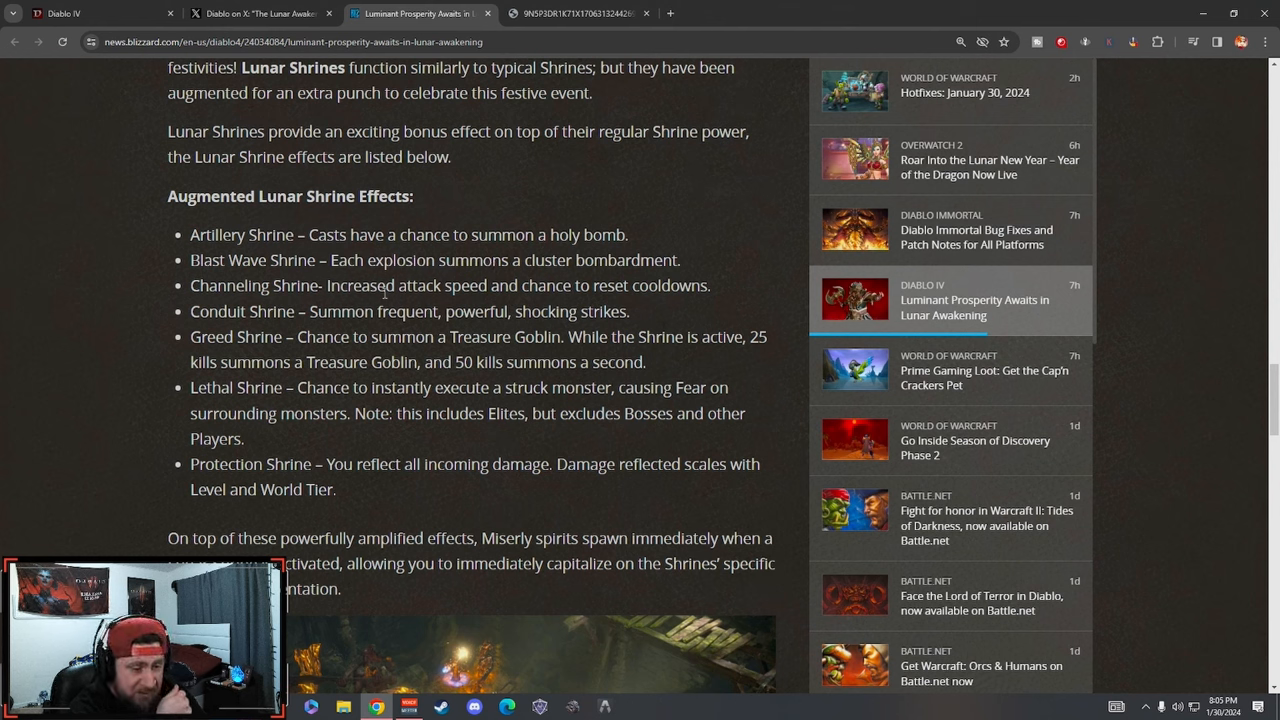
left_click_drag(190, 311, 418, 311)
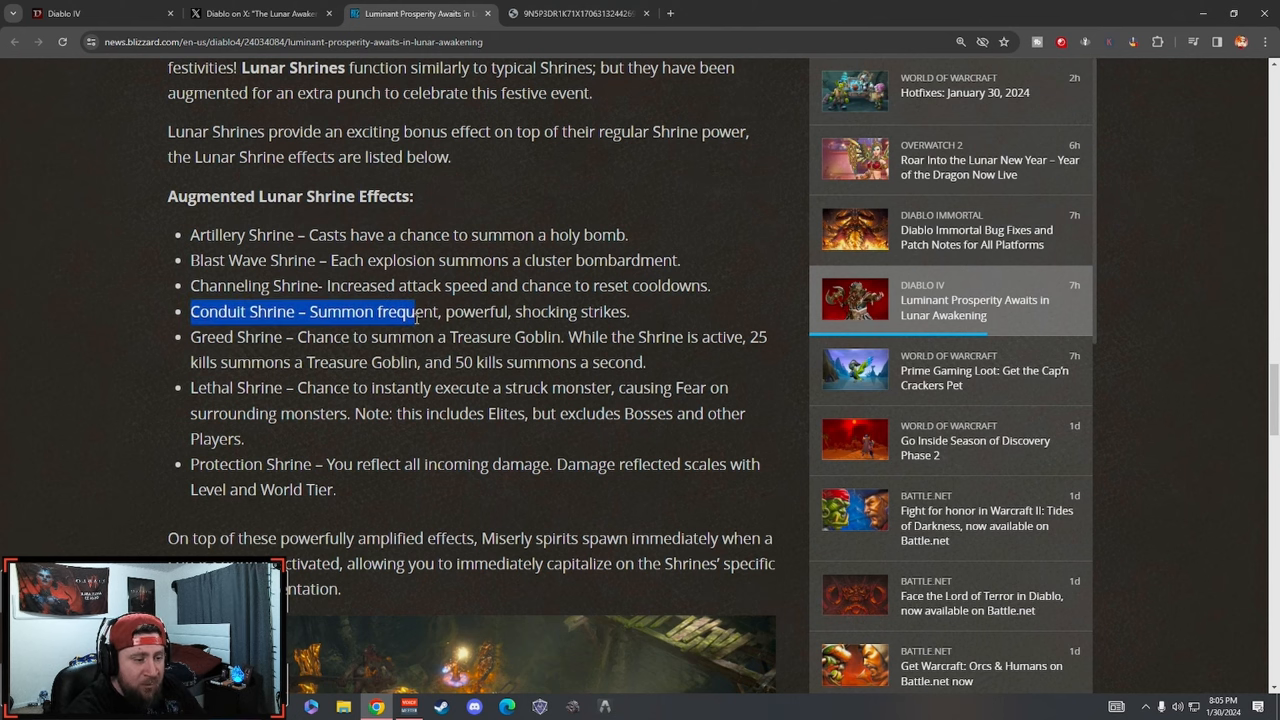
left_click(500, 311)
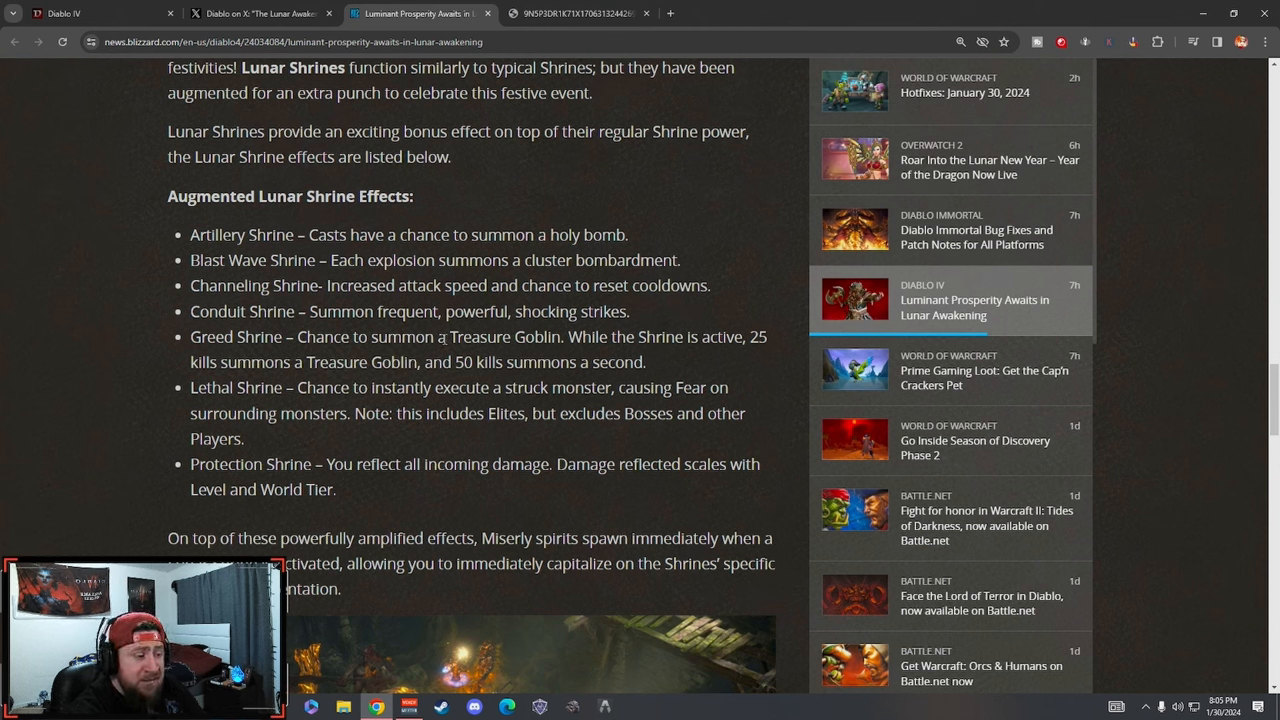
mouse_move(590, 354)
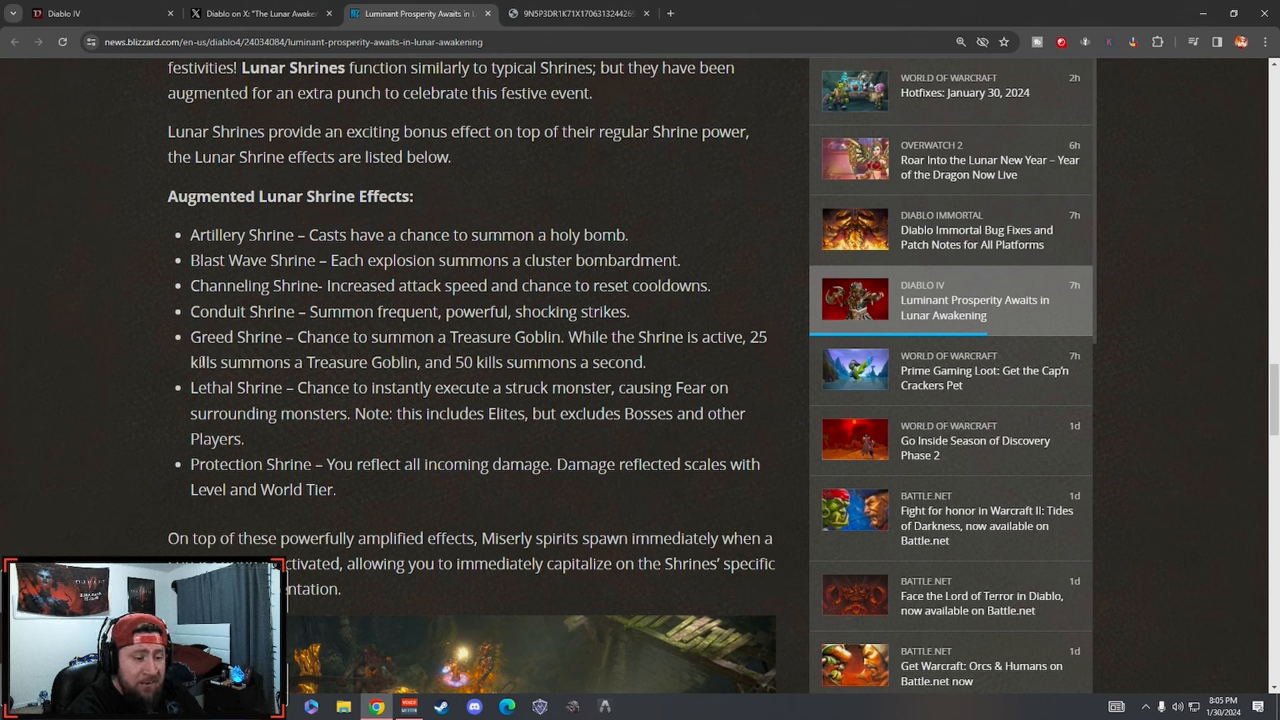
mouse_move(232, 358)
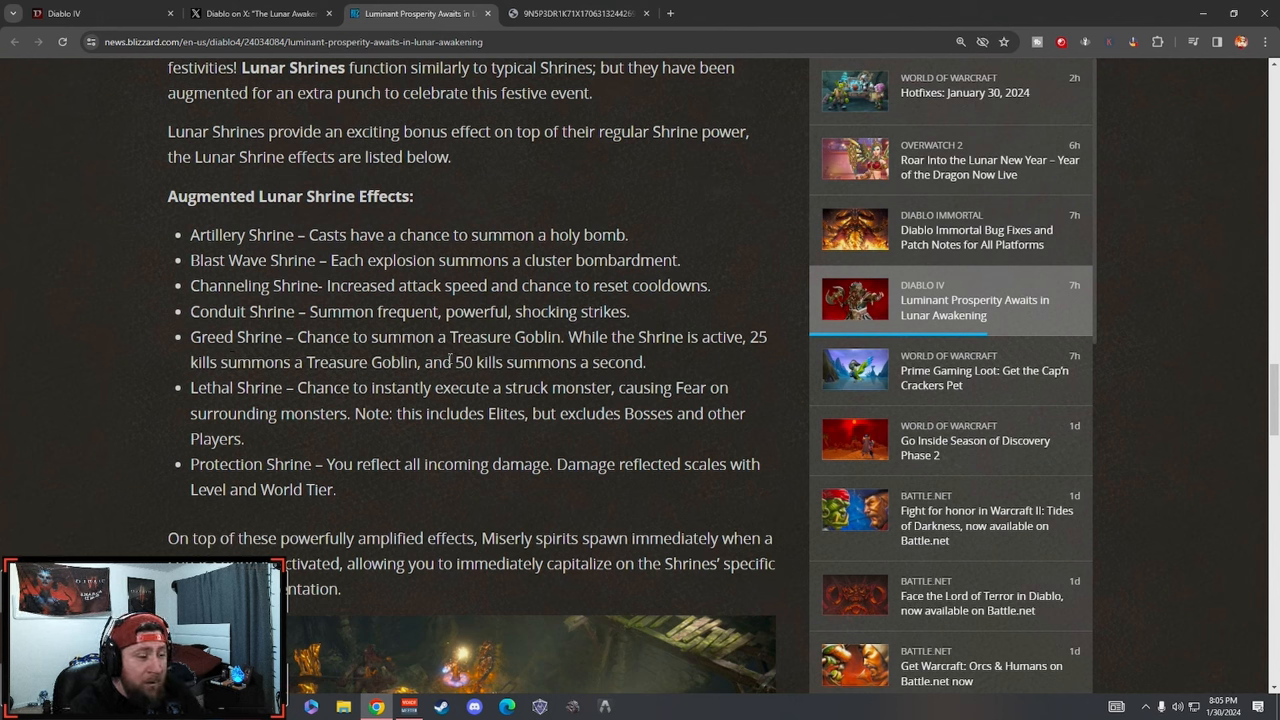
left_click_drag(408, 362, 646, 362)
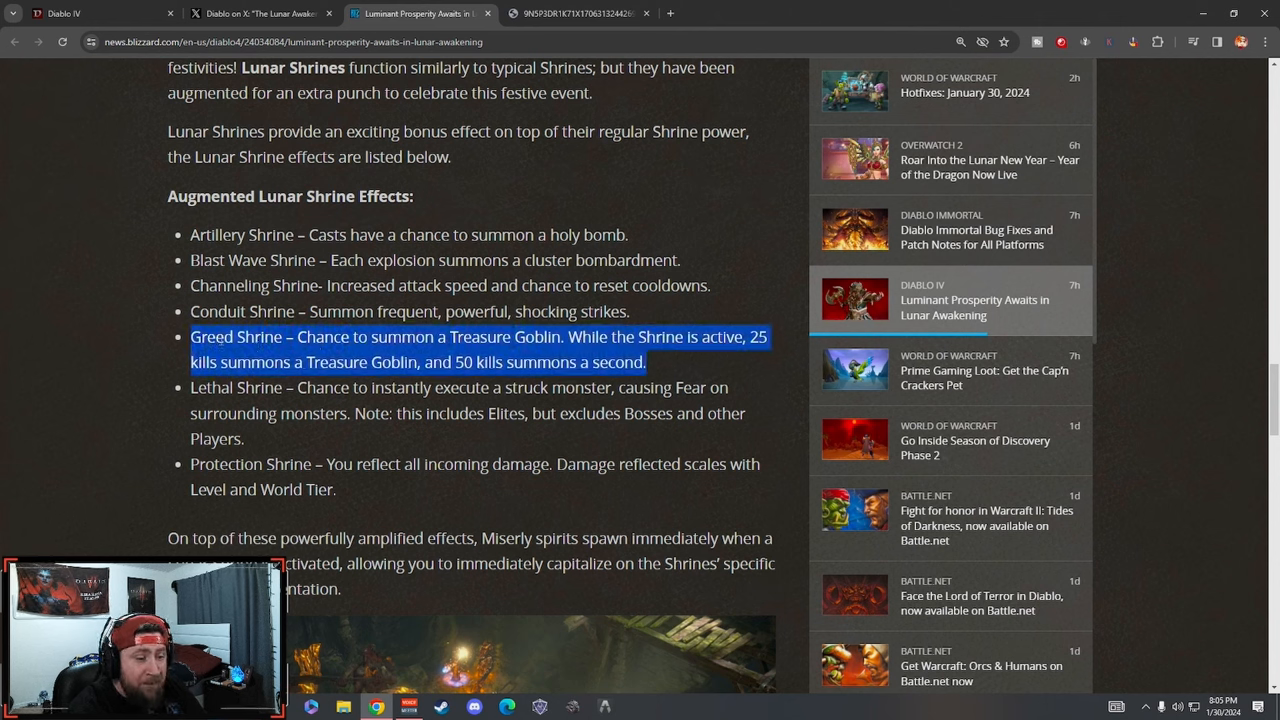
left_click(680, 375)
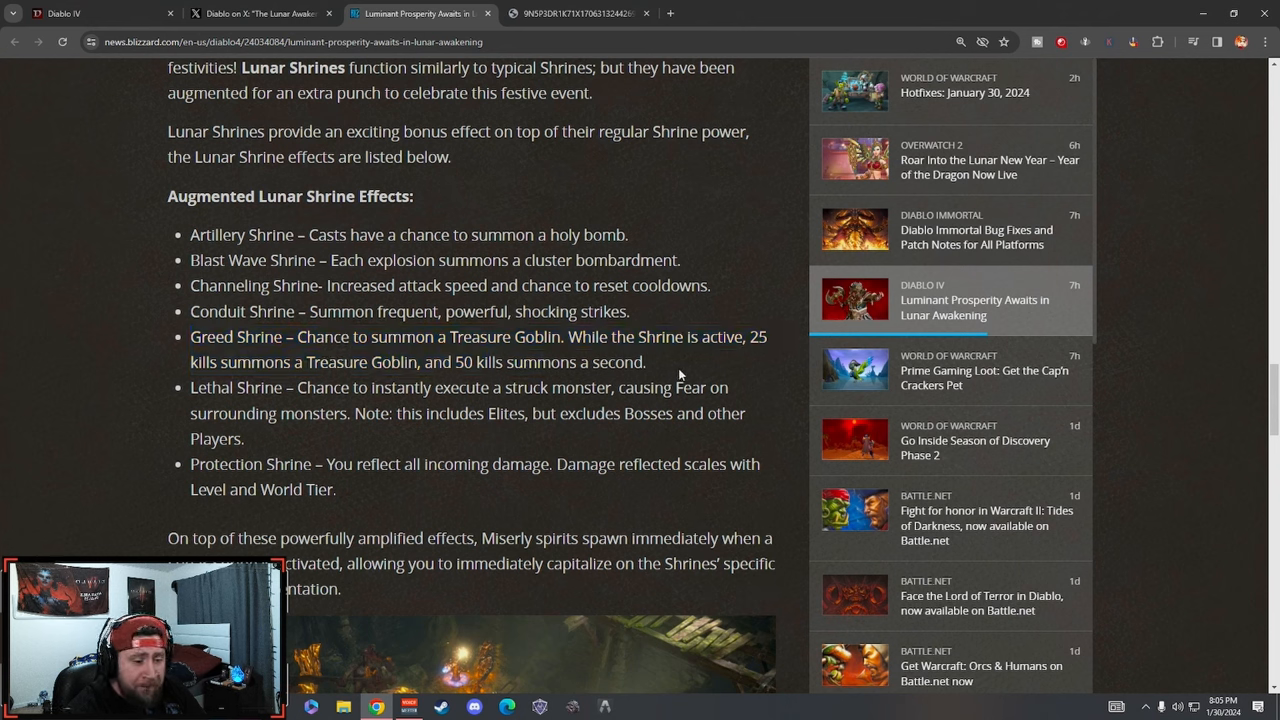
mouse_move(500, 390)
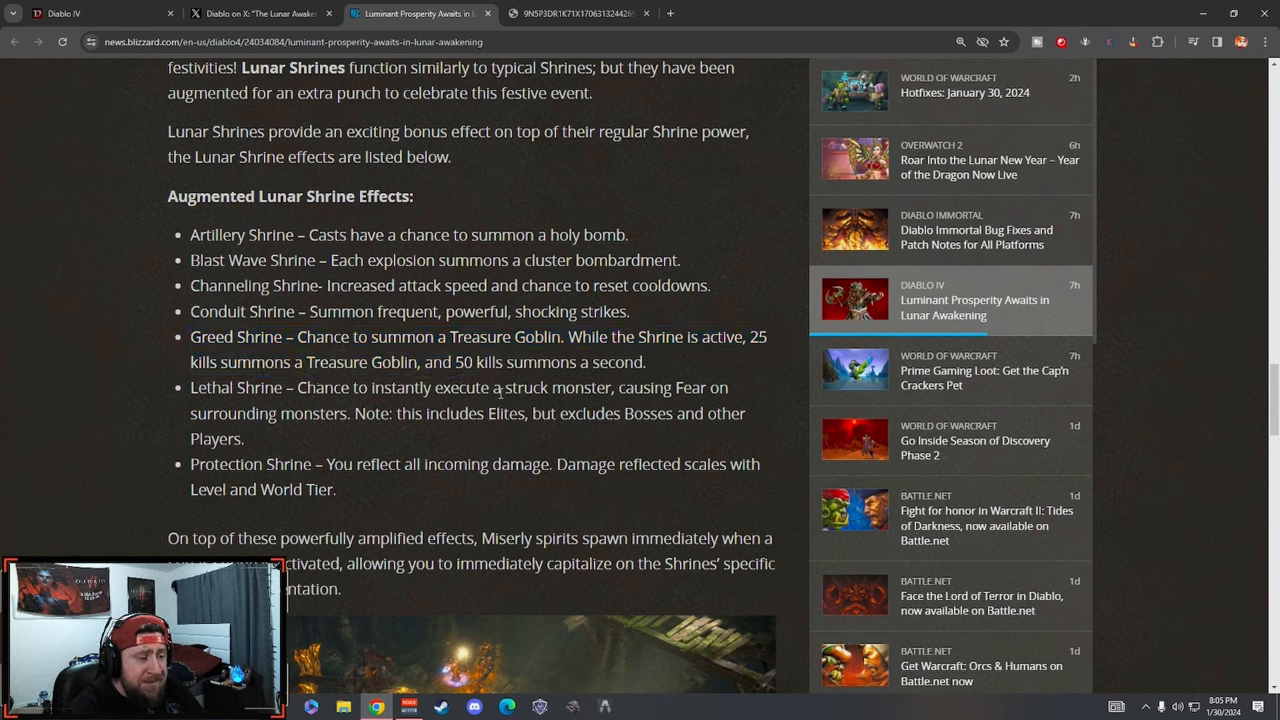
mouse_move(723, 408)
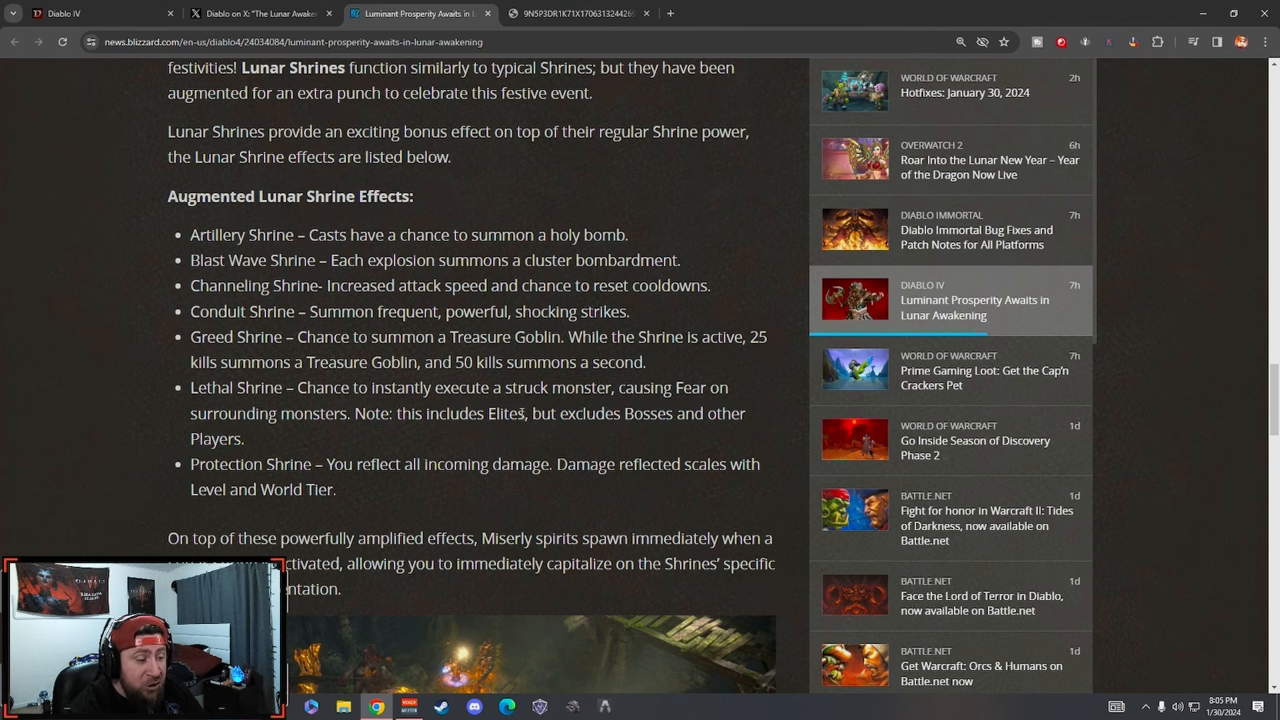
- Highlight the full Lethal Shrine entry in the shrine effects list, then clear the highlight
left_click_drag(189, 387, 527, 413)
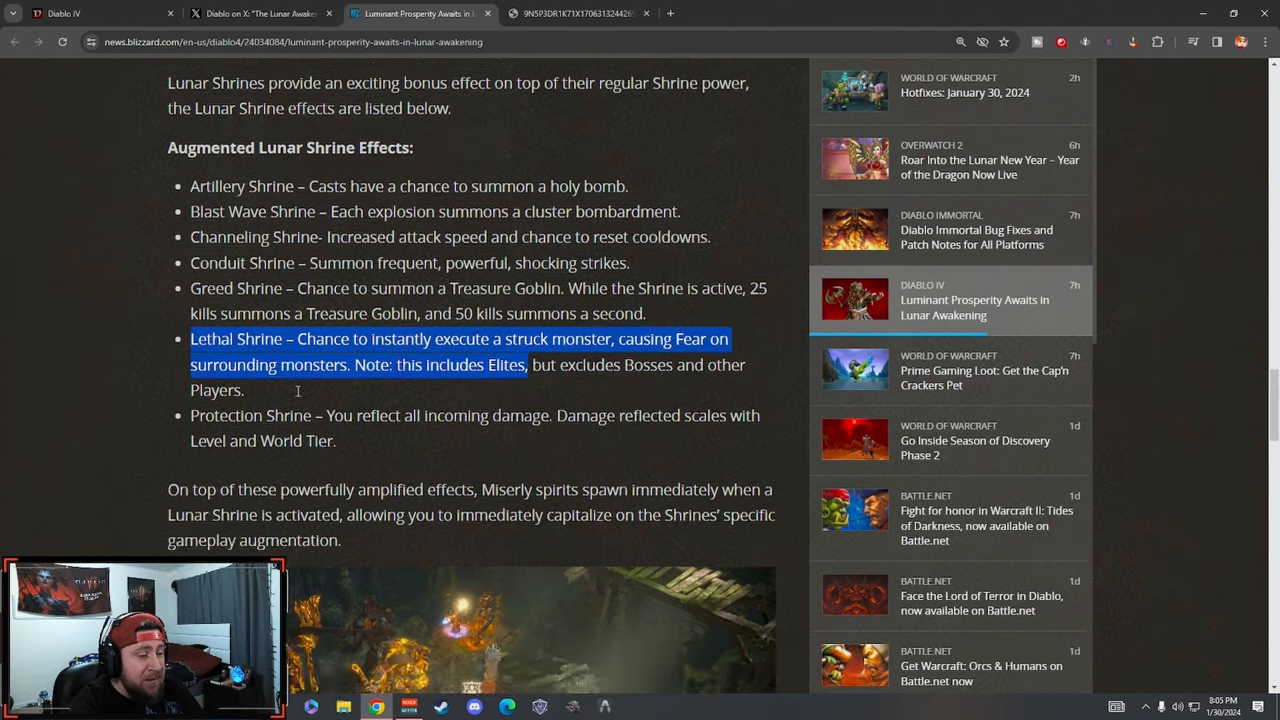
scroll("down", 3)
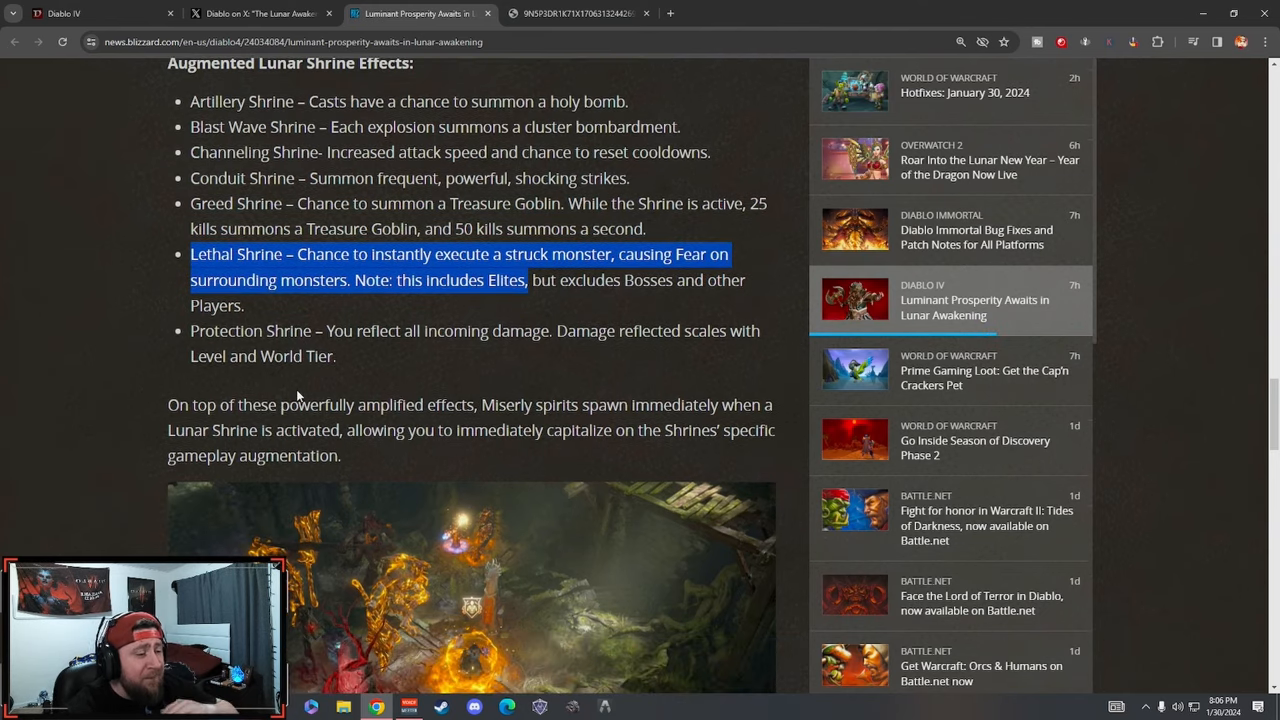
mouse_move(342, 367)
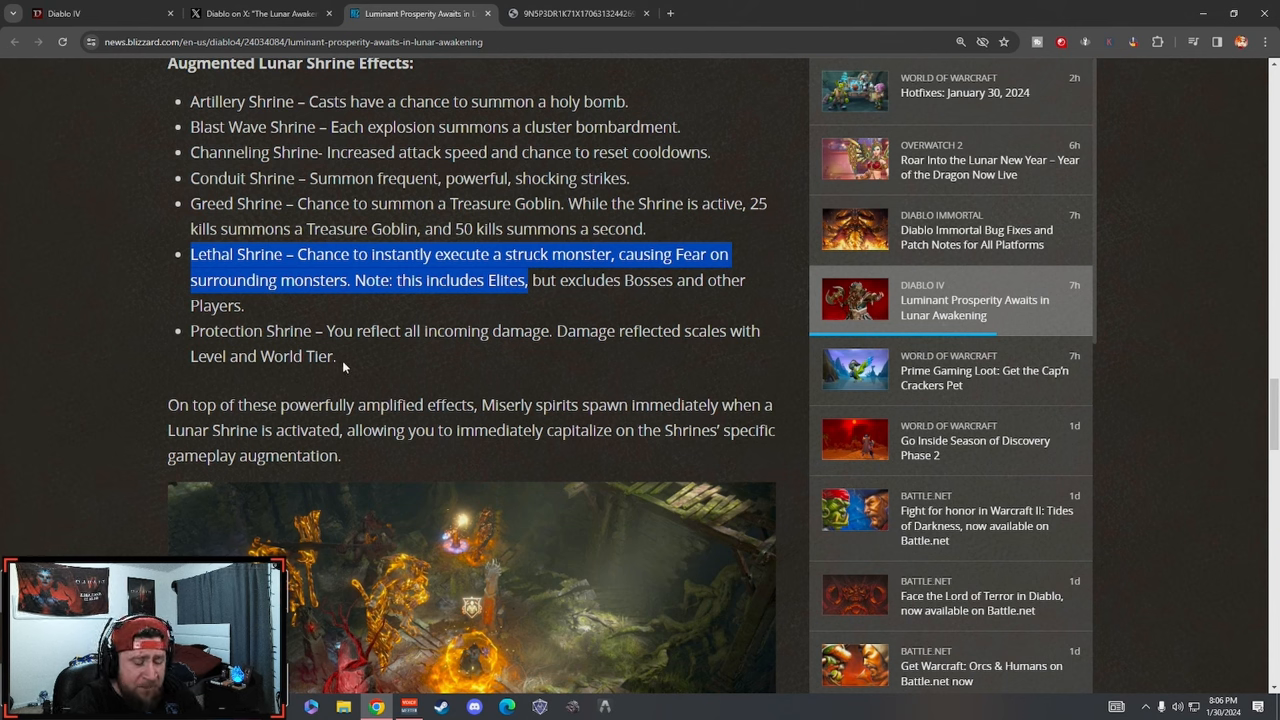
left_click(180, 340)
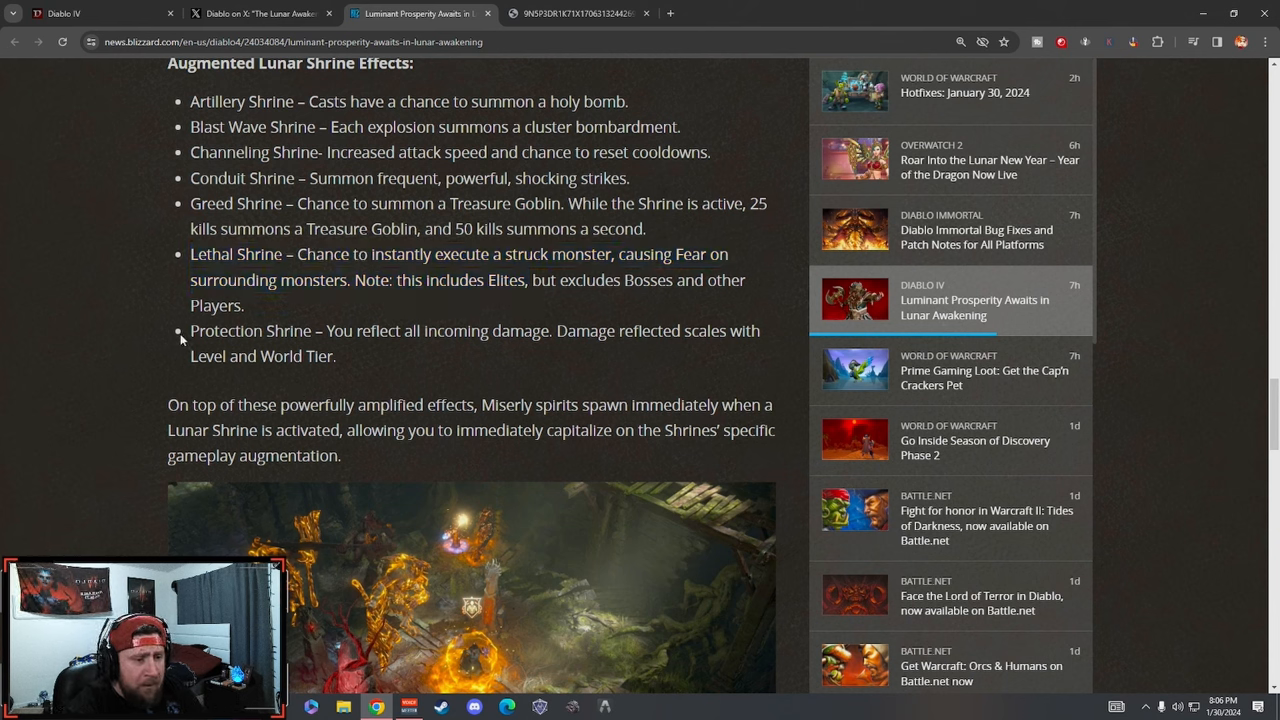
mouse_move(511, 352)
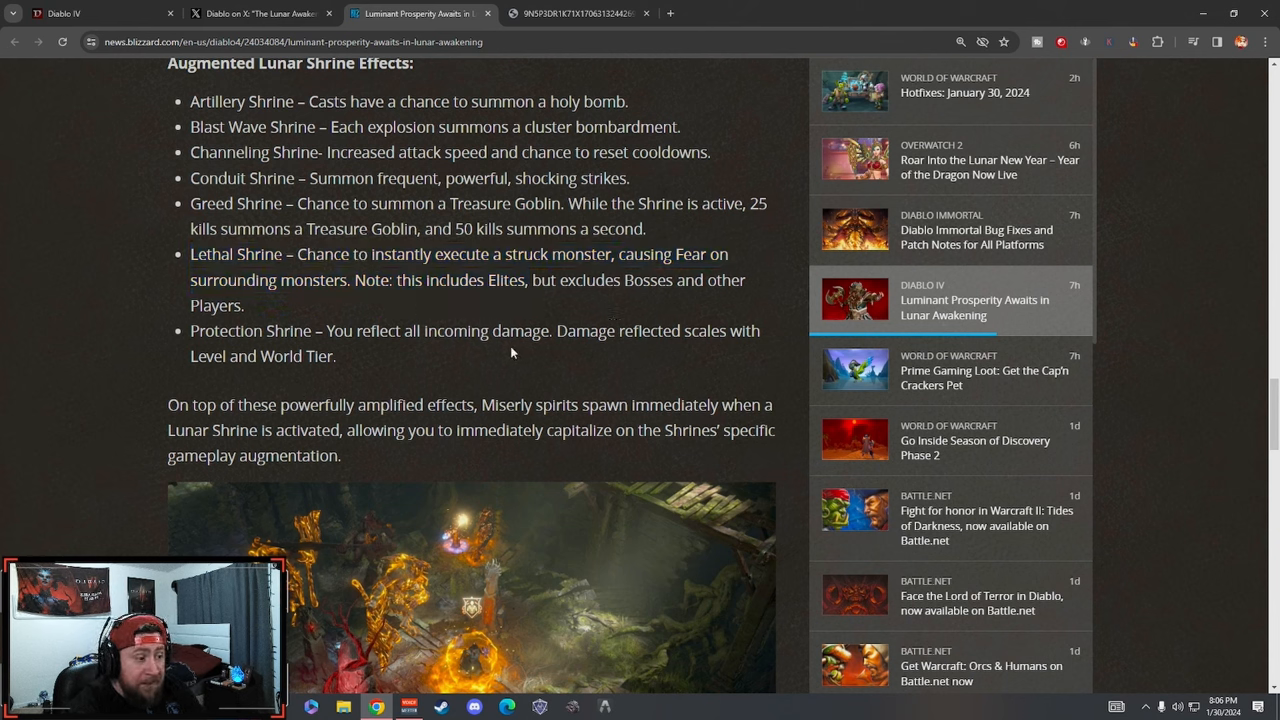
left_click_drag(190, 331, 337, 356)
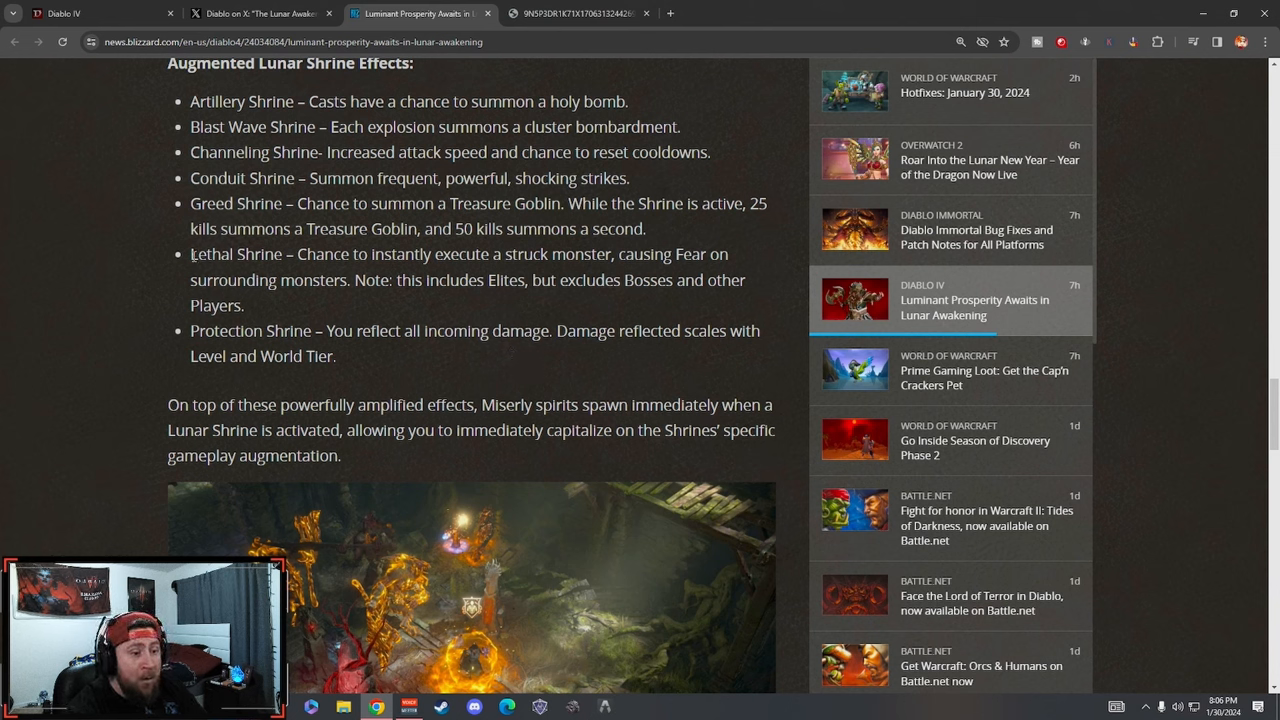
mouse_move(378, 370)
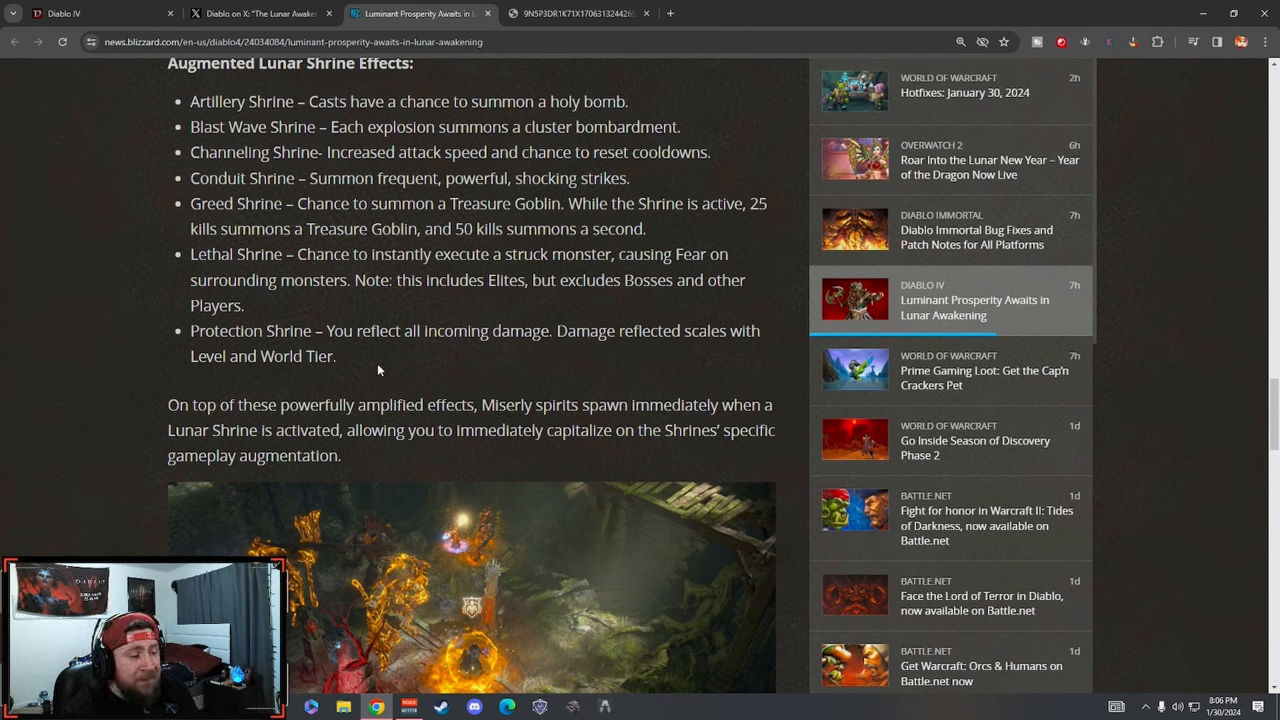
left_click_drag(190, 254, 370, 332)
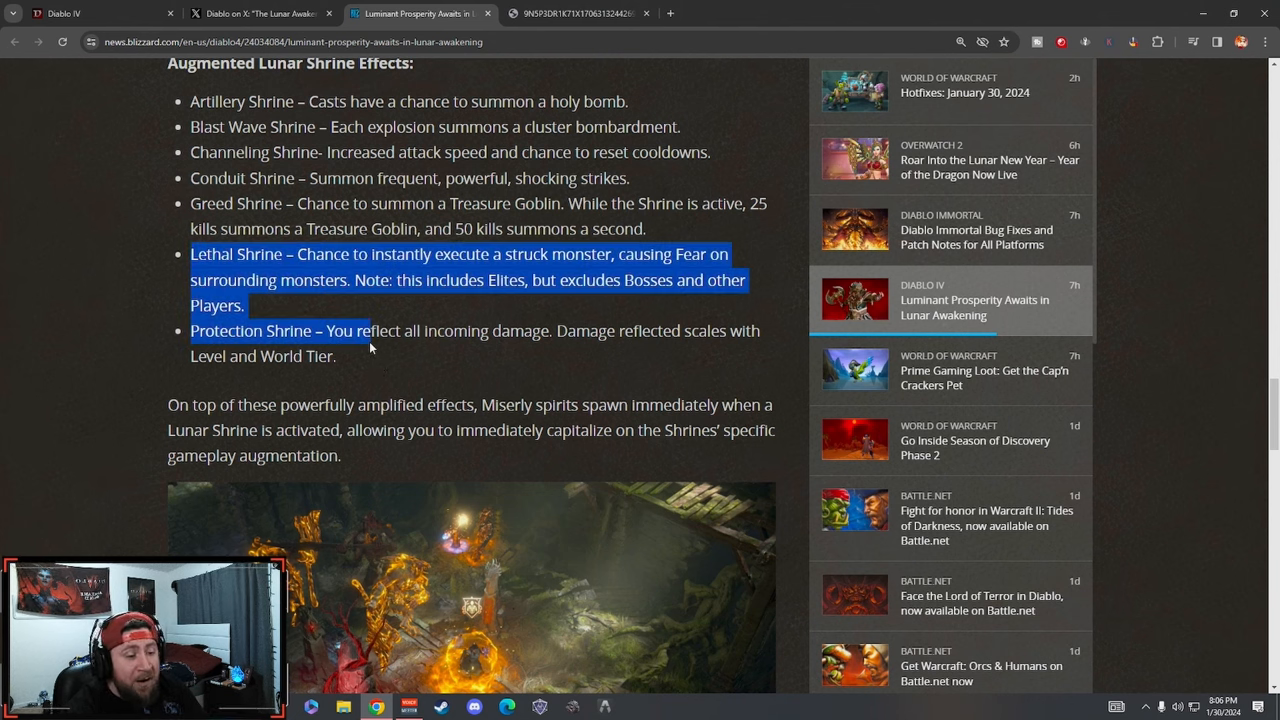
left_click(397, 363)
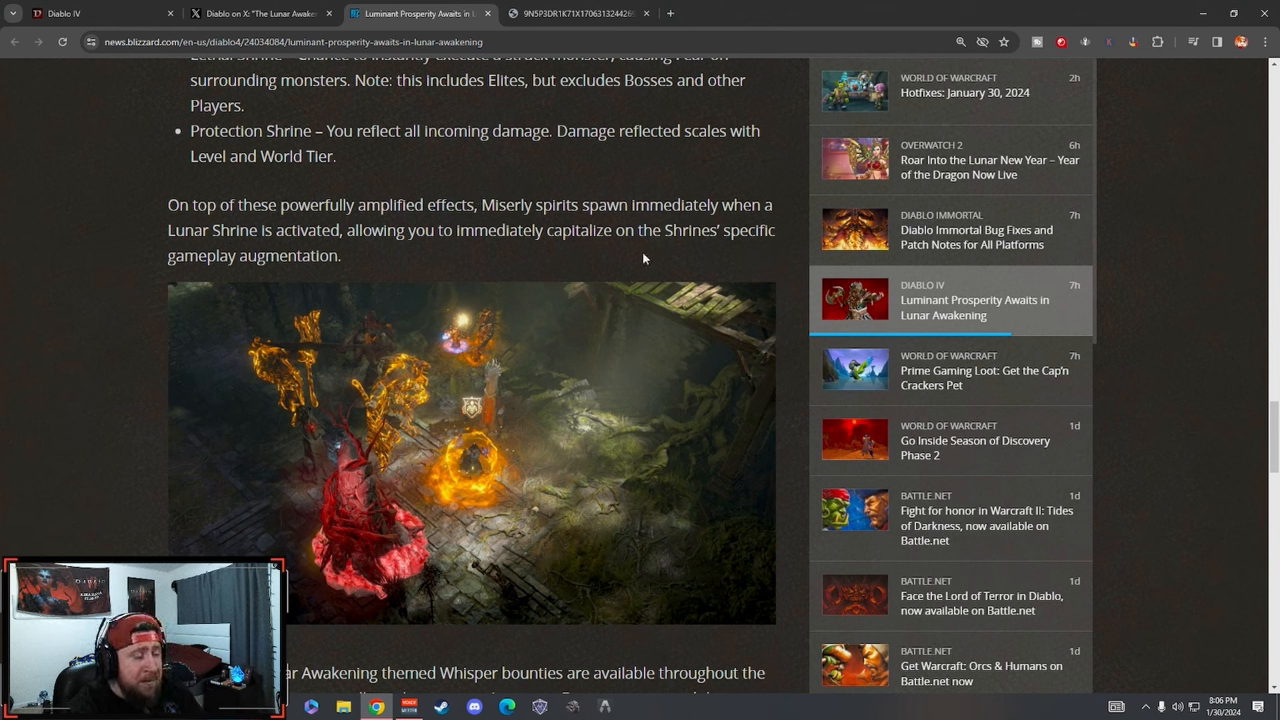
mouse_move(456, 275)
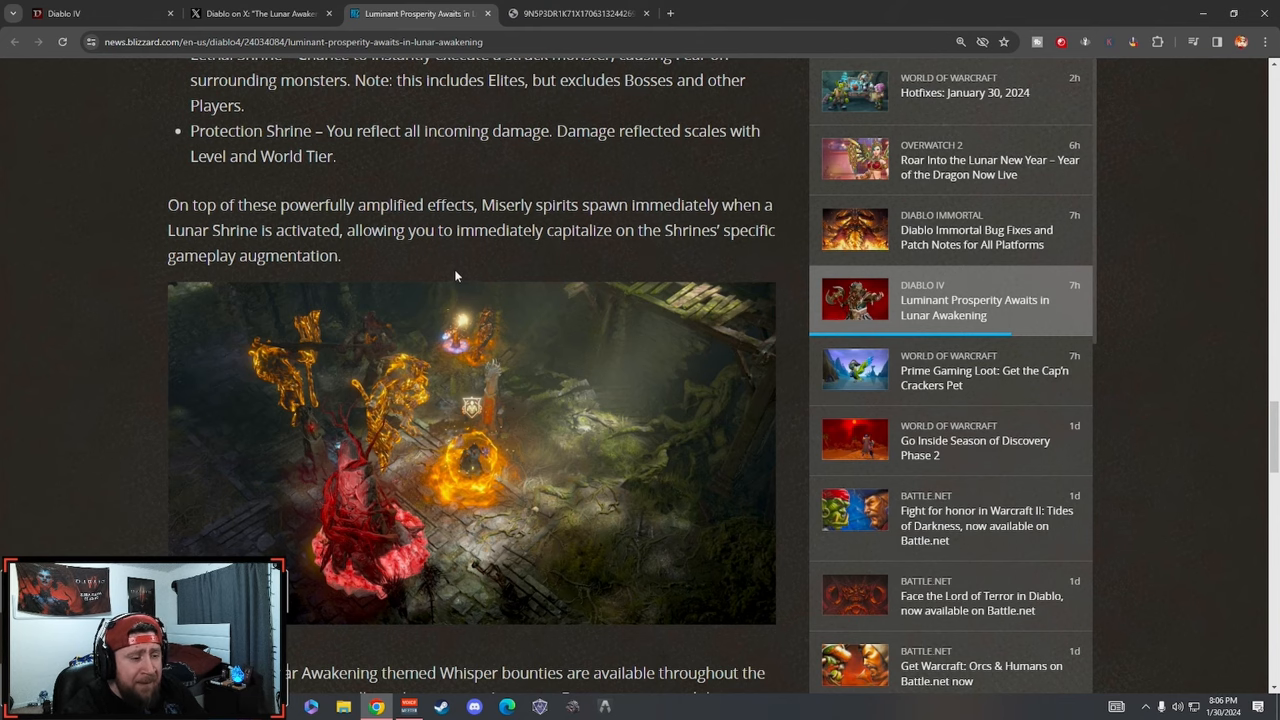
- Highlight the Whisper bounties paragraph ending with appeasing the Tree of Whispers
scroll("down", 3)
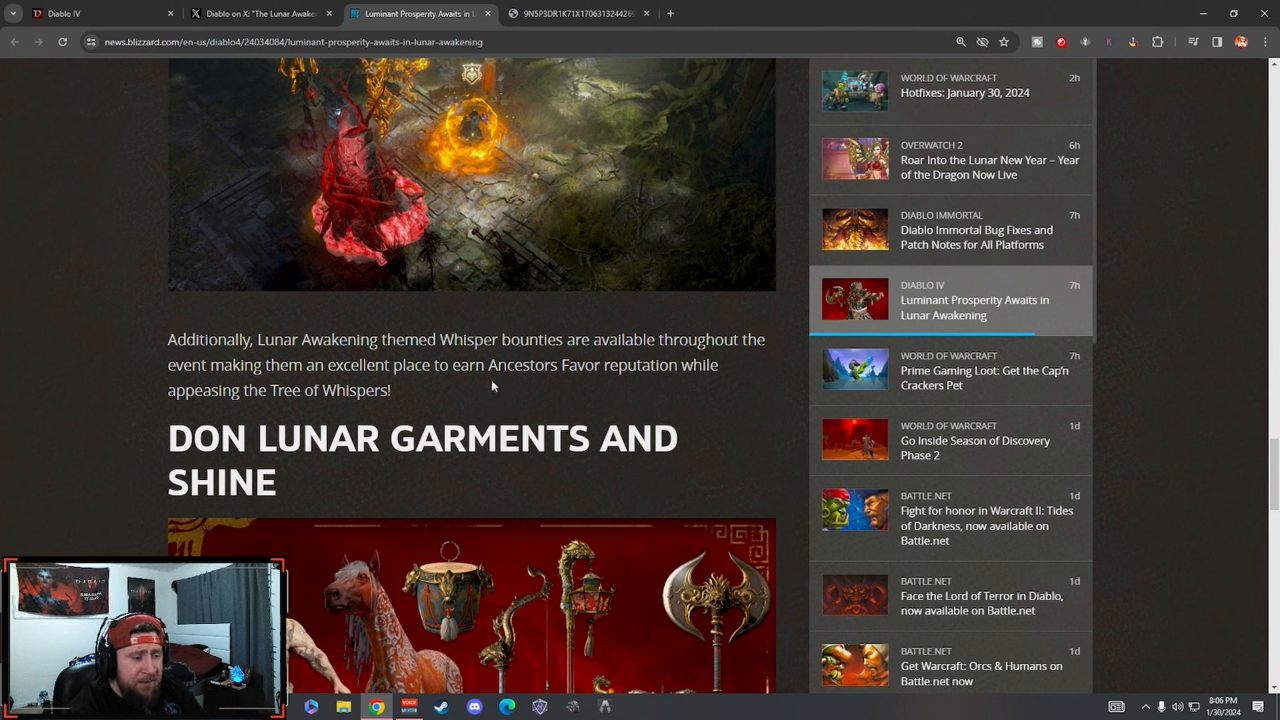
mouse_move(729, 383)
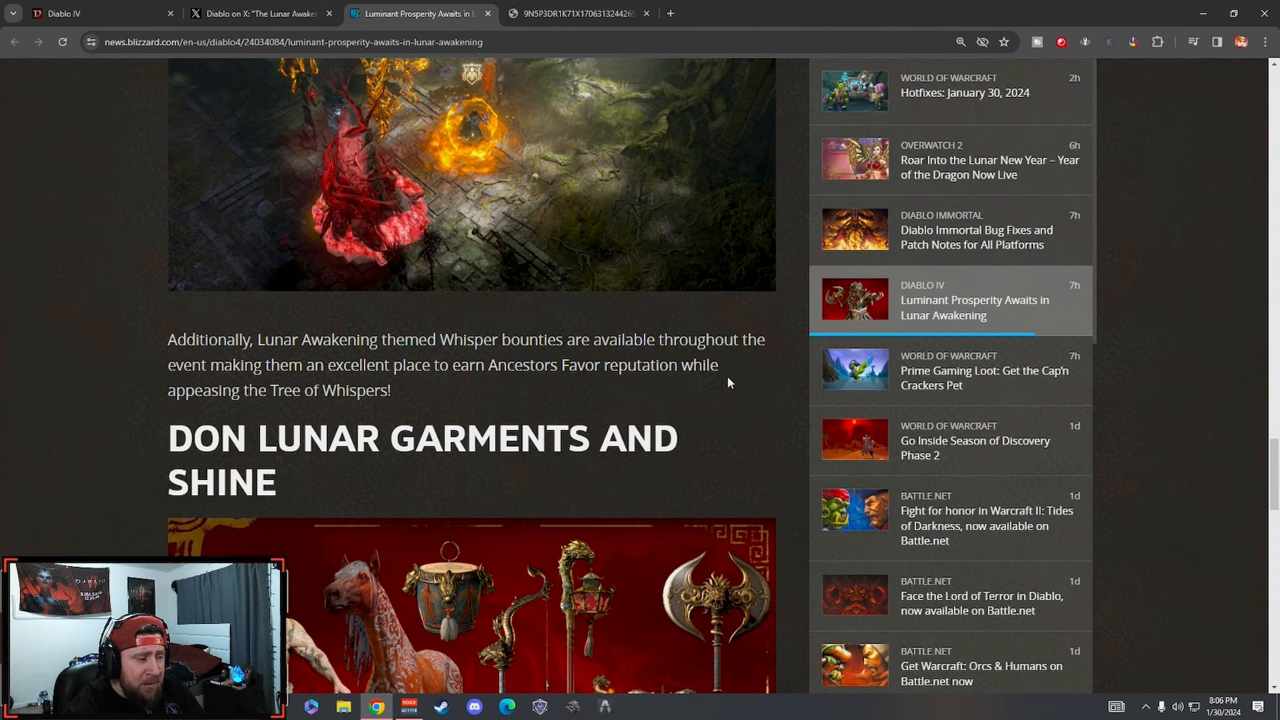
scroll("down", 3)
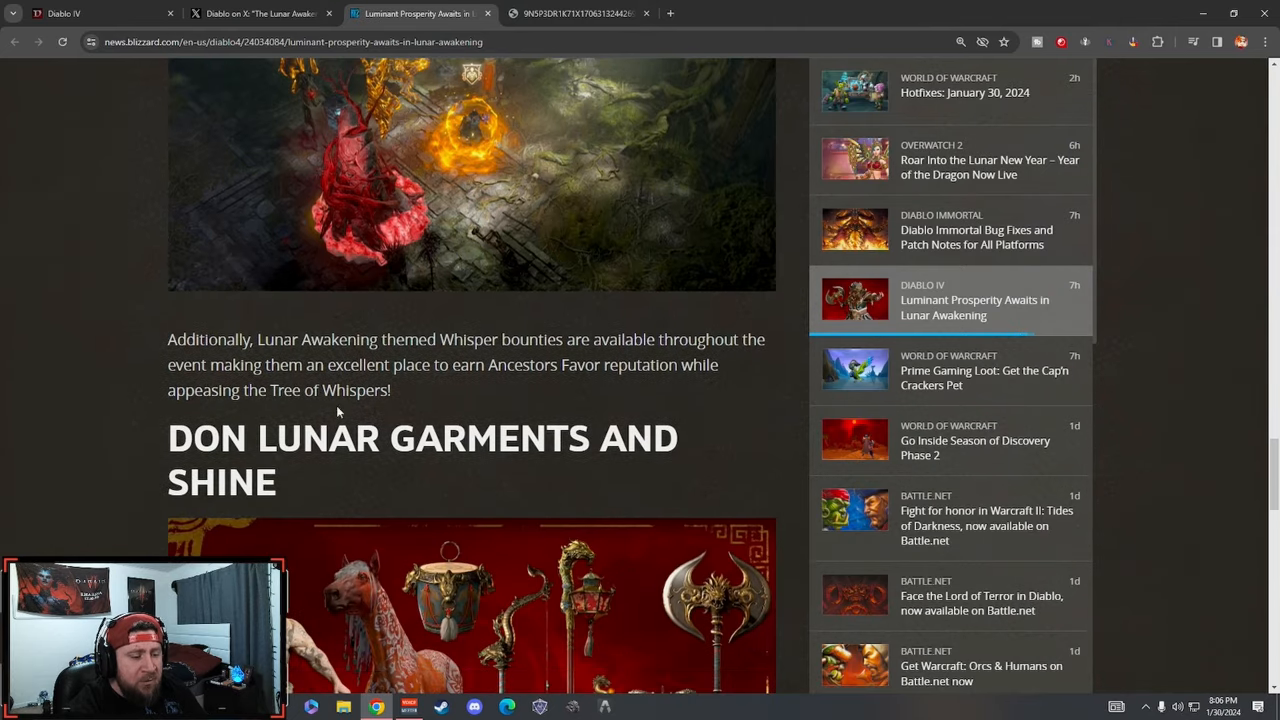
left_click_drag(167, 339, 391, 390)
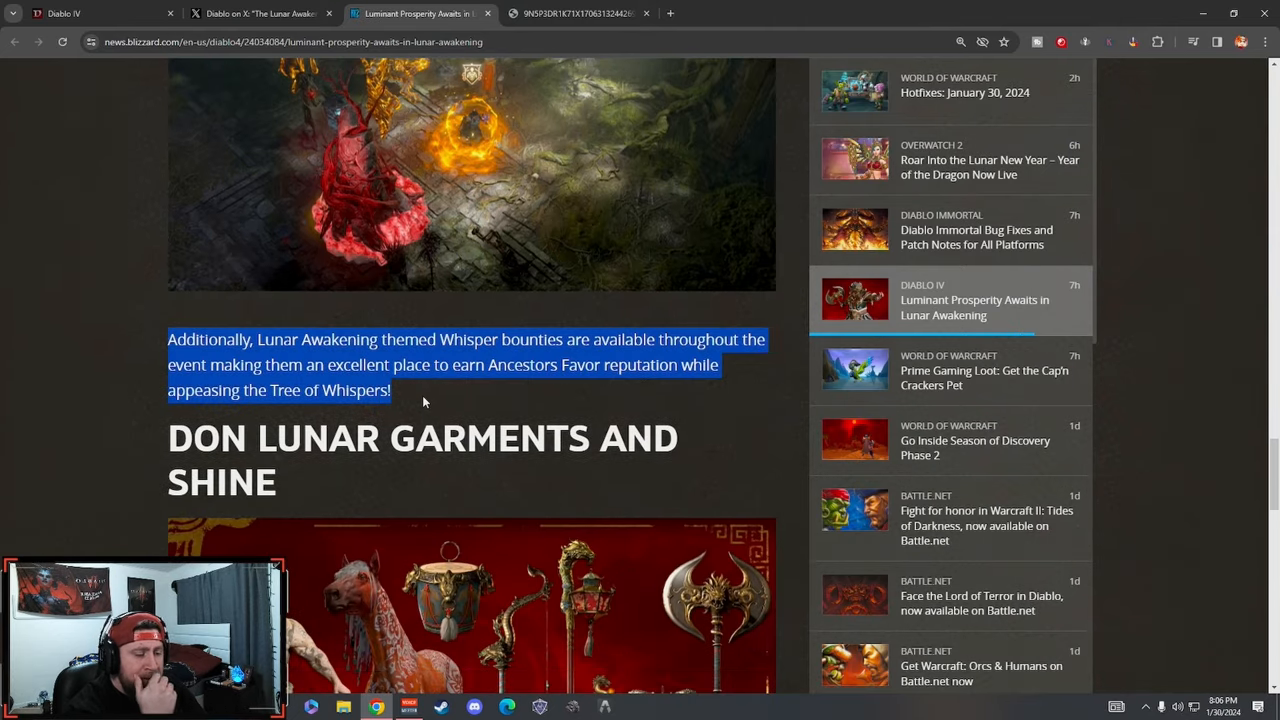
- Scroll on to the 'Don Lunar Garments and Shine' section with its 10 Ancestor's Favor levels
scroll("down", 3)
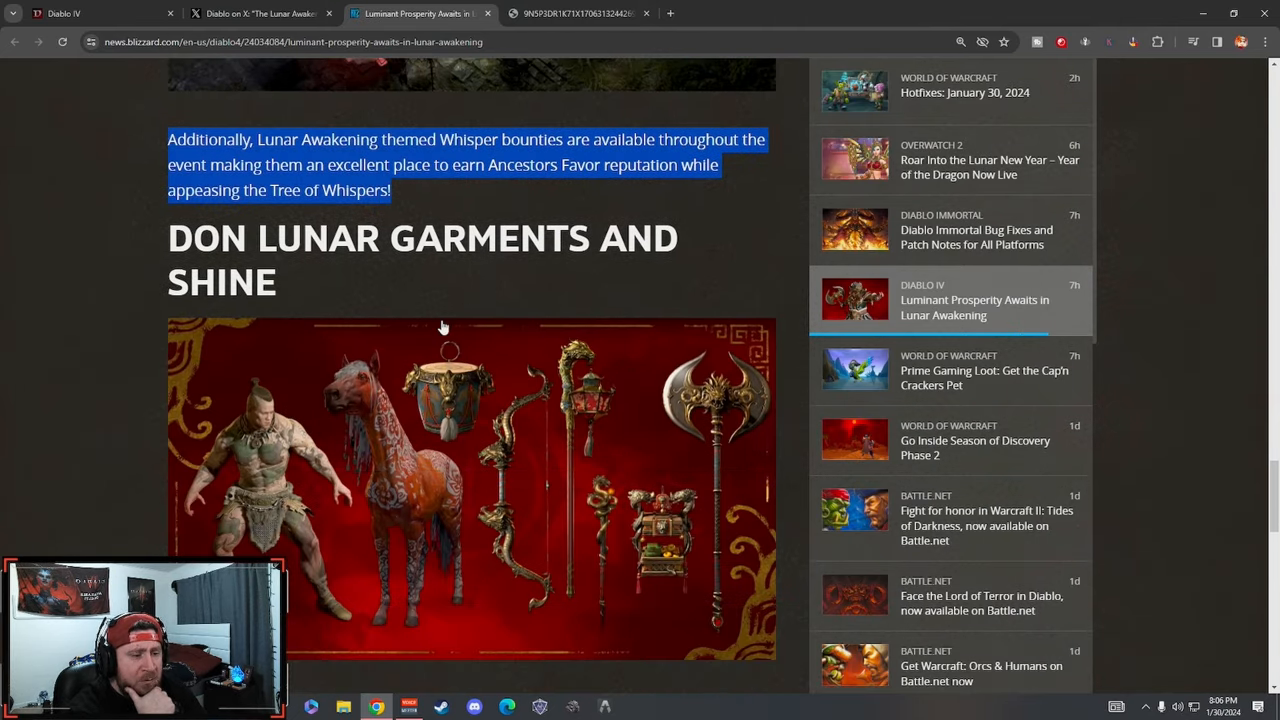
scroll("down", 3)
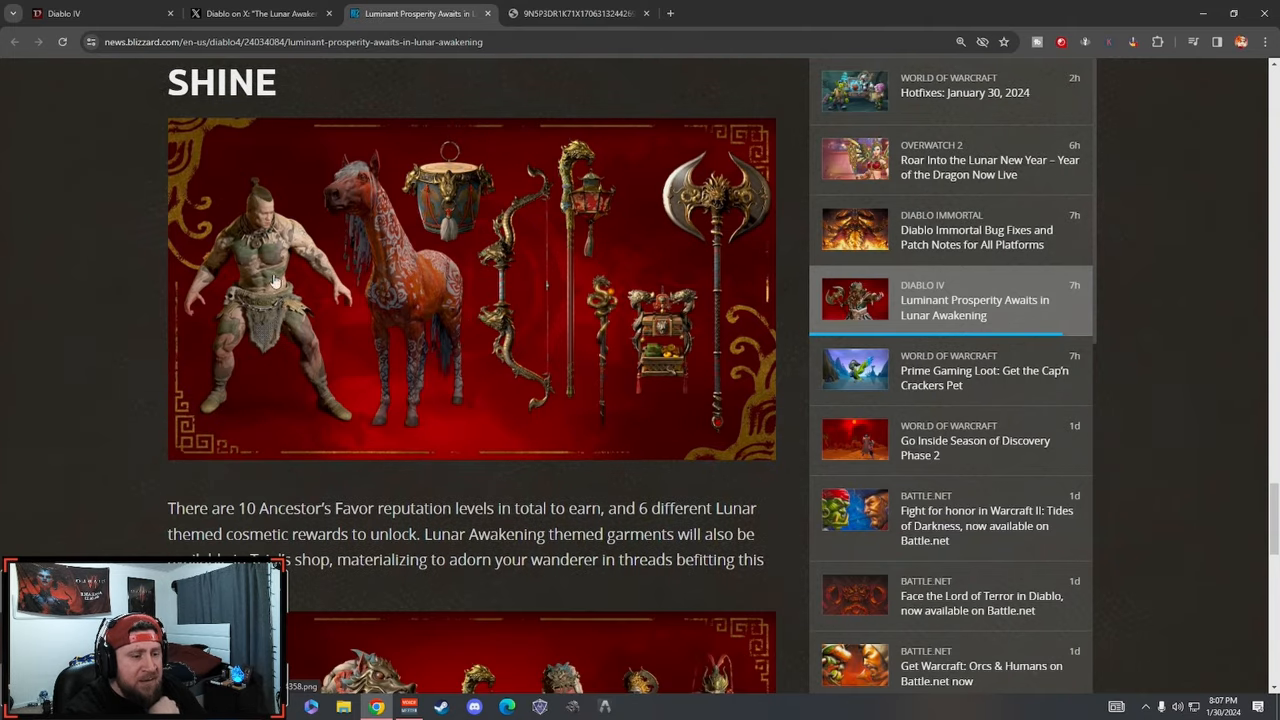
scroll("up", 3)
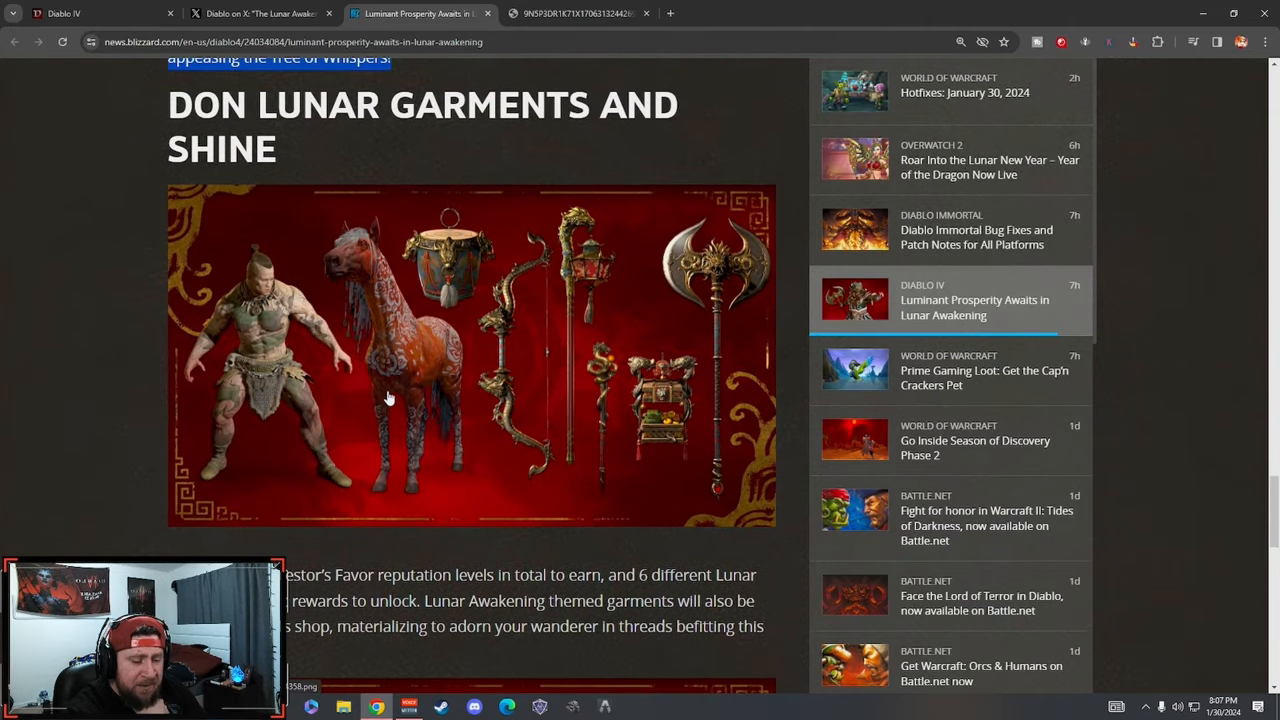
scroll("down", 3)
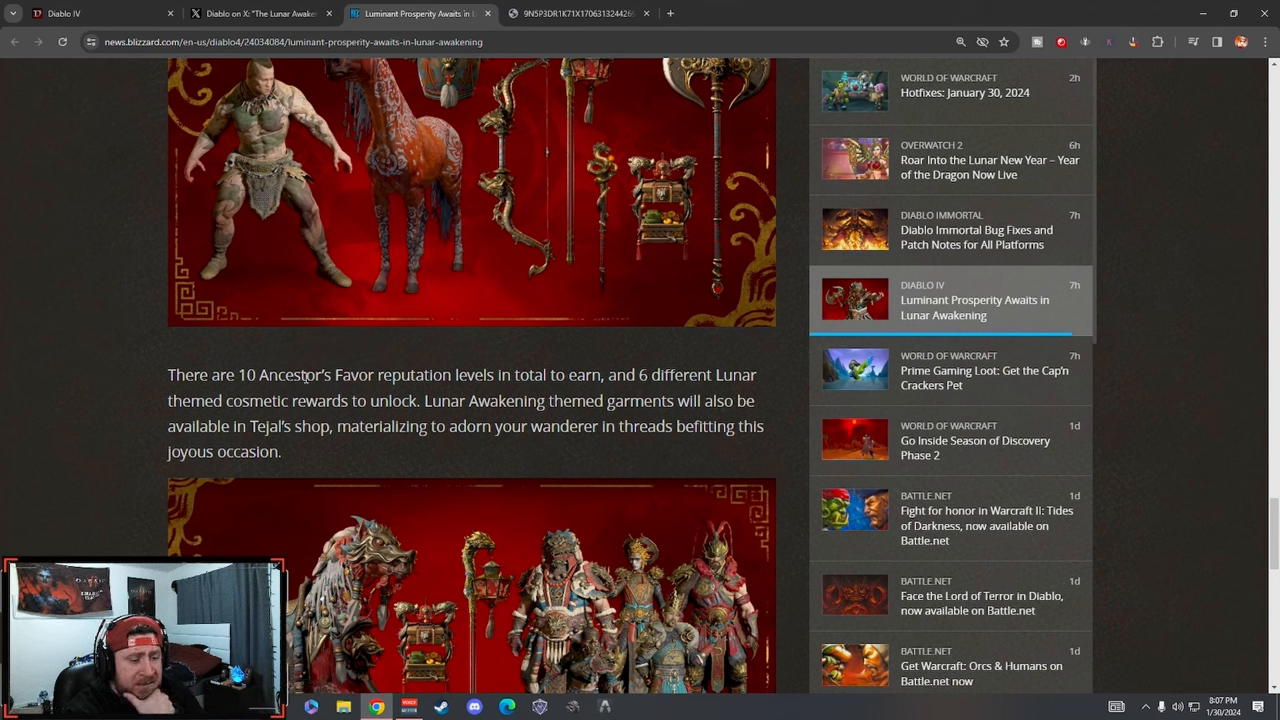
mouse_move(690, 394)
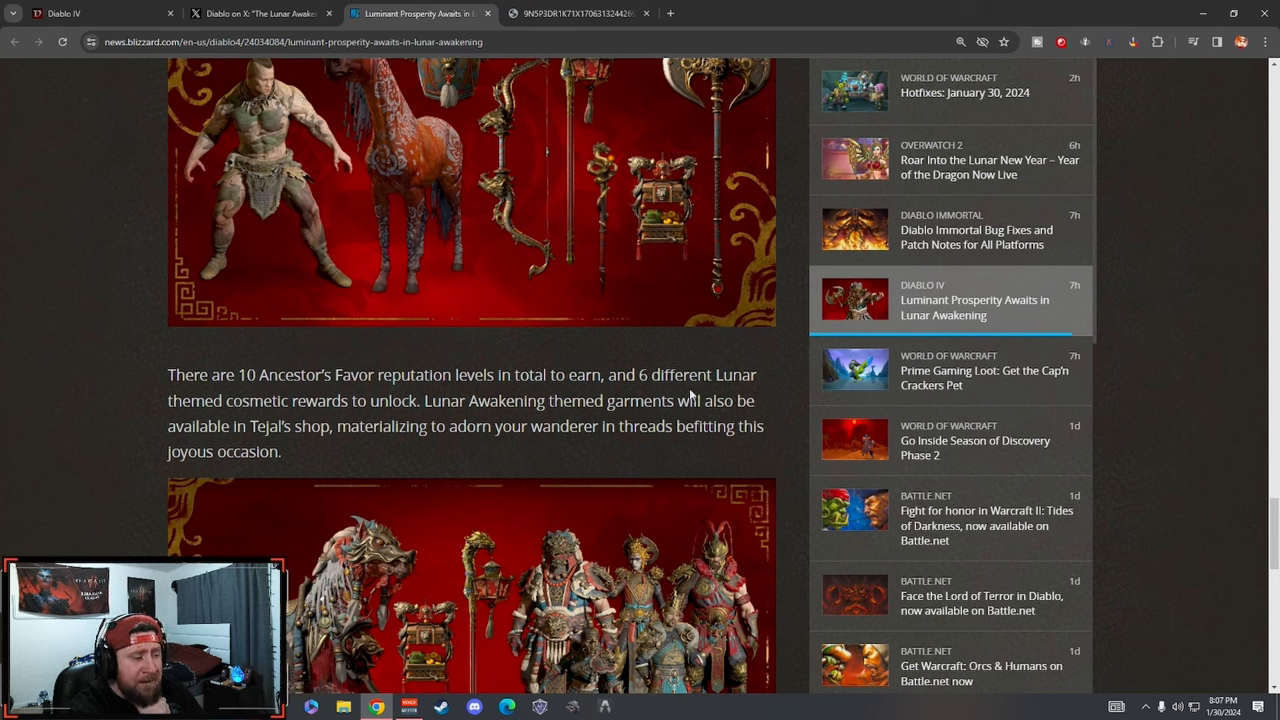
mouse_move(240, 418)
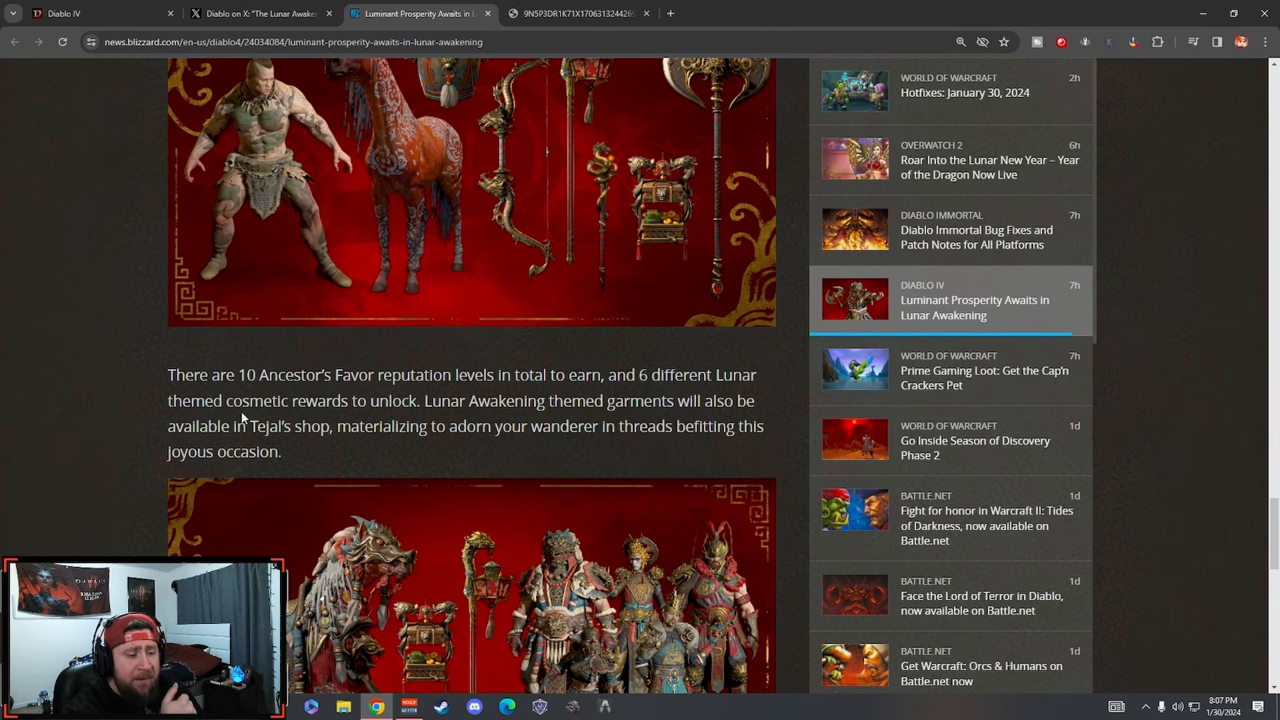
mouse_move(457, 417)
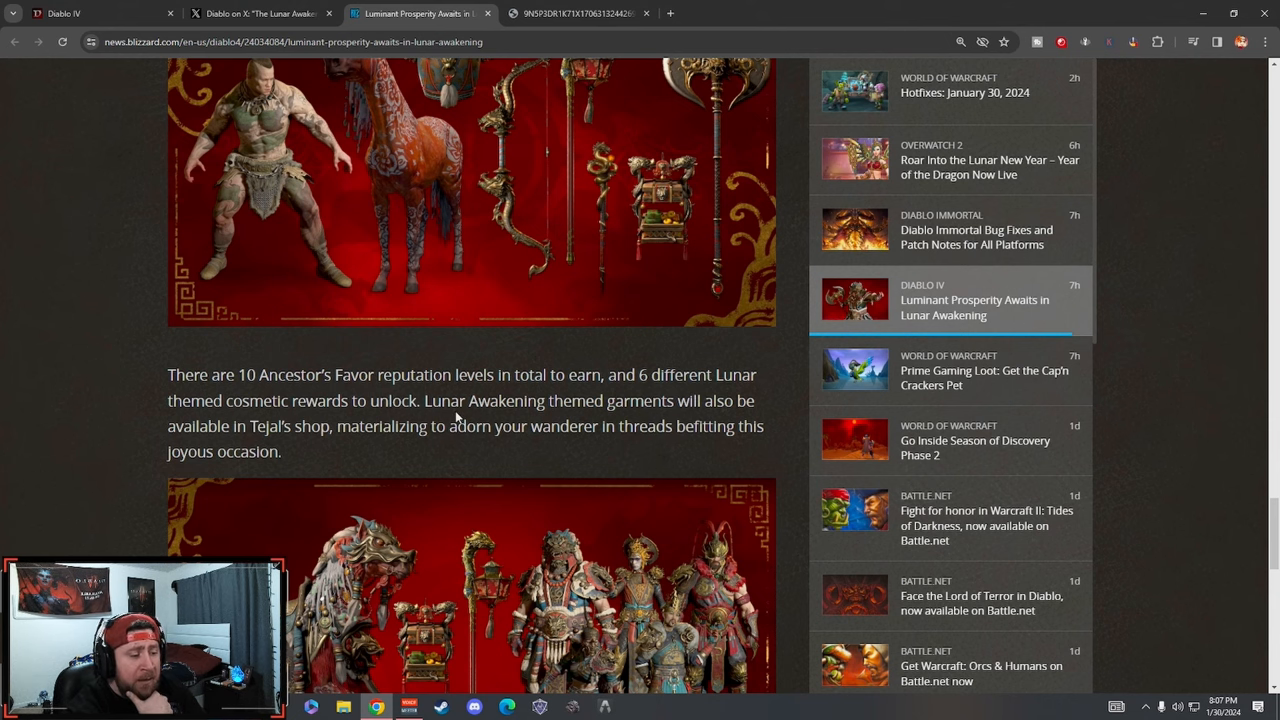
scroll("down", 3)
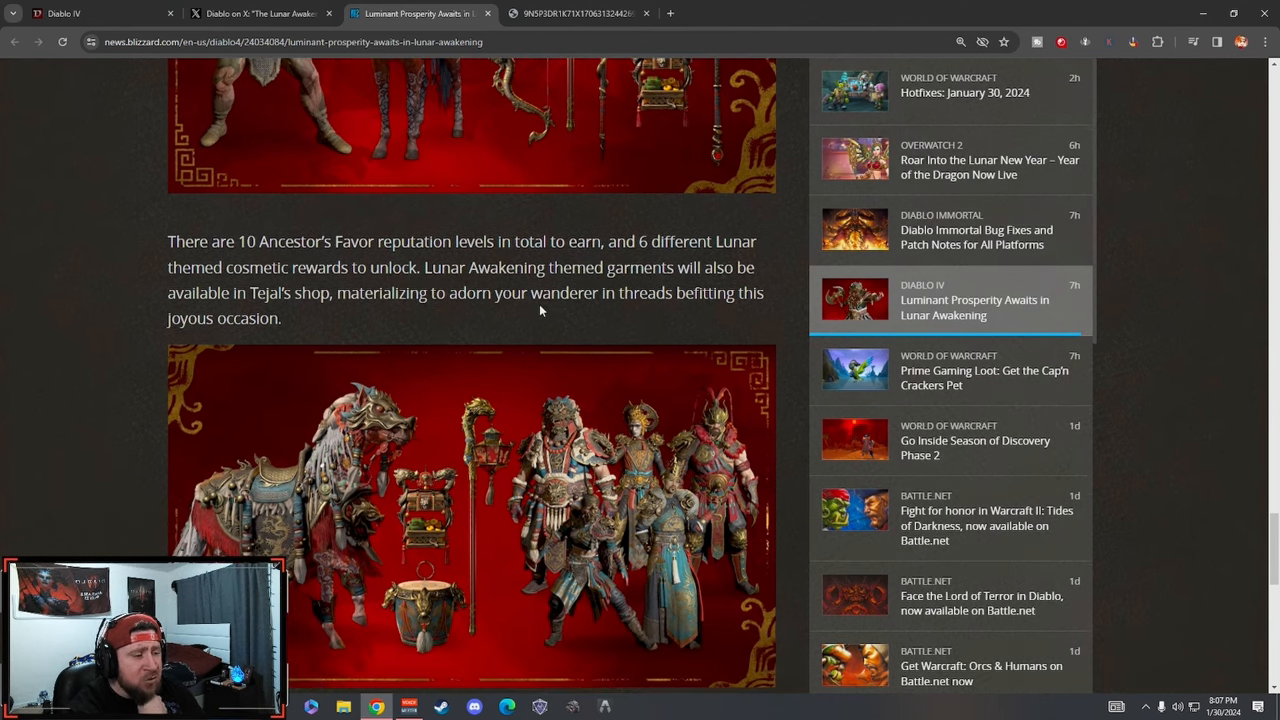
scroll("down", 3)
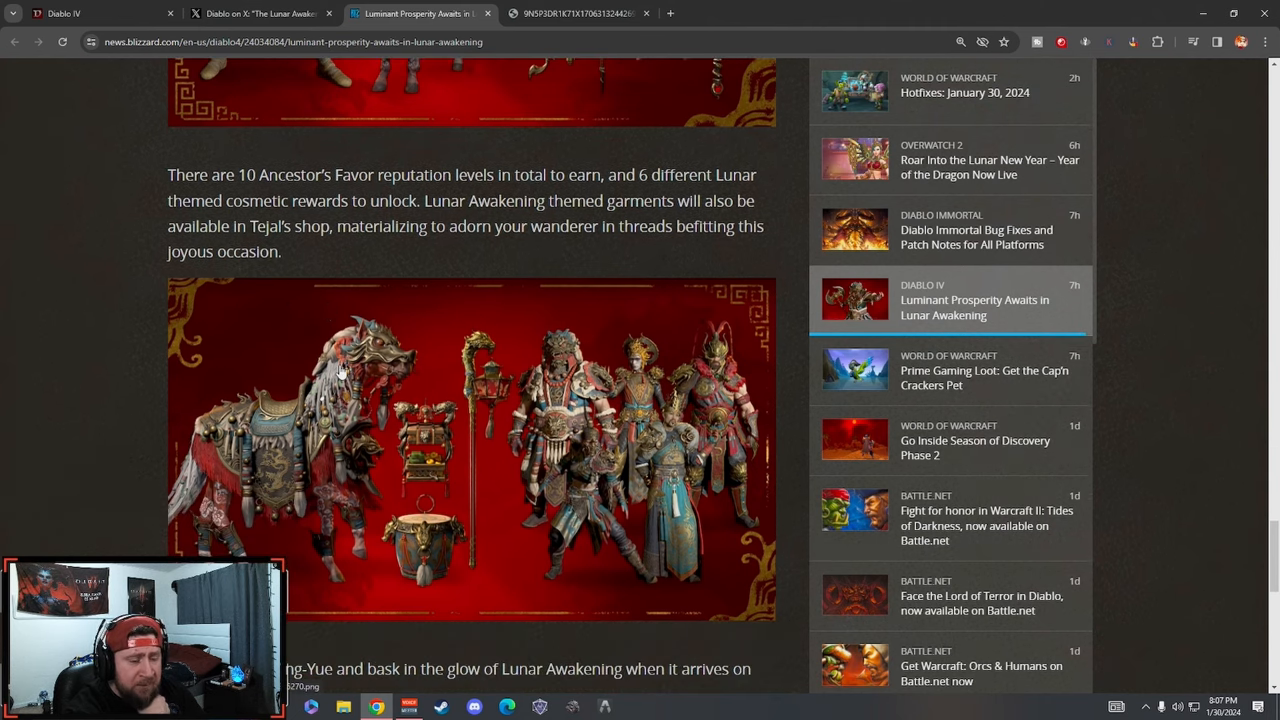
scroll("down", 3)
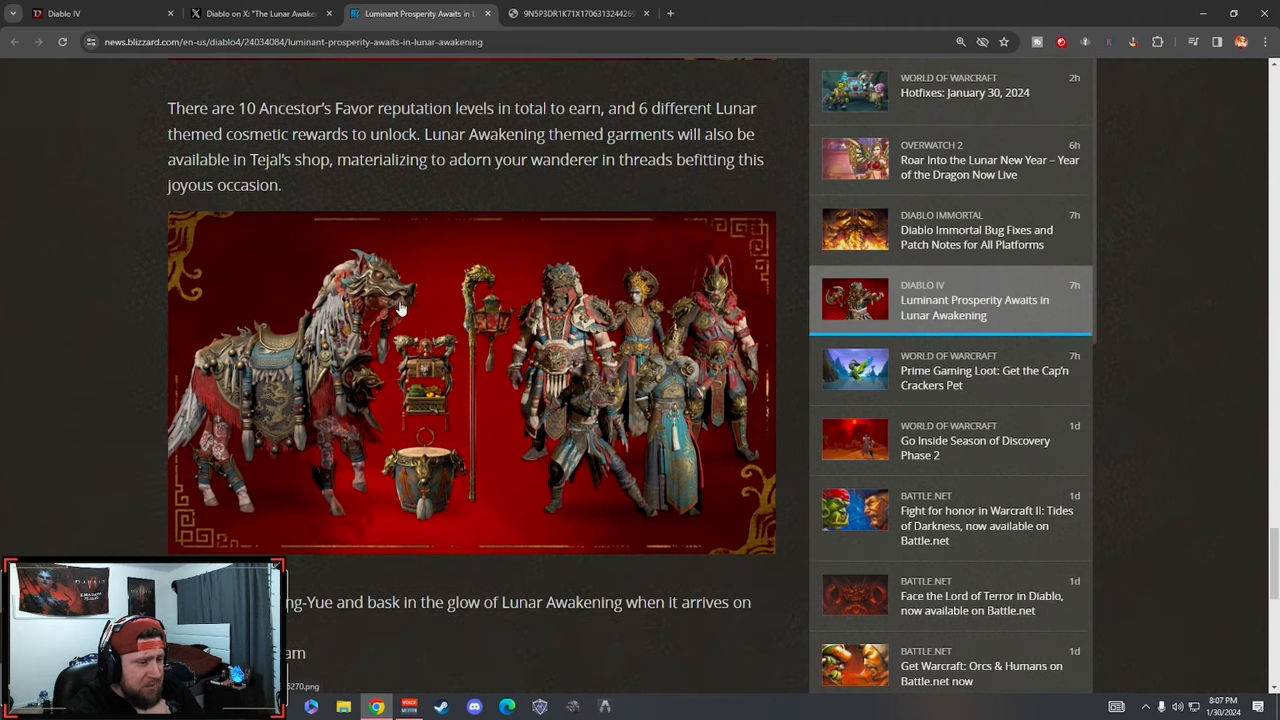
scroll("up", 3)
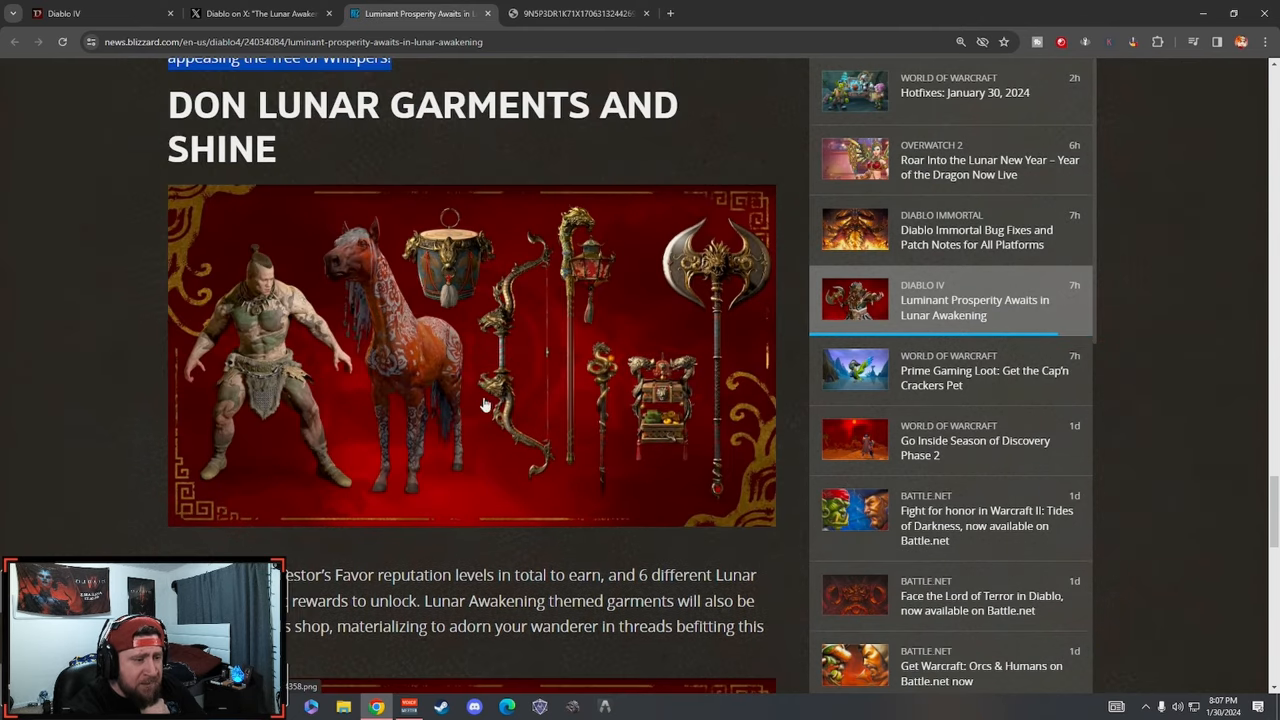
- Read to the February 6 sign-off, return to the Lunar Shrines paragraph and mark the word 'increased'
scroll("down", 3)
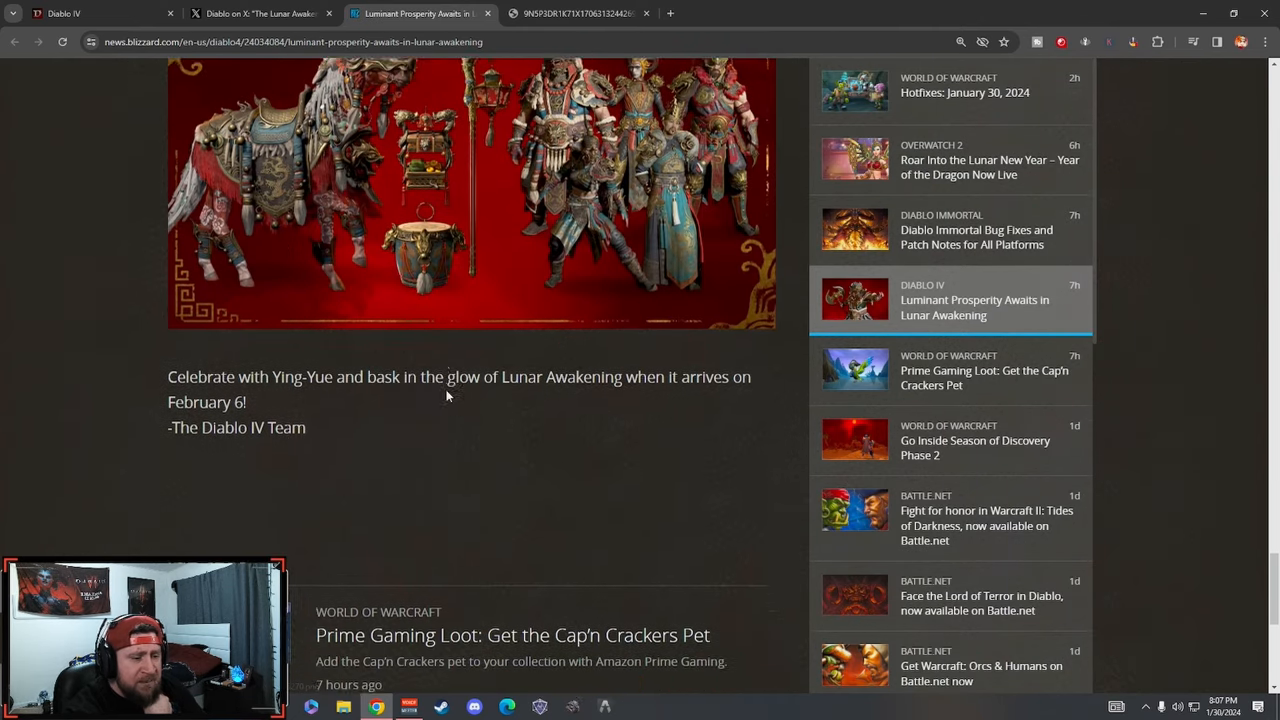
scroll("down", 3)
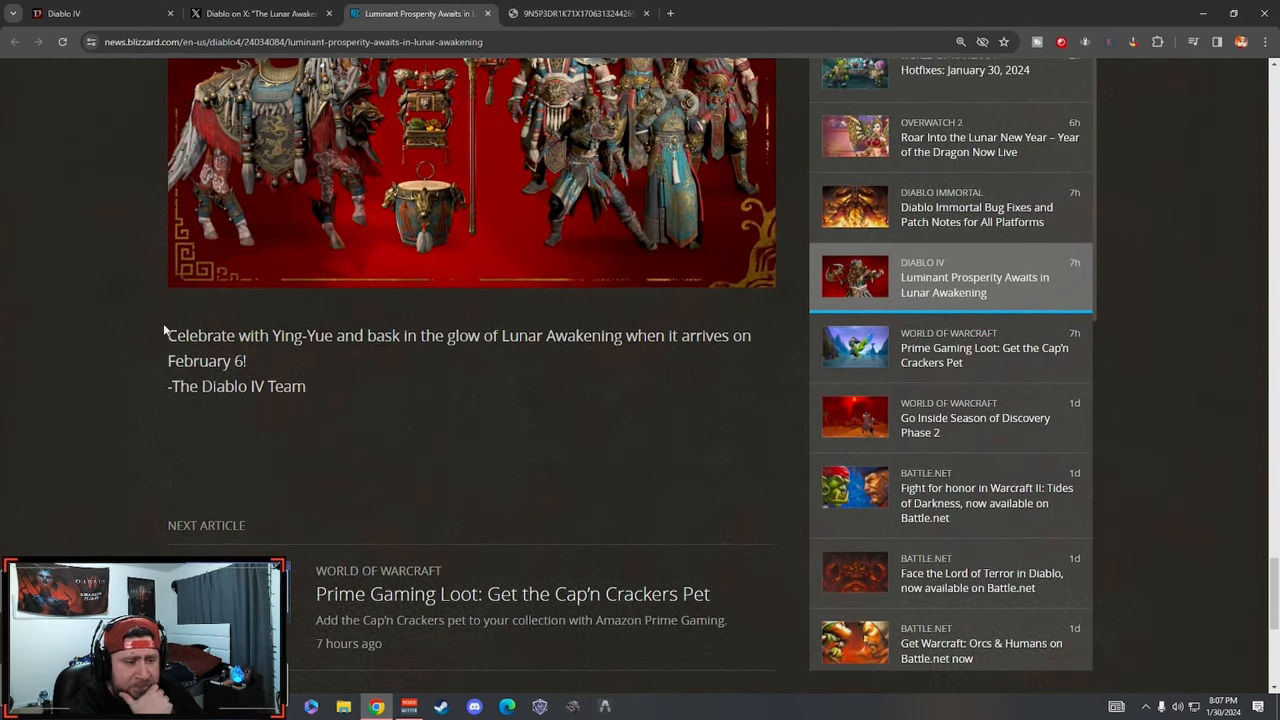
scroll("up", 3)
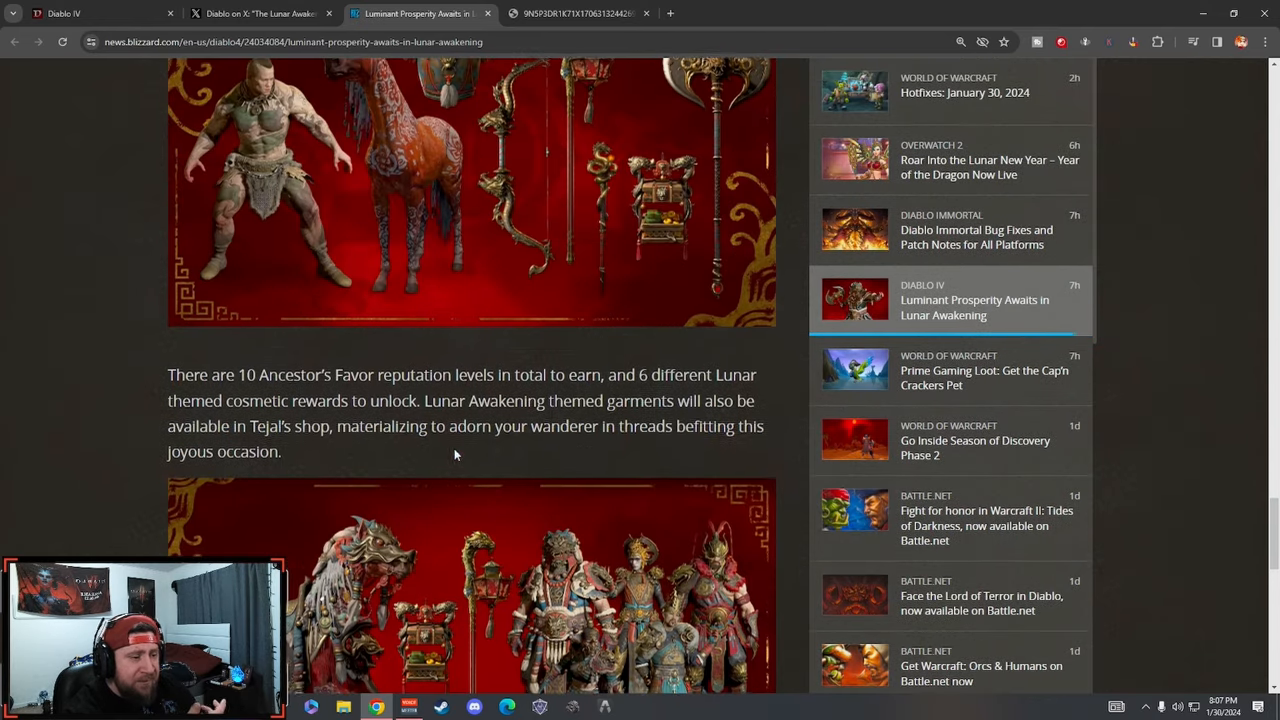
scroll("down", 3)
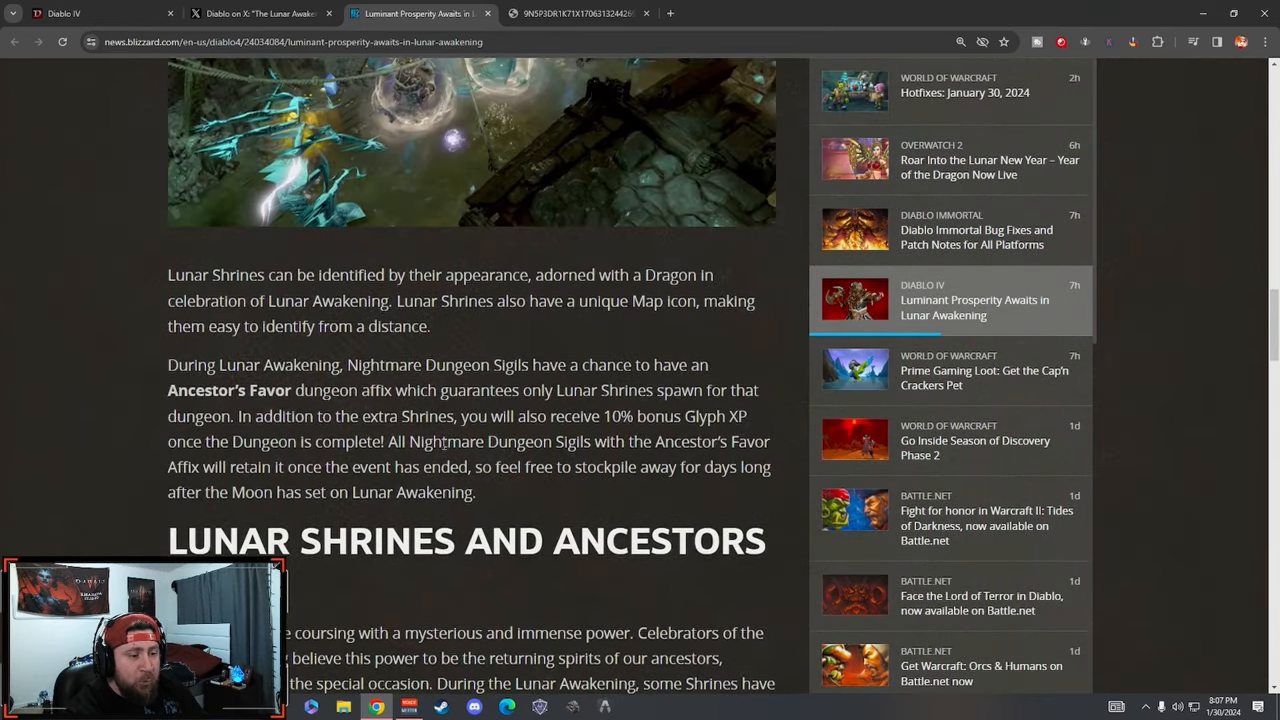
scroll("down", 3)
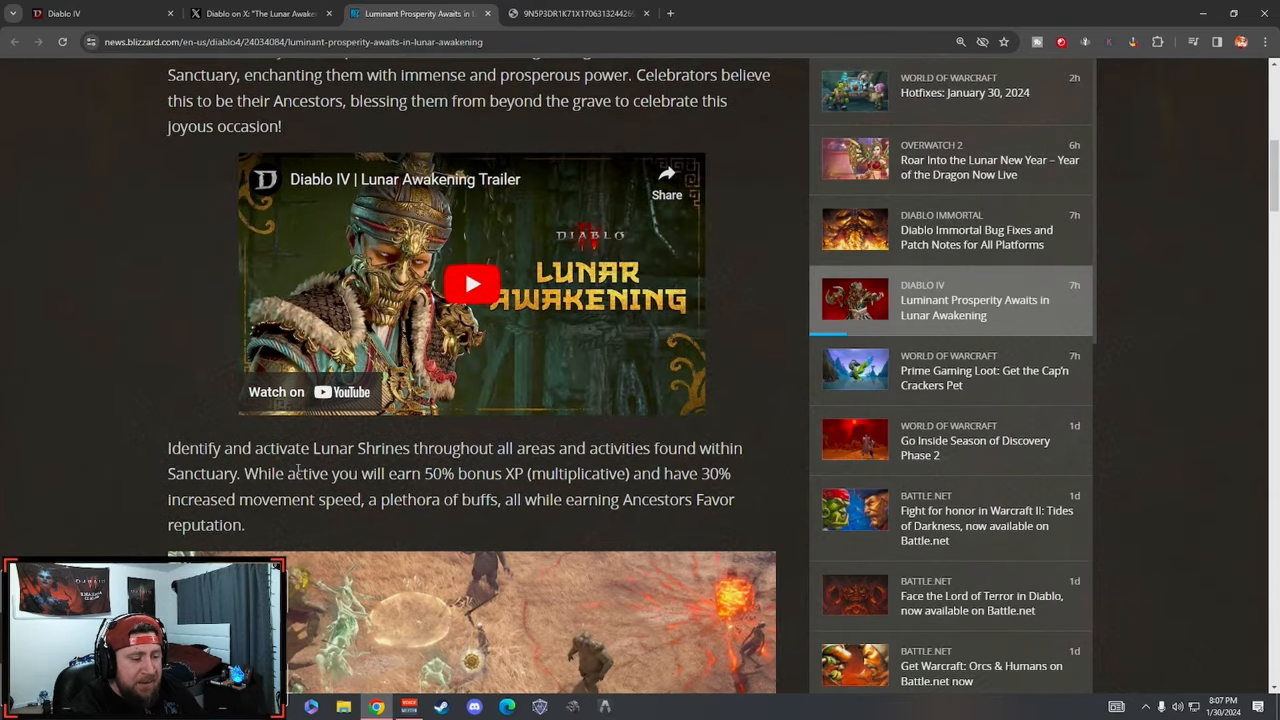
double_click(200, 499)
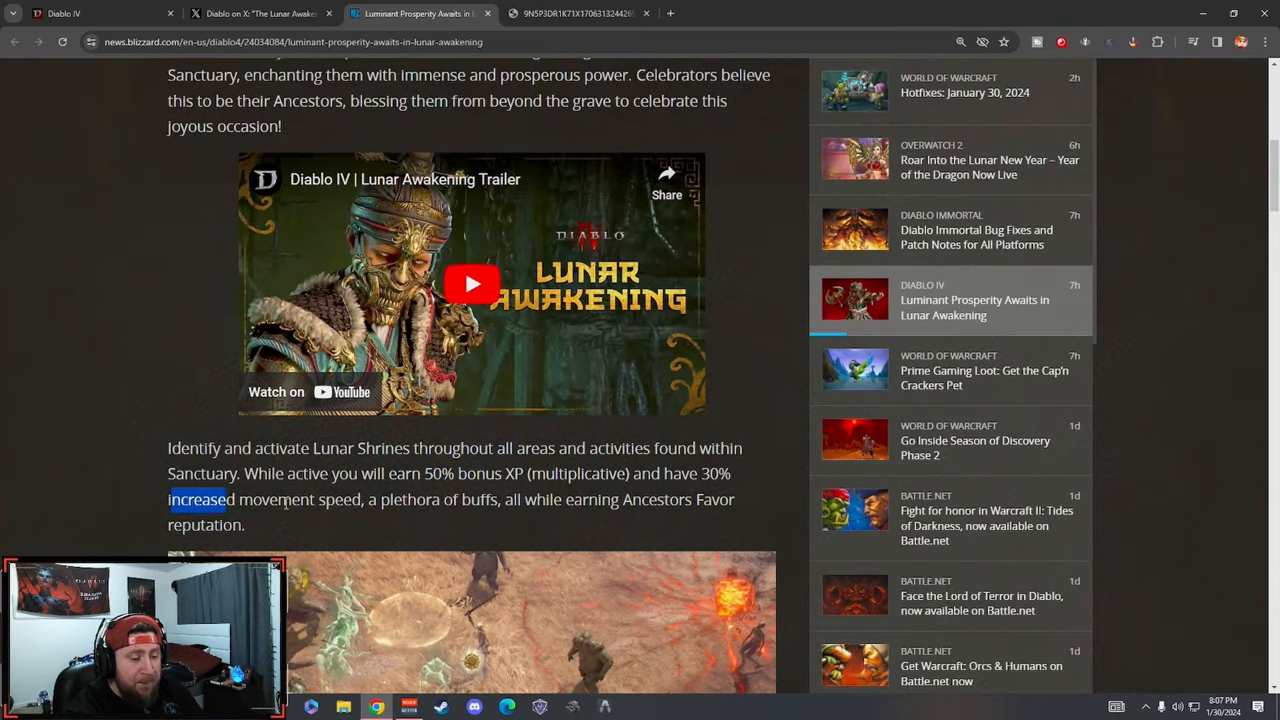
- Highlight the opening paragraph giving the February 6 to February 20 event dates, then clear it
scroll("up", 3)
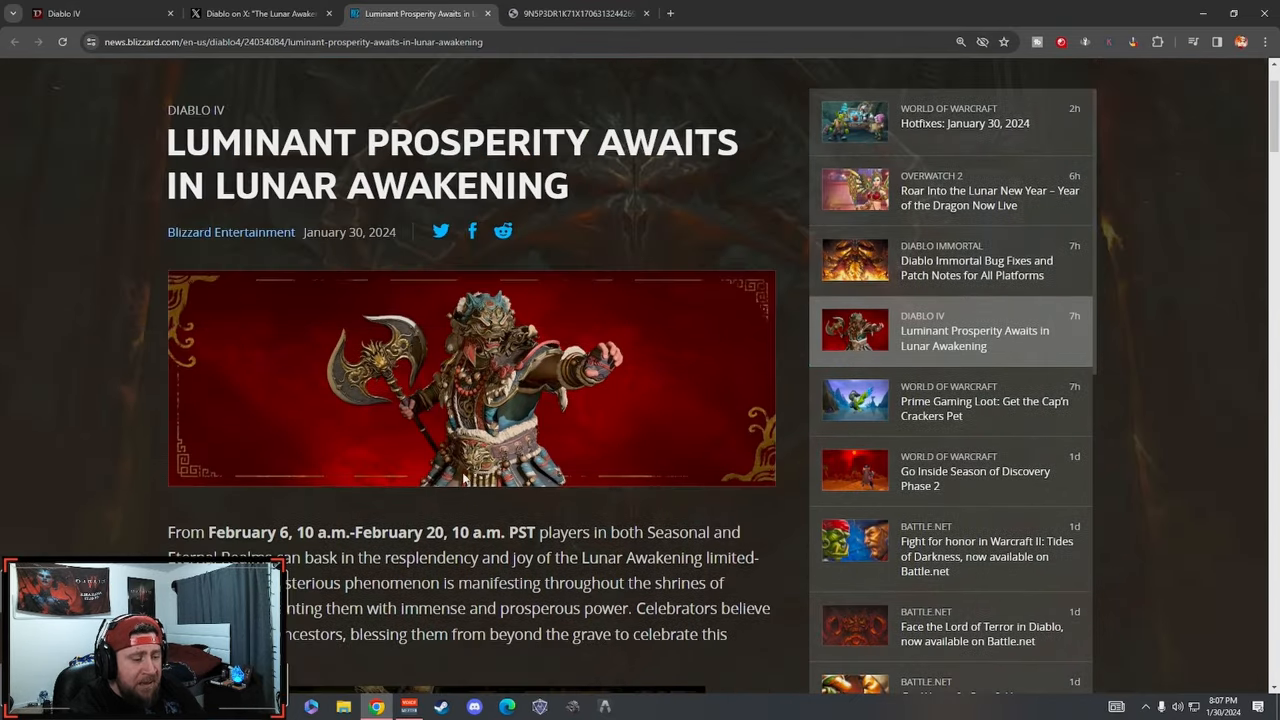
scroll("down", 3)
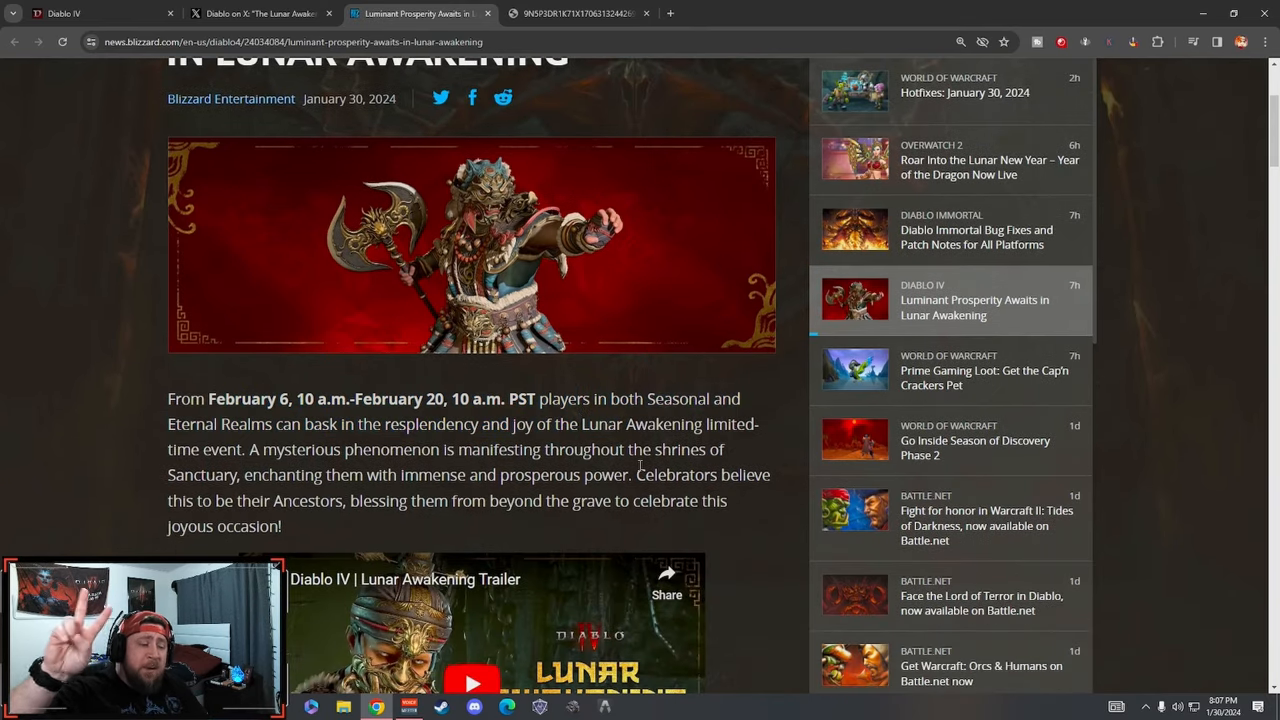
mouse_move(500, 364)
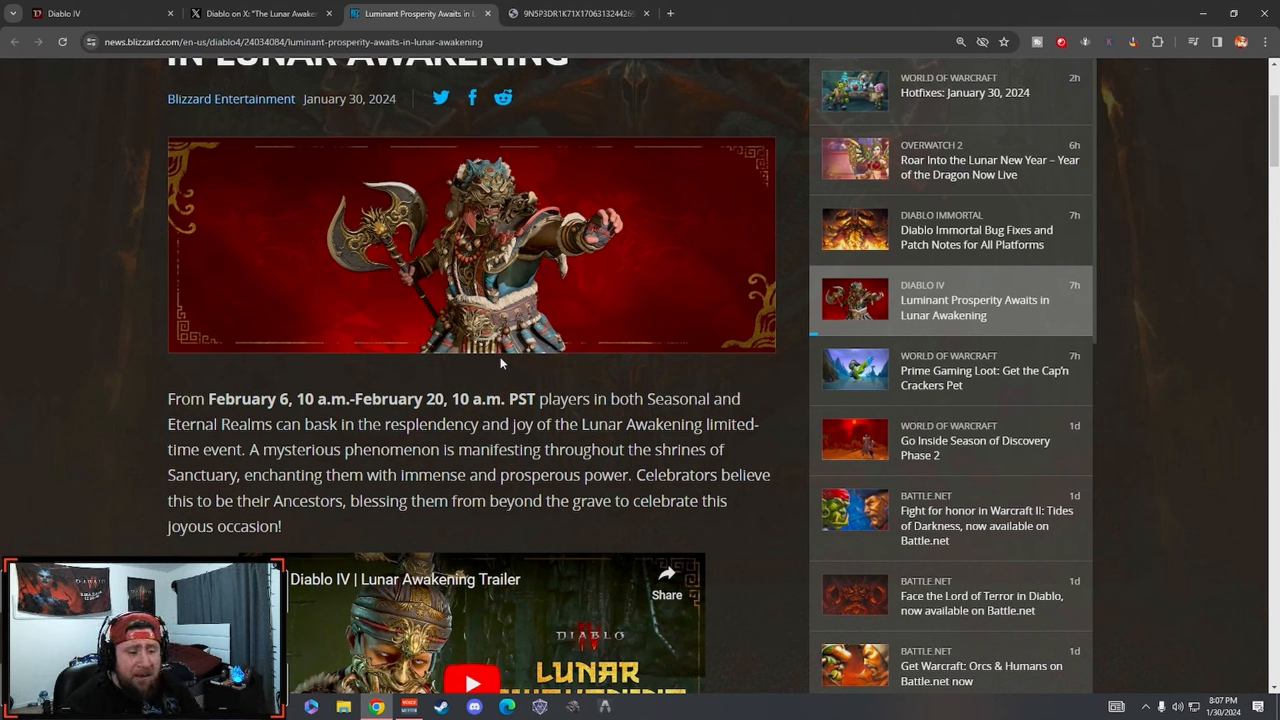
mouse_move(196, 389)
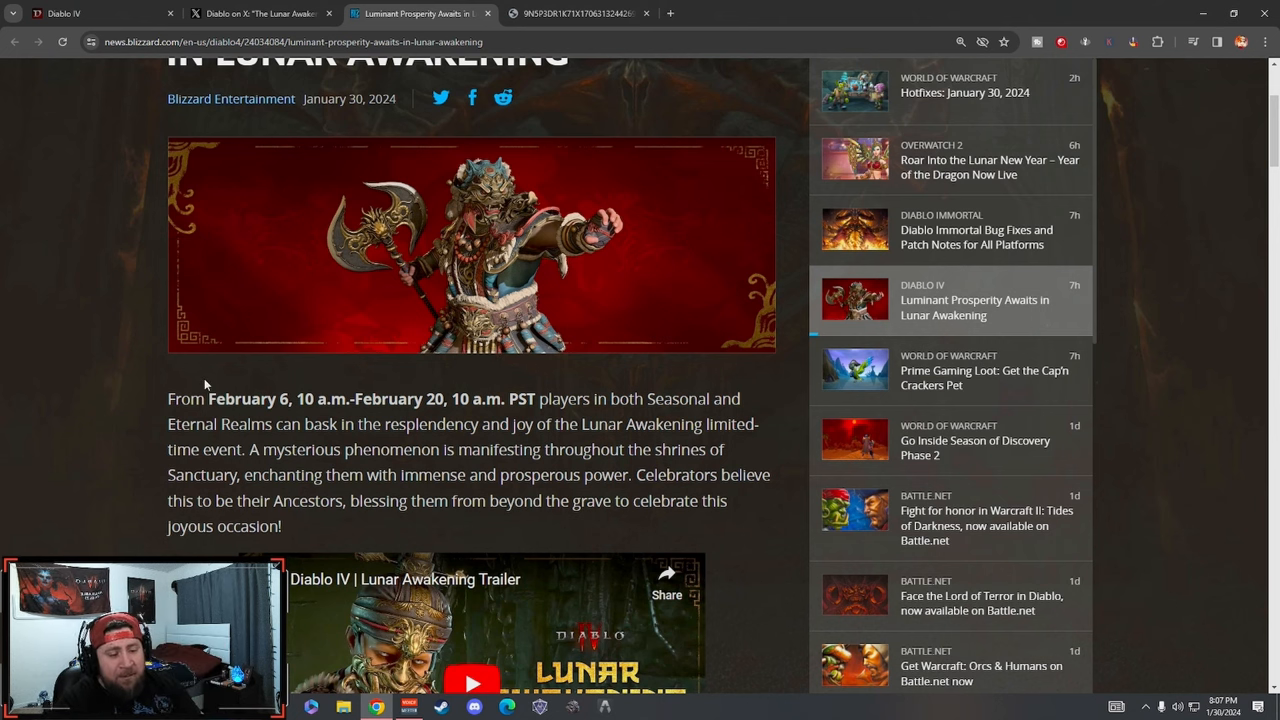
mouse_move(349, 390)
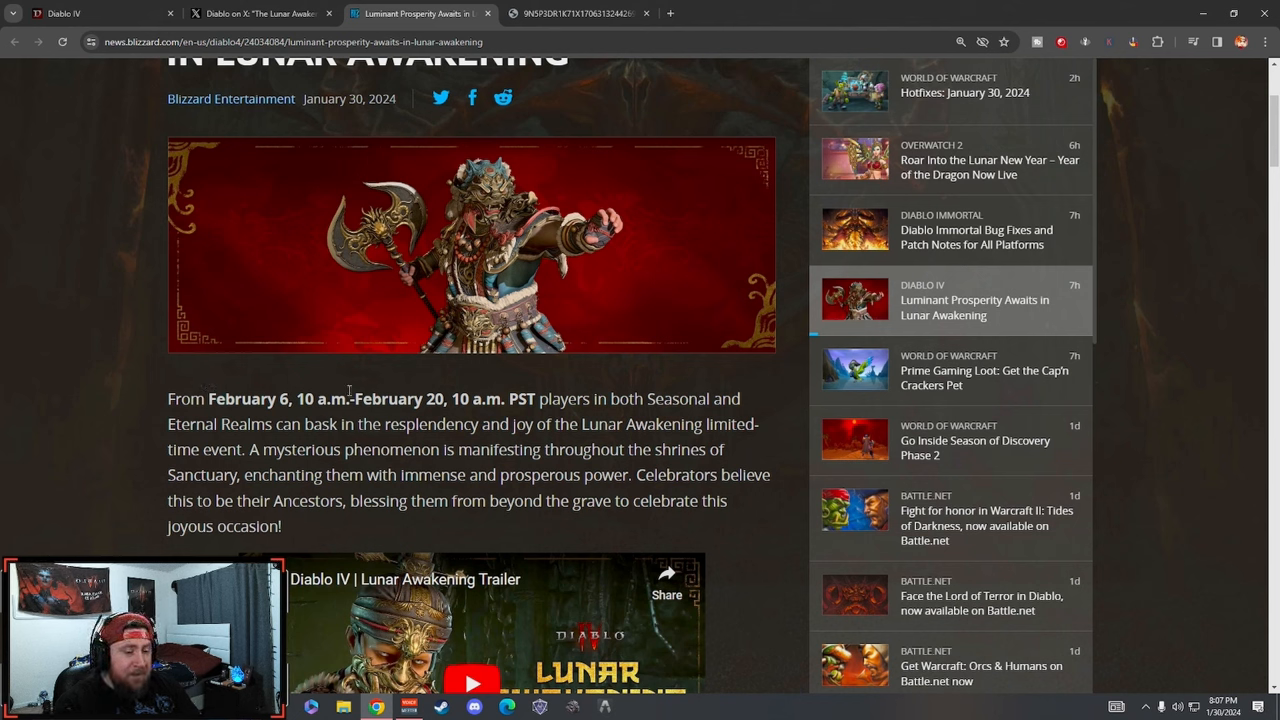
left_click_drag(352, 399, 505, 399)
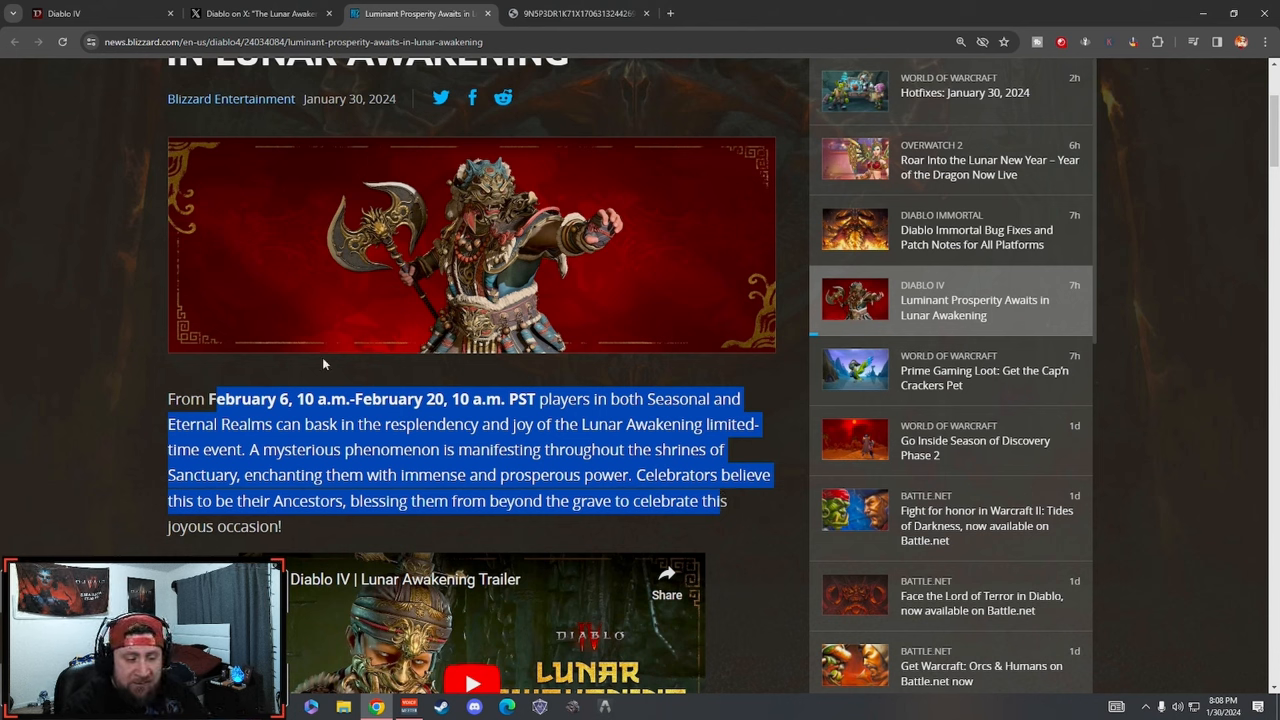
left_click(430, 415)
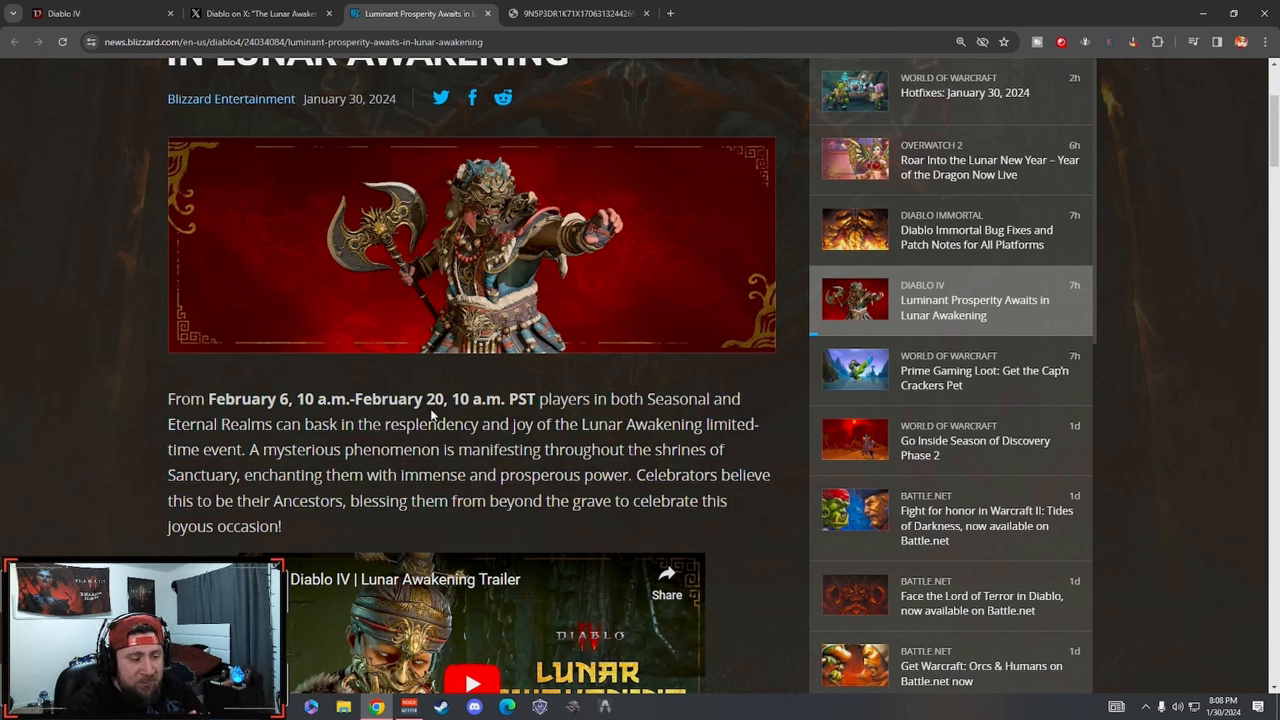
double_click(440, 398)
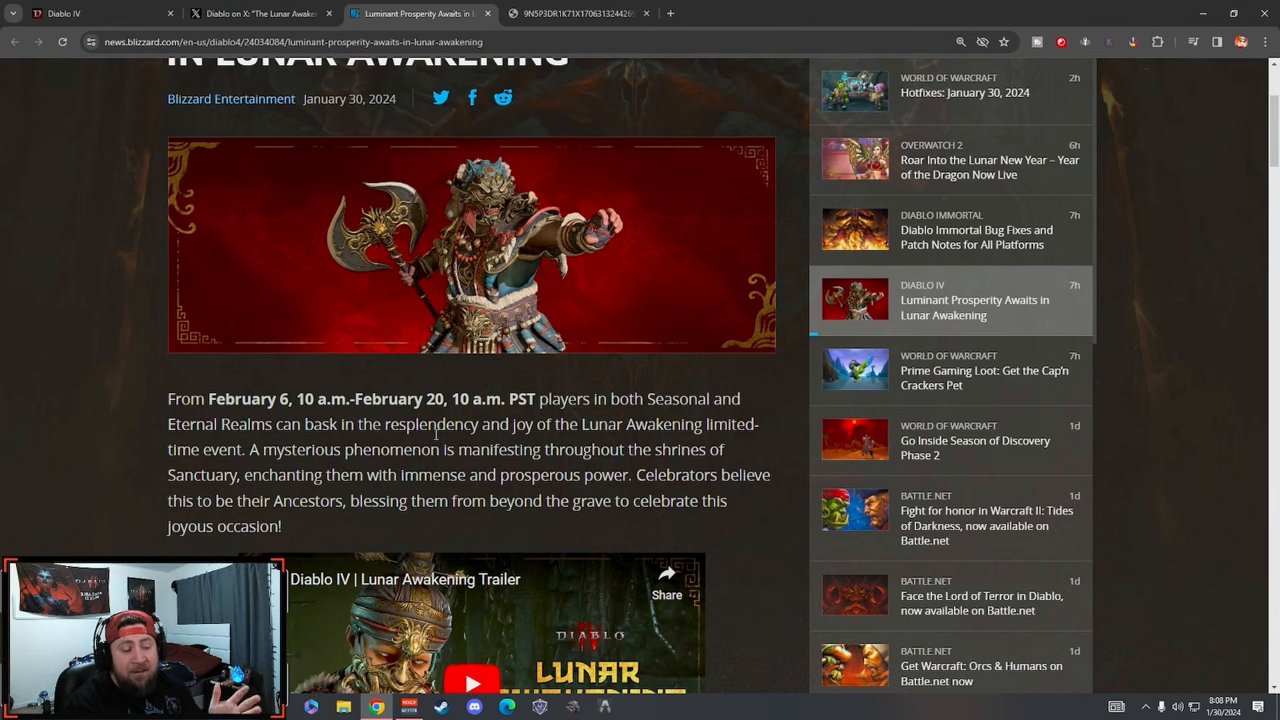
mouse_move(245, 337)
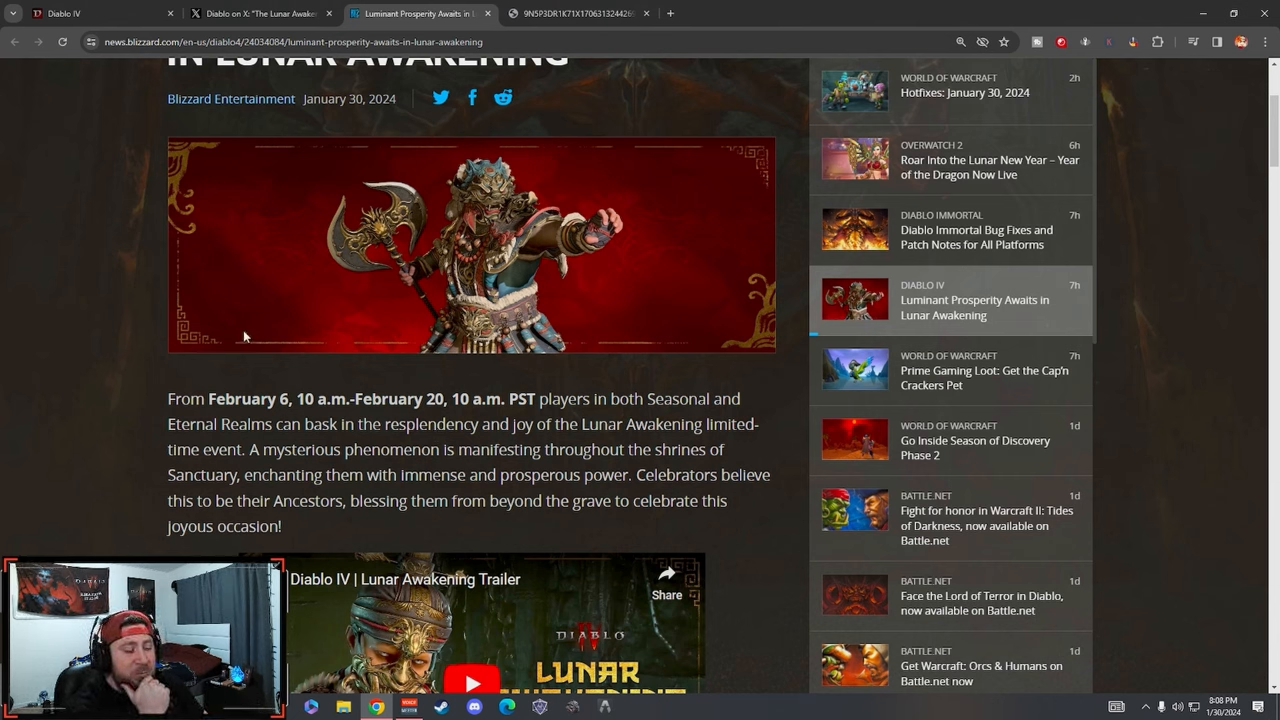
mouse_move(443, 497)
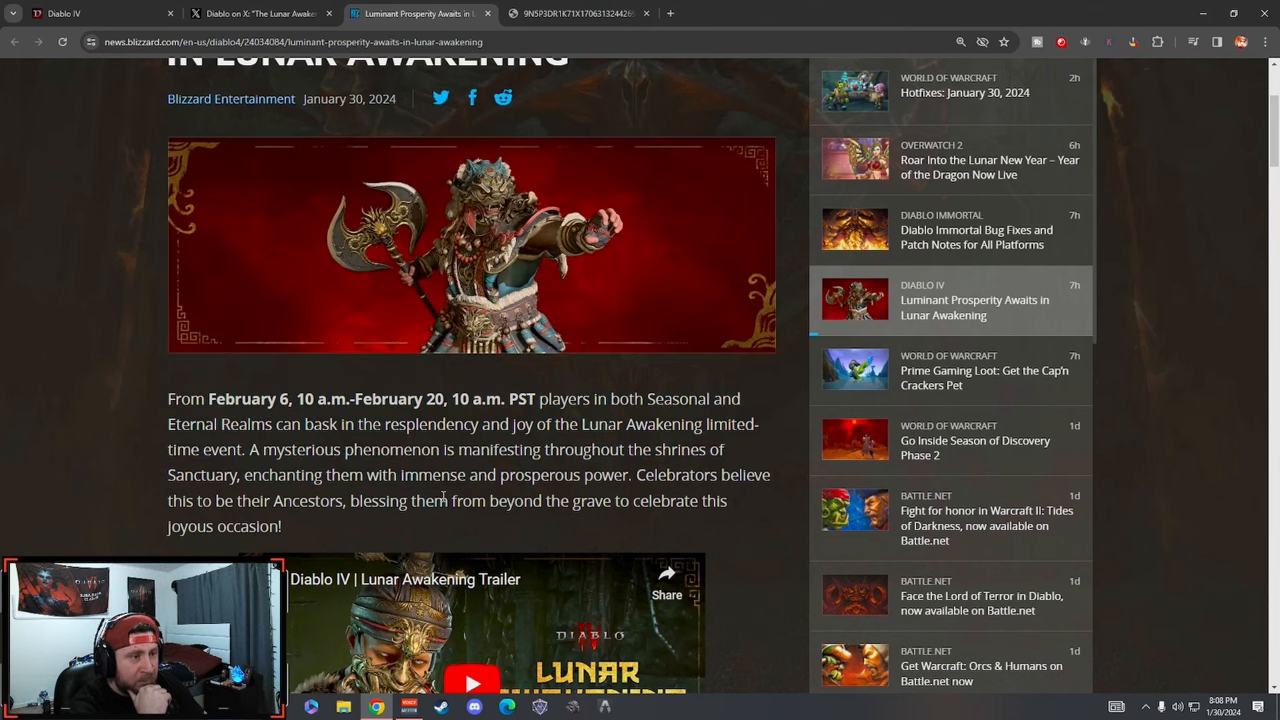
- Scroll past the Greed Shrine entry in the shrine effects list to the Miserly spirits passage
scroll("up", 3)
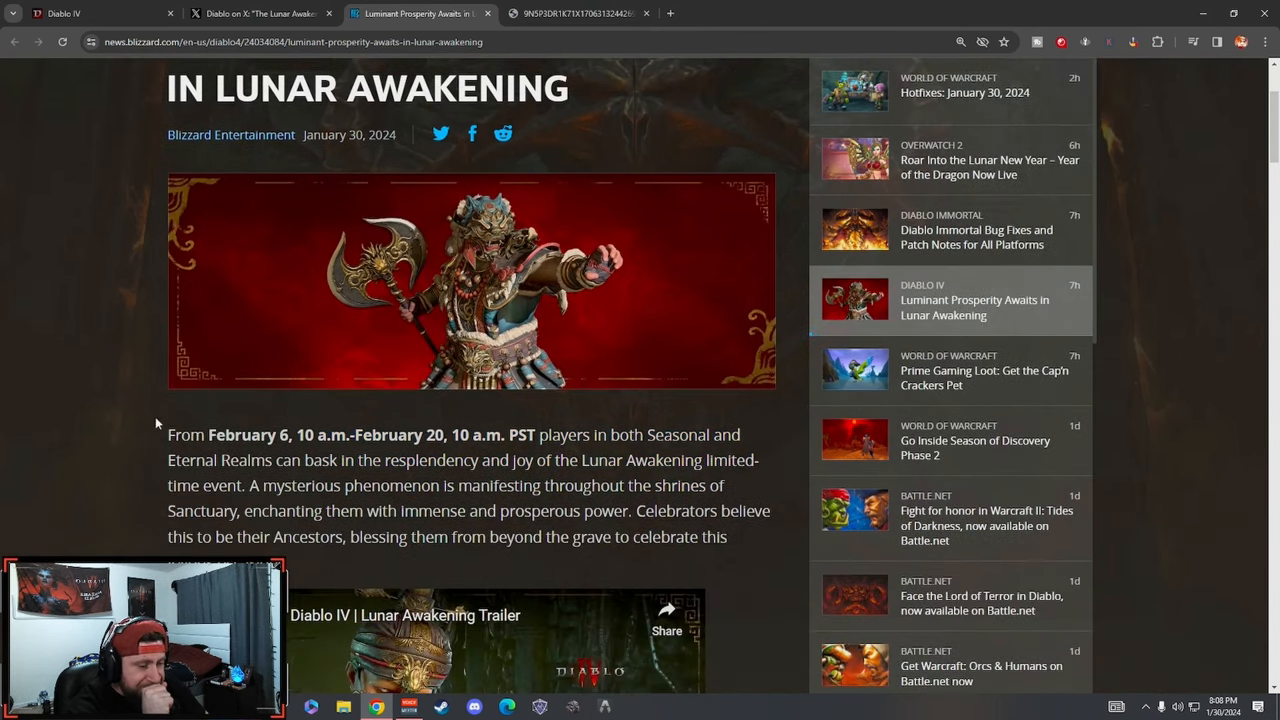
scroll("down", 3)
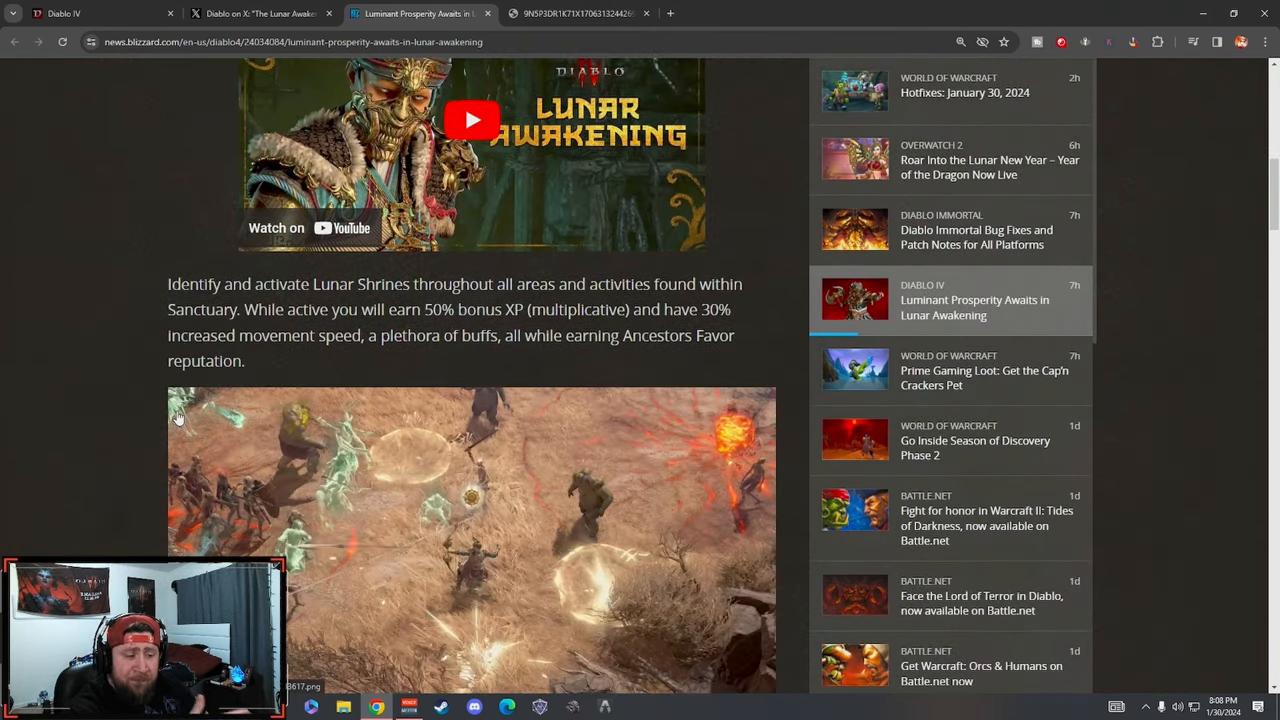
mouse_move(480, 375)
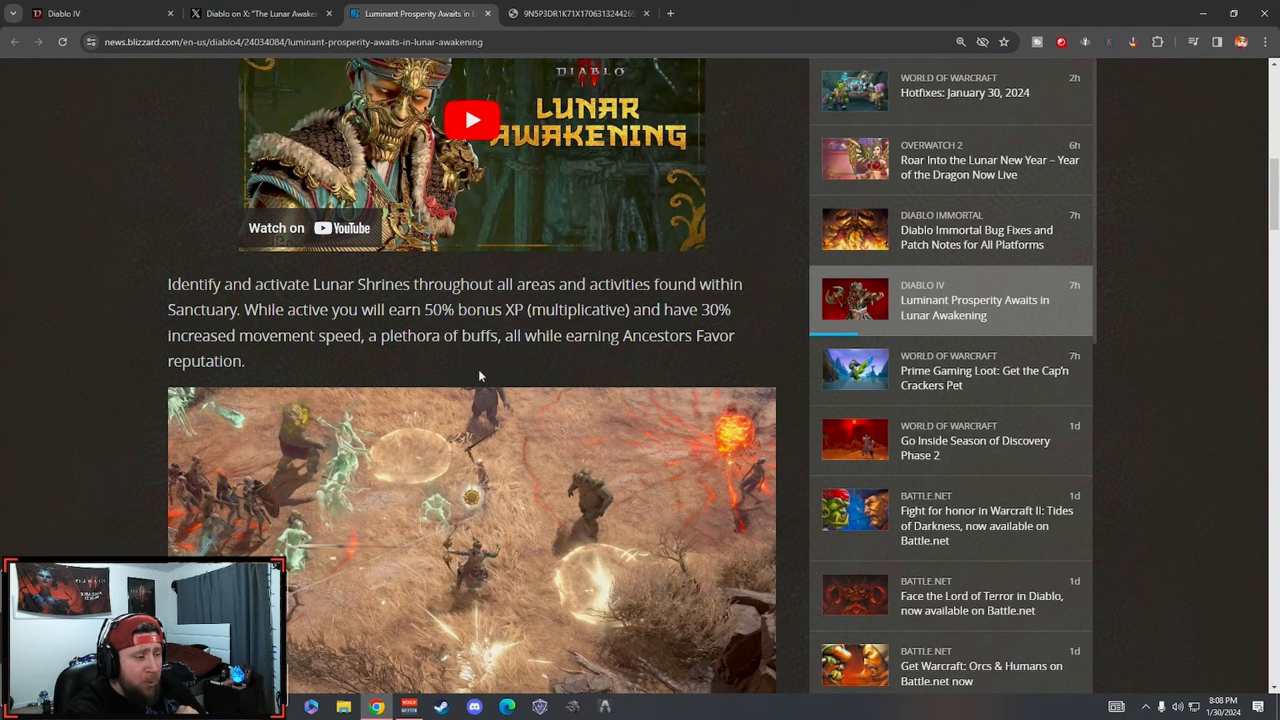
scroll("down", 3)
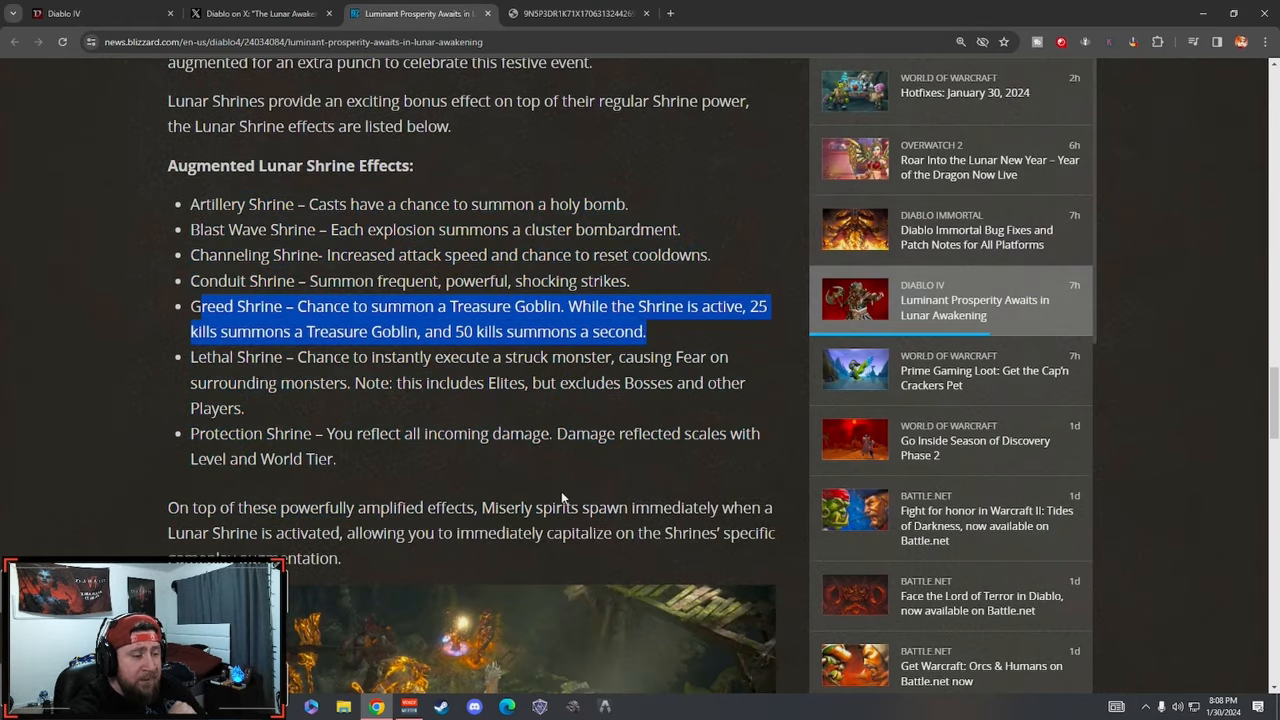
mouse_move(487, 475)
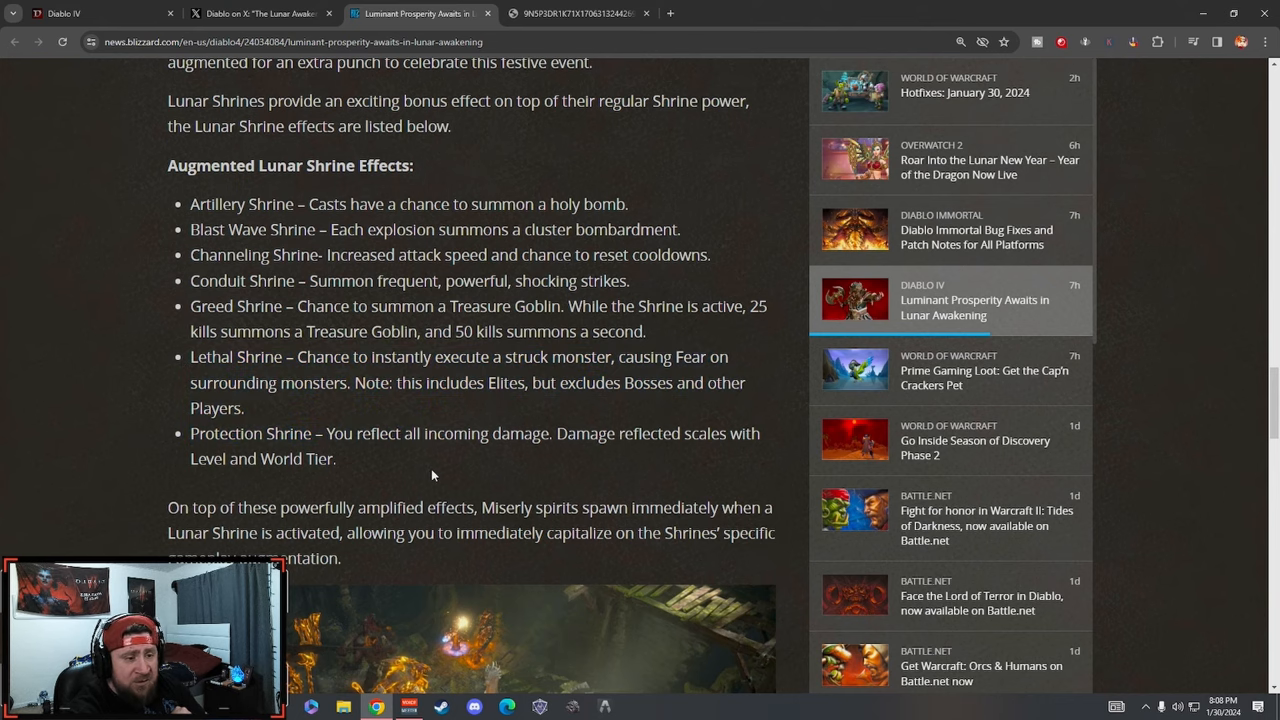
scroll("down", 3)
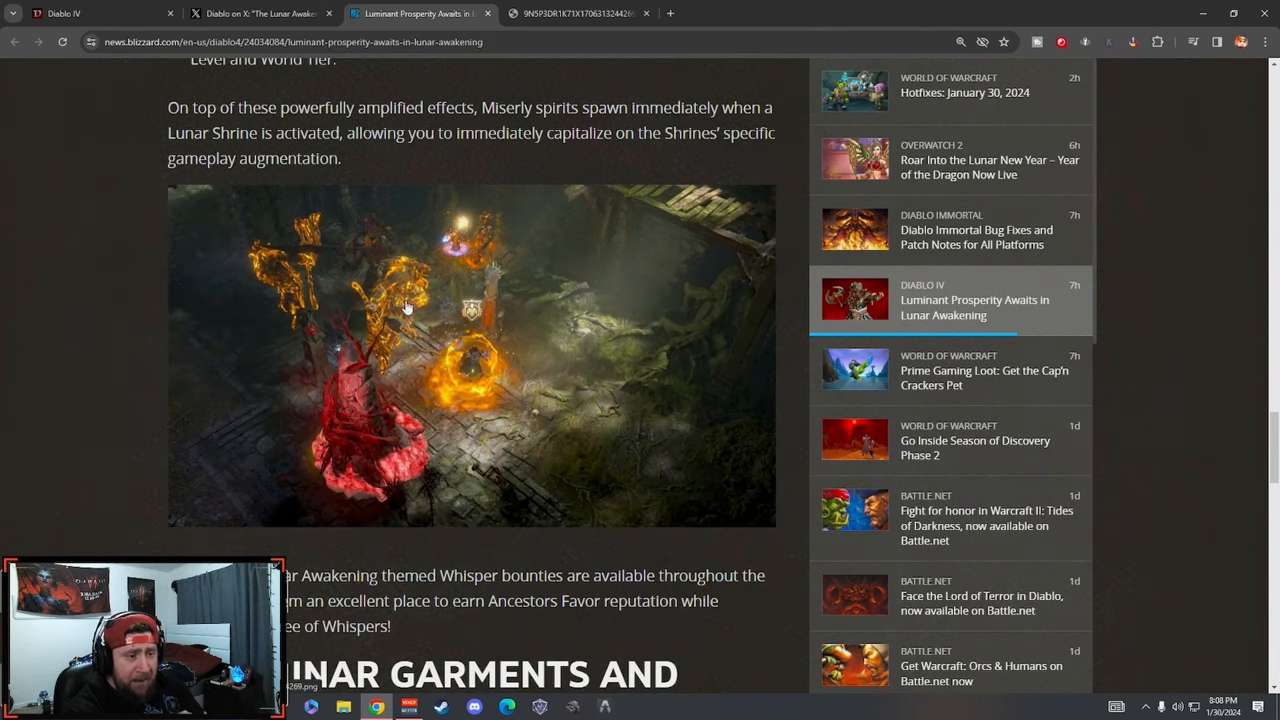
mouse_move(362, 464)
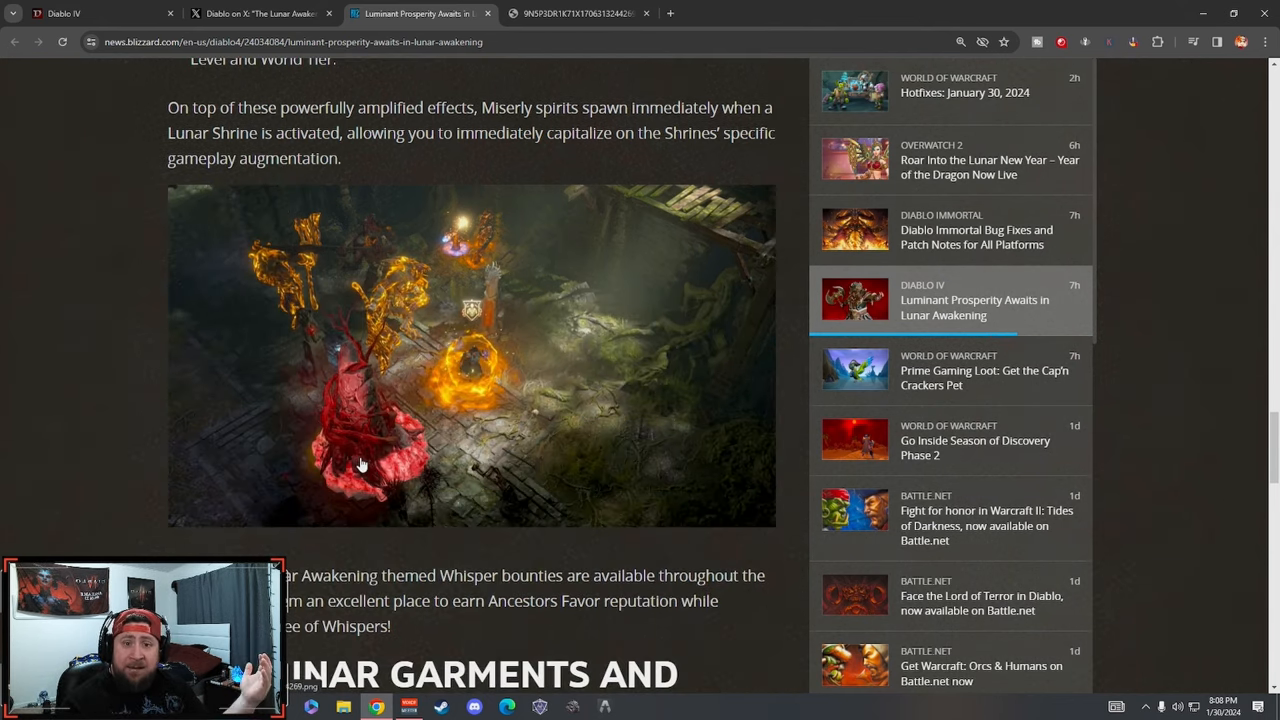